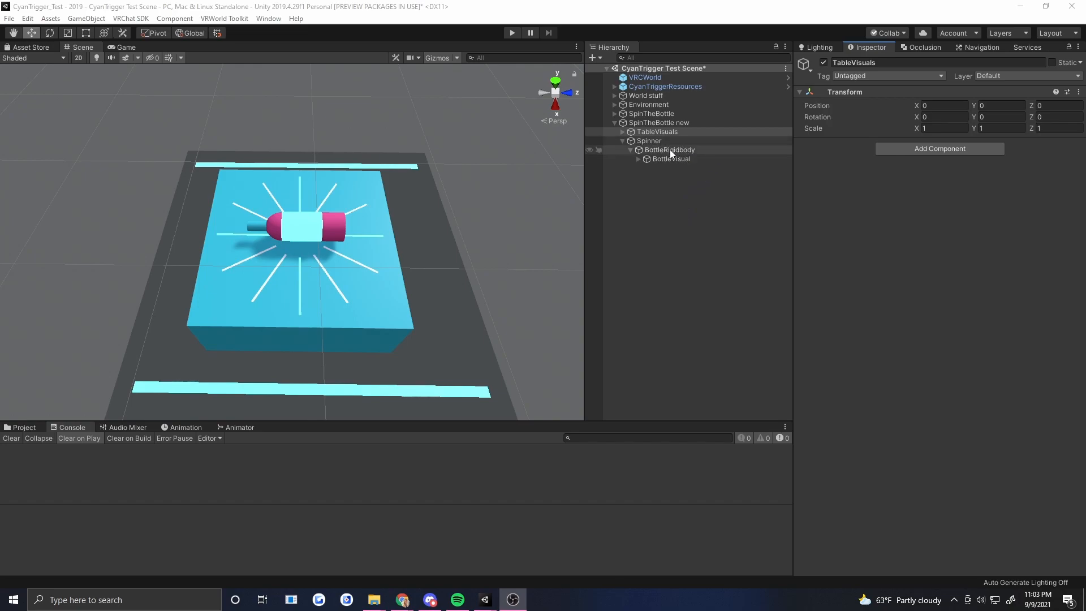
# Select BottleRigidbody and add a Rigidbody component to it.
pyautogui.click(668, 149)
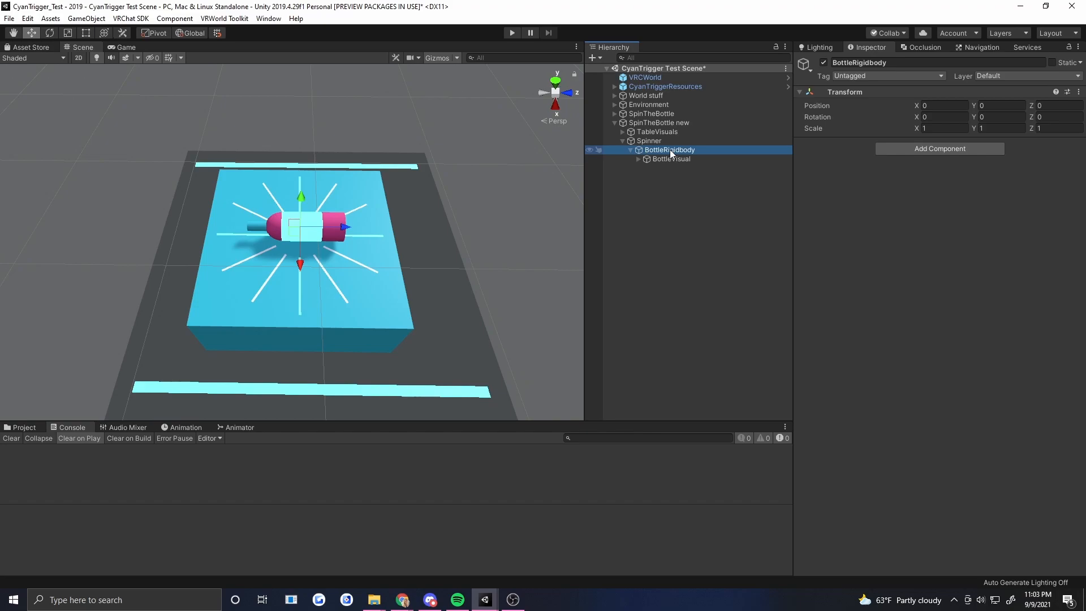
pyautogui.click(671, 159)
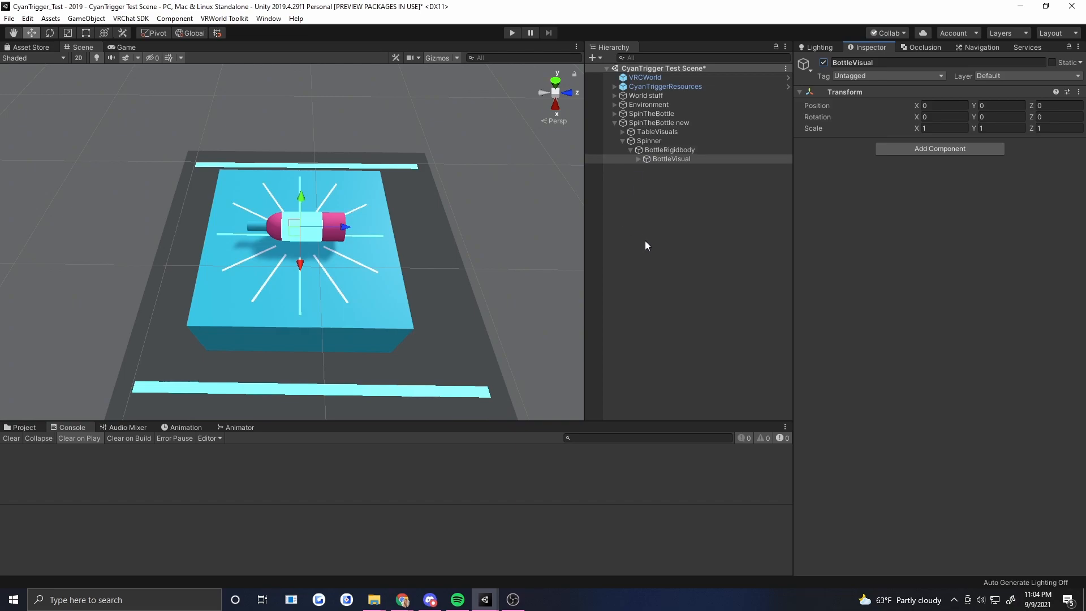
pyautogui.moveTo(756, 266)
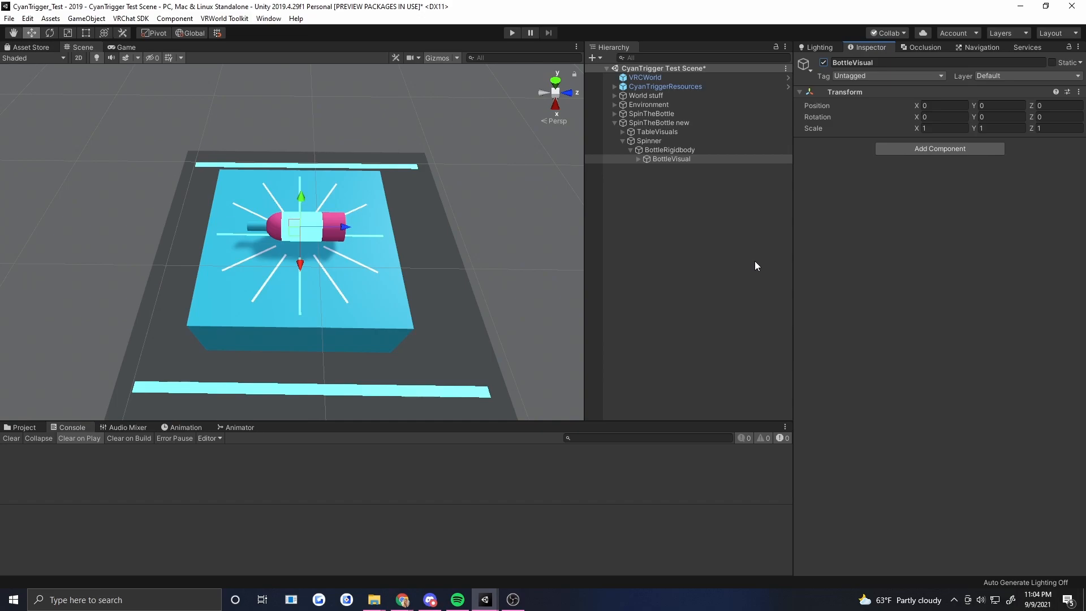
pyautogui.moveTo(699, 268)
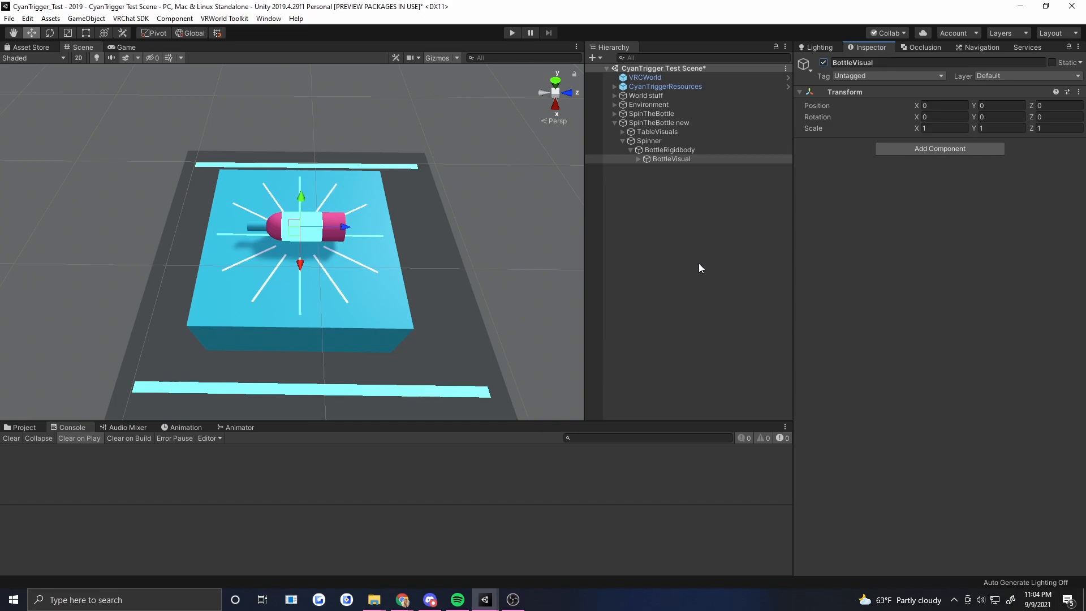
pyautogui.click(669, 149)
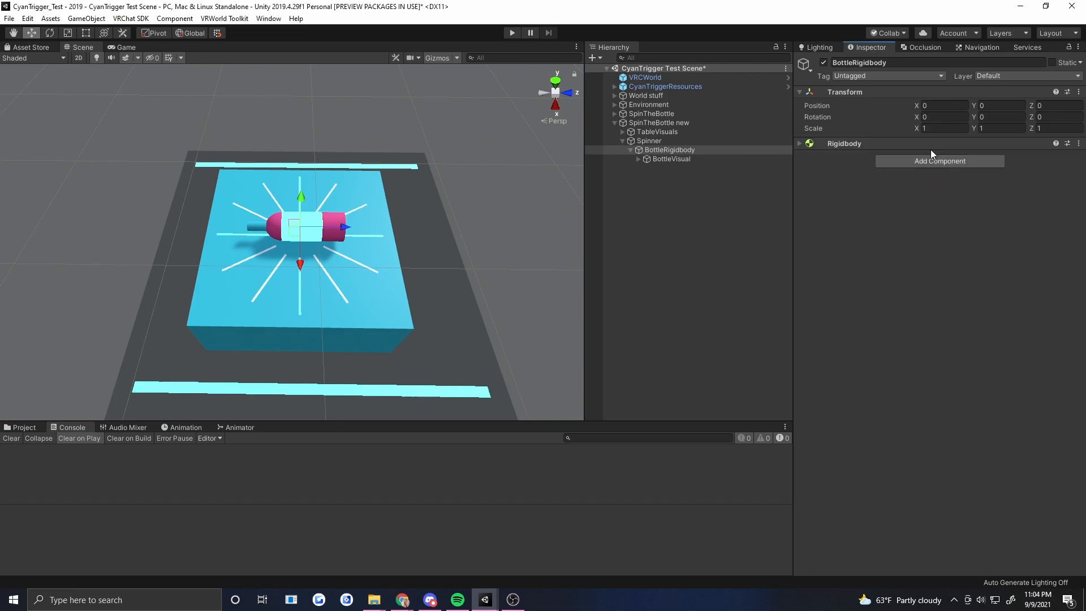
# In Rigidbody Constraints, freeze position on X/Y/Z and rotation on X and Z.
pyautogui.click(800, 143)
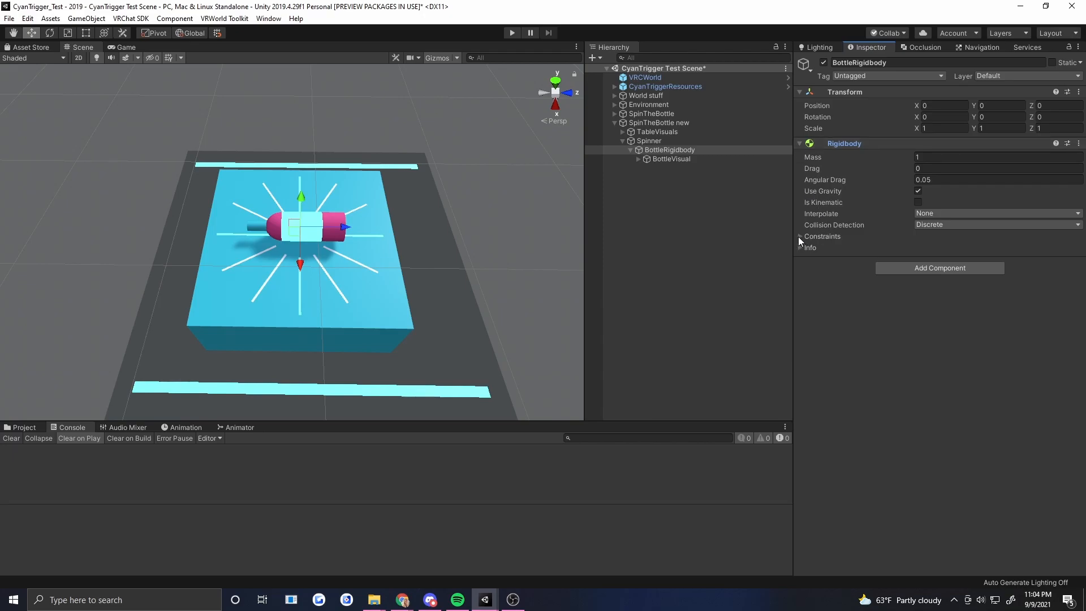
pyautogui.click(801, 236)
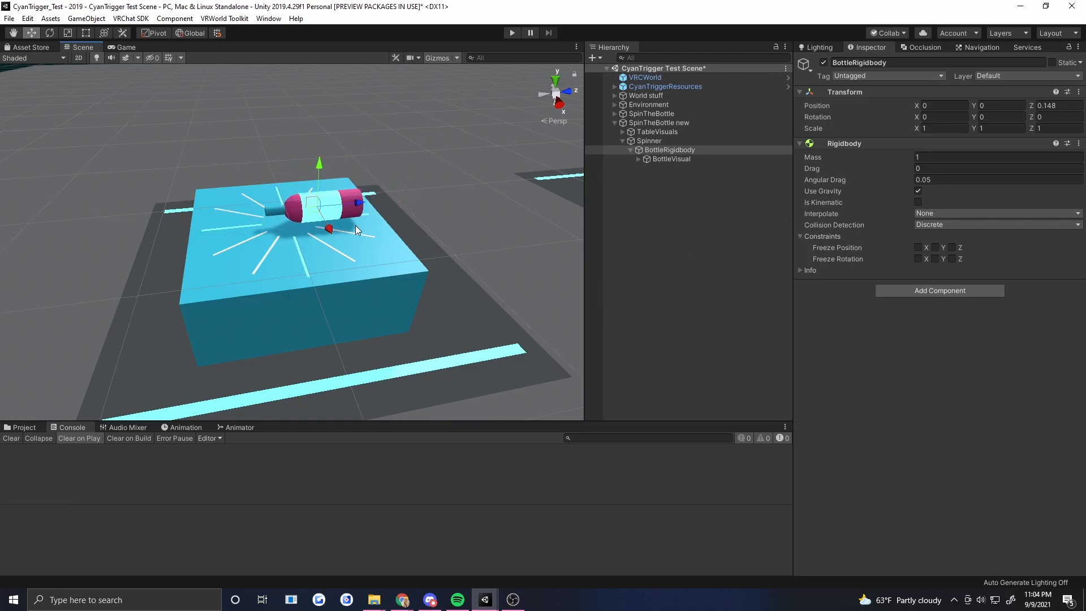
pyautogui.moveTo(317, 245)
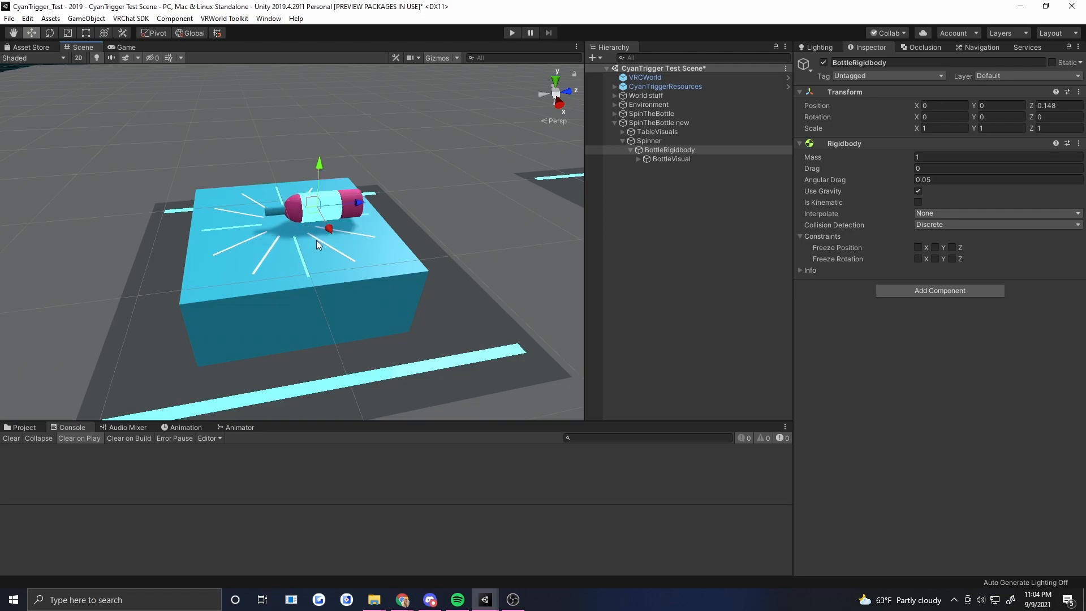
pyautogui.click(918, 248)
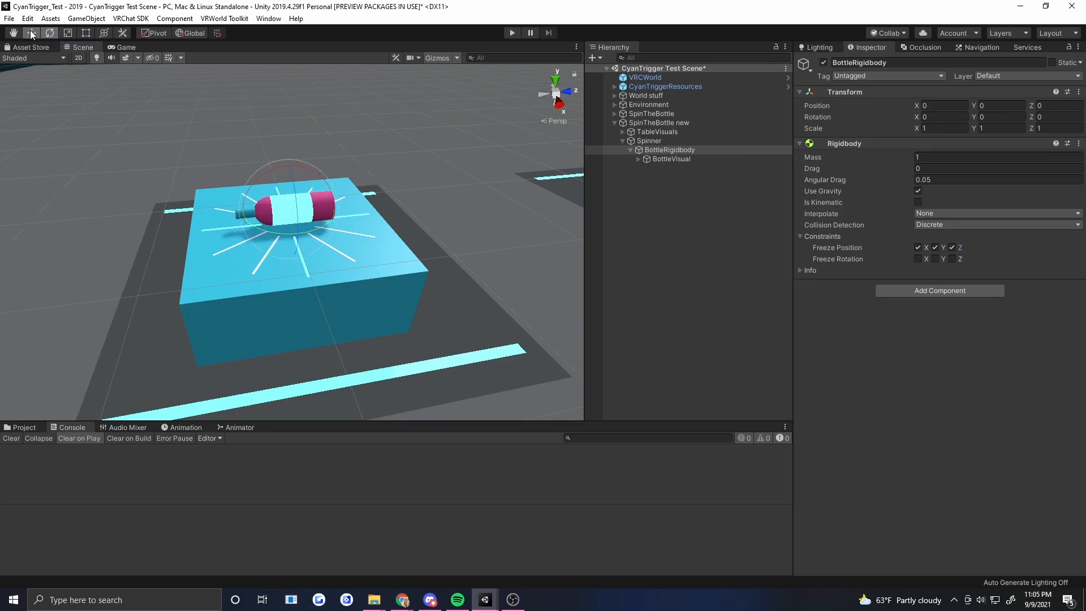
pyautogui.click(918, 258)
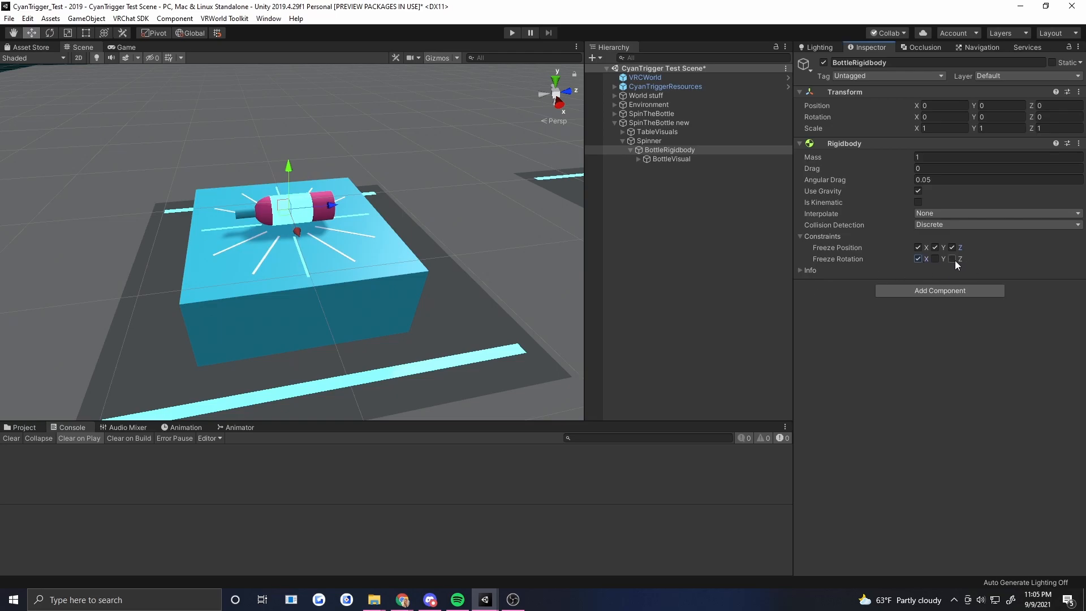
pyautogui.click(951, 258)
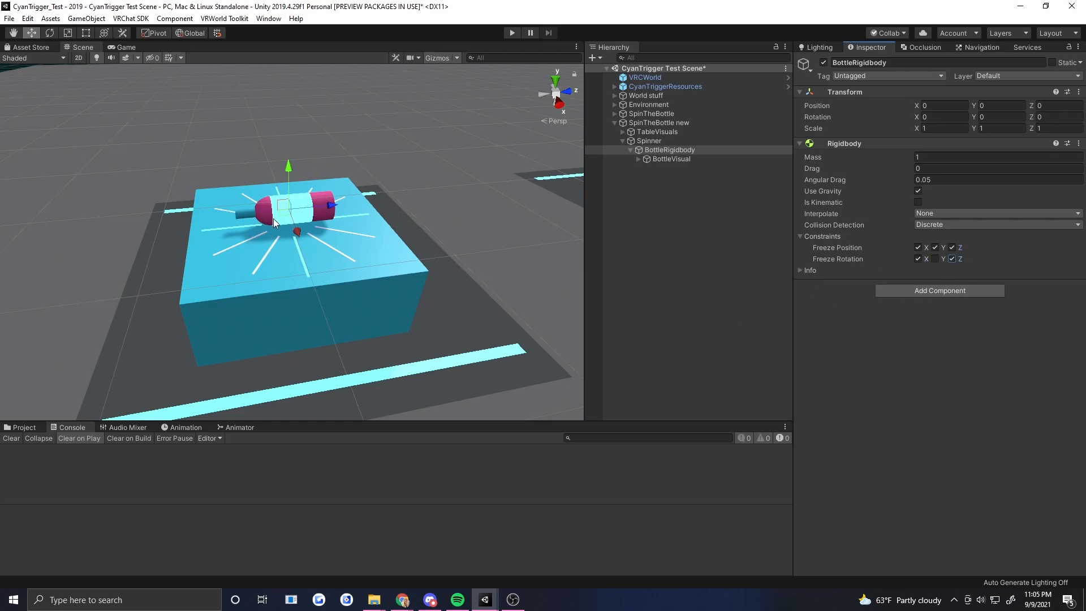
pyautogui.moveTo(329, 212)
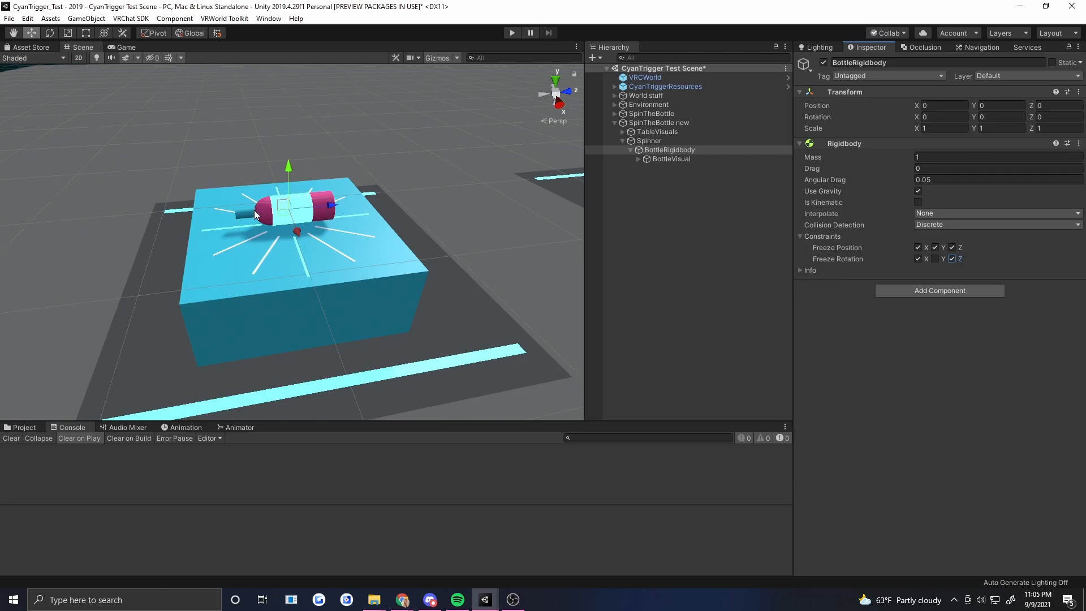
pyautogui.moveTo(267, 192)
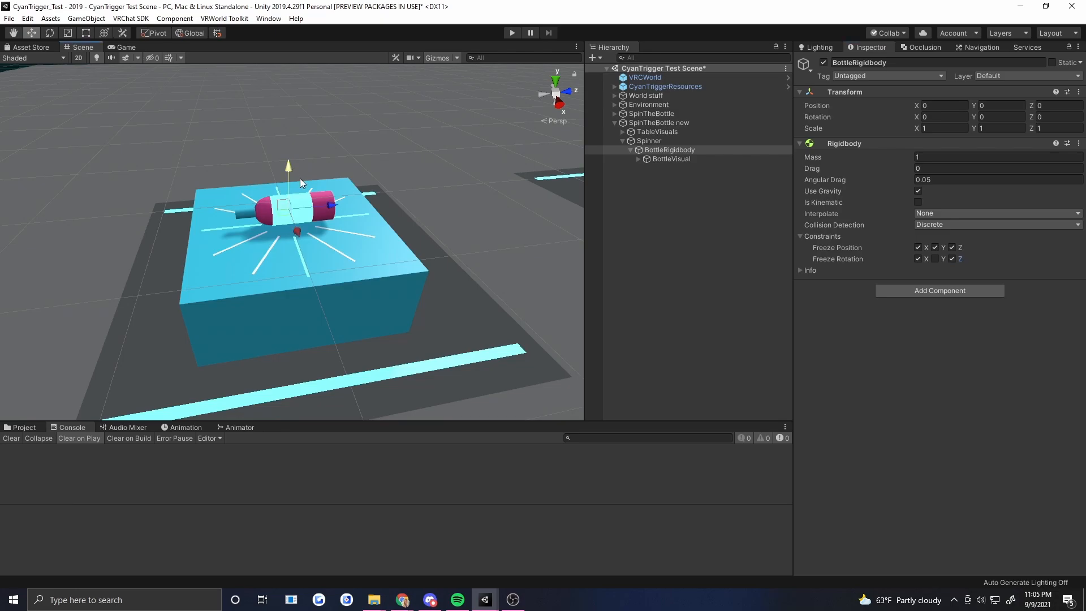
pyautogui.moveTo(1017, 260)
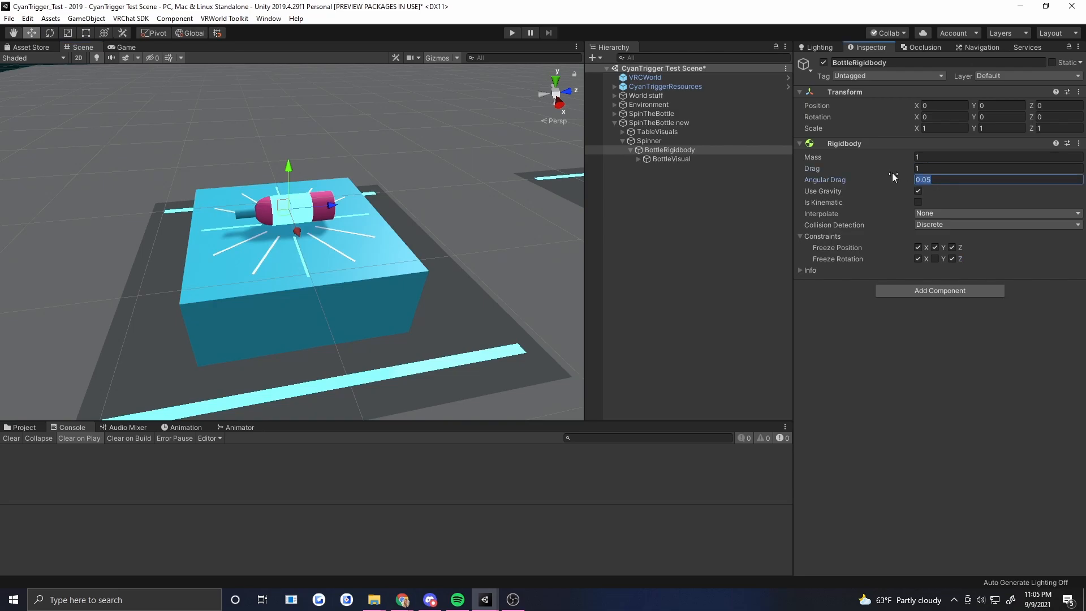
# Set Angular Drag to 1 and untick Use Gravity on the bottle's Rigidbody.
pyautogui.write('1')
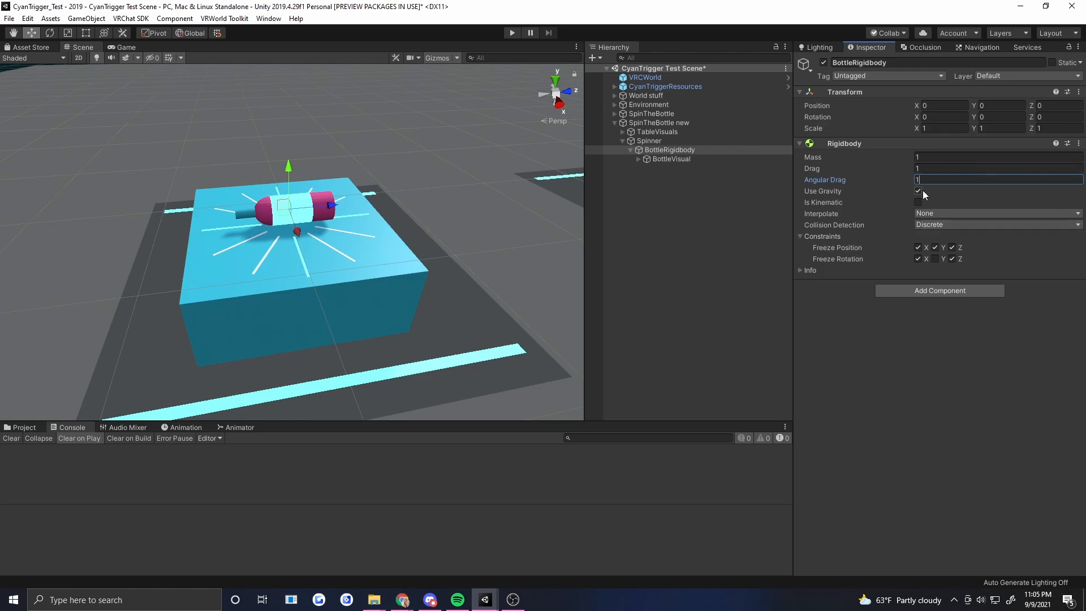
pyautogui.click(918, 190)
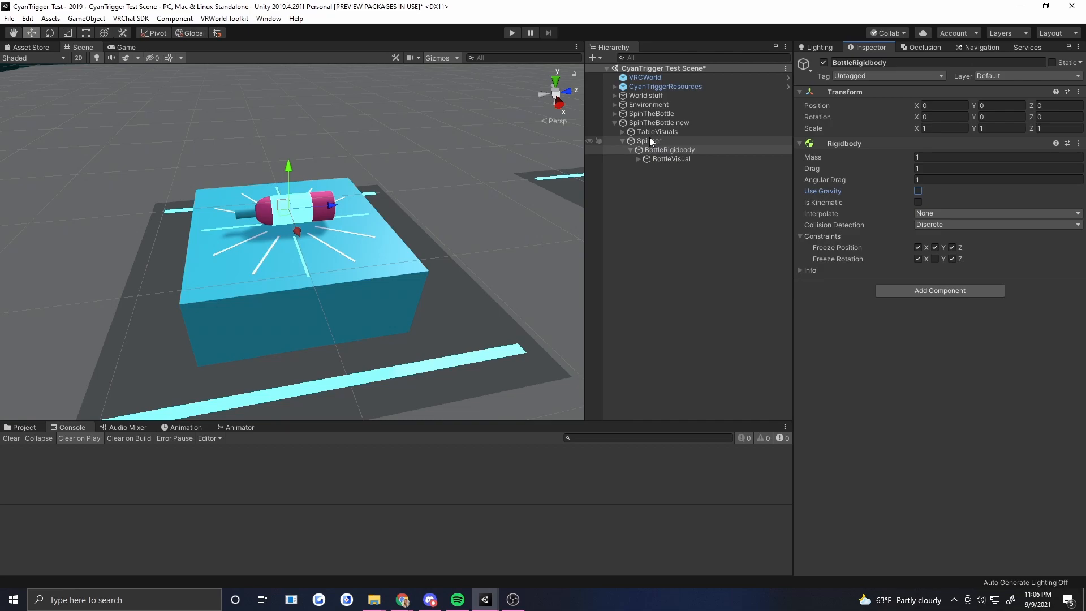
# Add a Cyan Trigger to Spinner with a new custom event named _Spin.
pyautogui.click(648, 140)
pyautogui.write('cy')
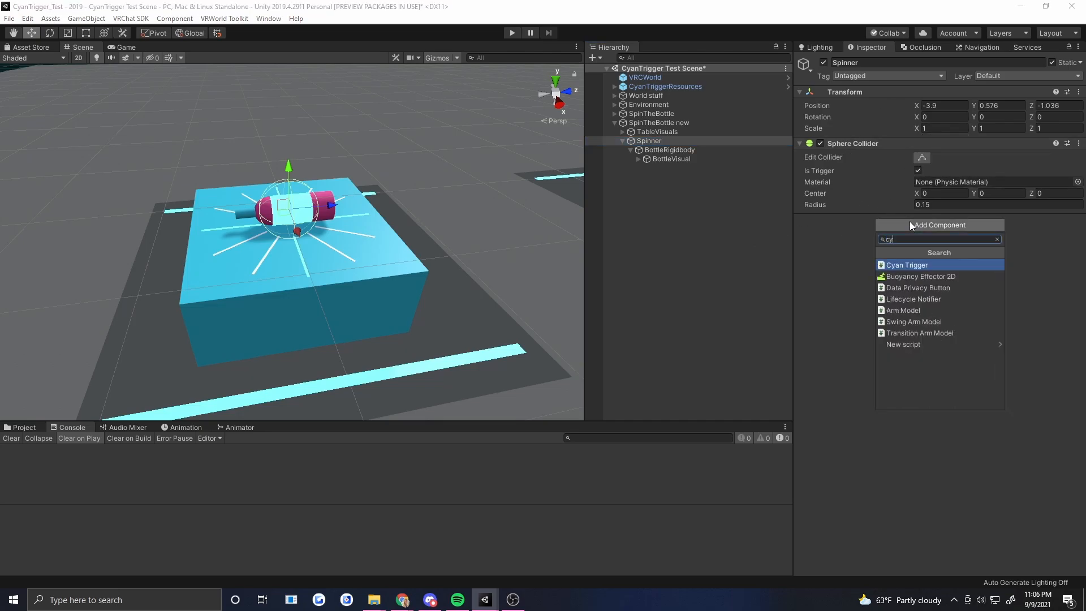
pyautogui.click(905, 264)
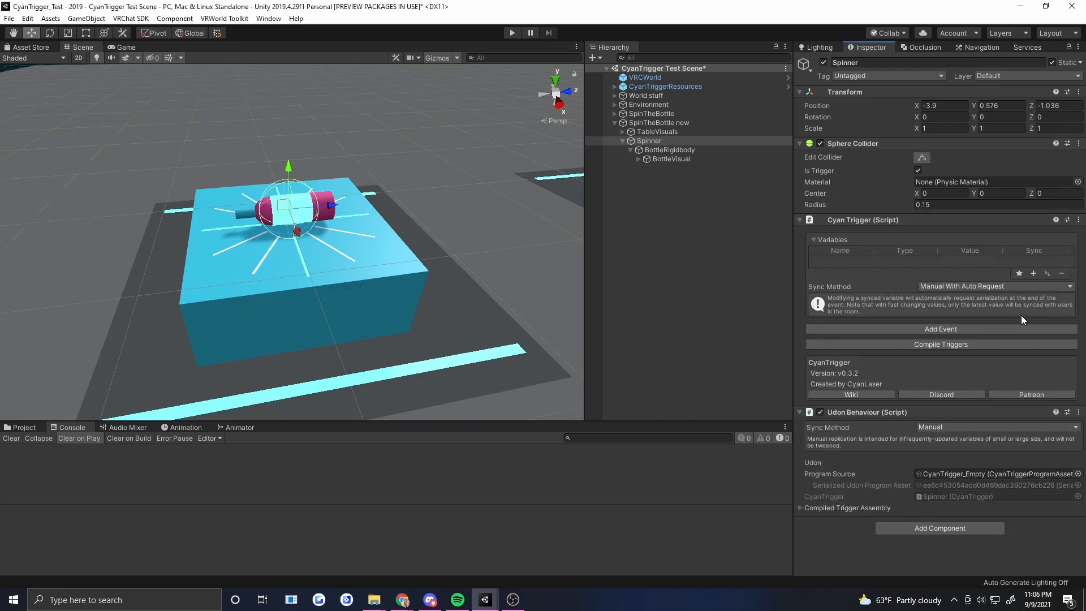
pyautogui.moveTo(1032, 273)
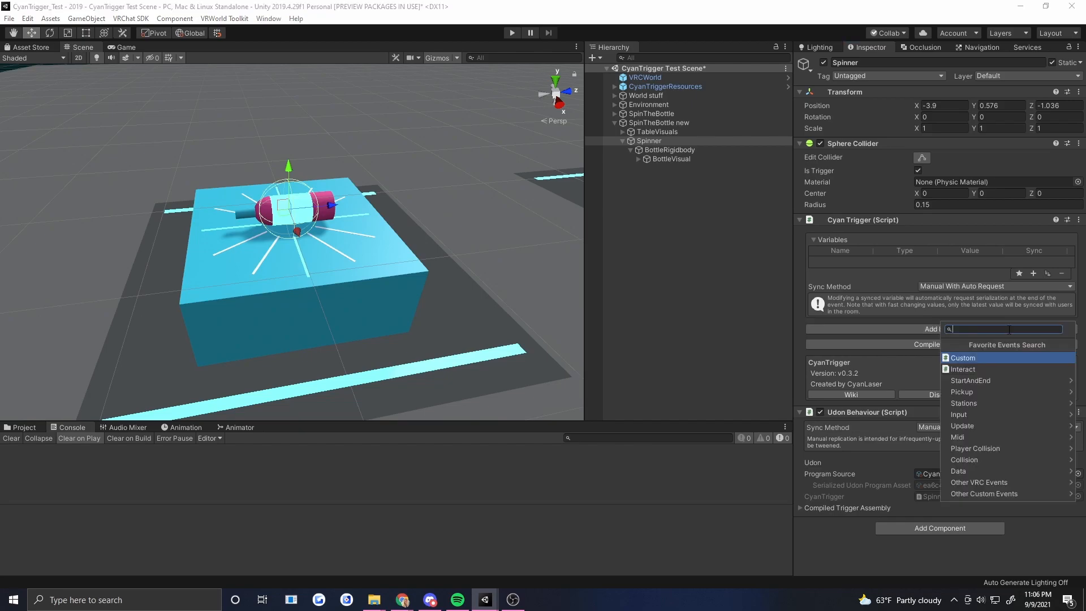
pyautogui.click(961, 358)
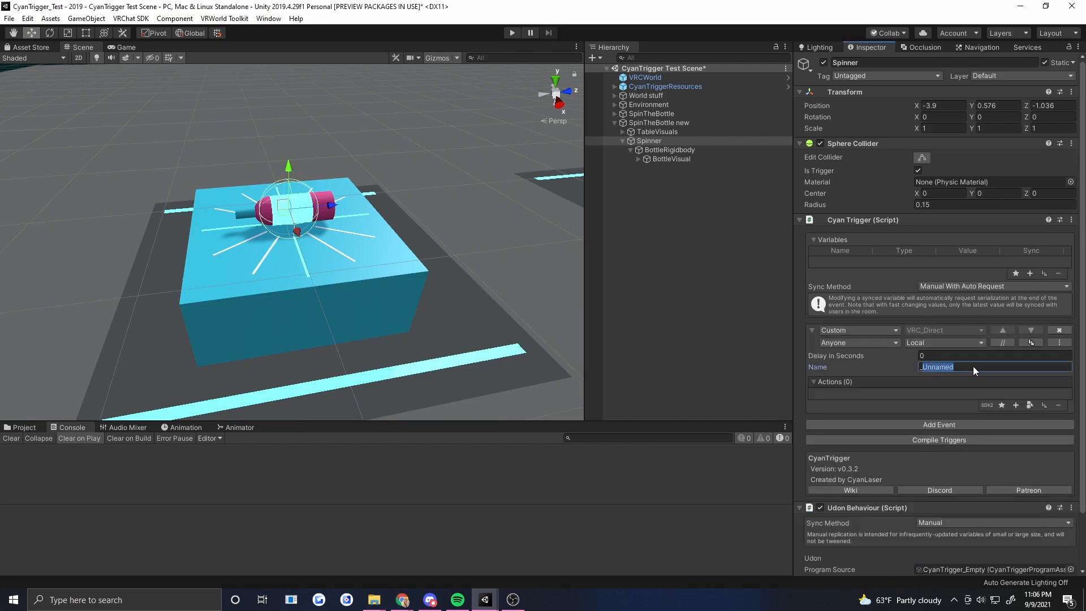
pyautogui.write('_Spin')
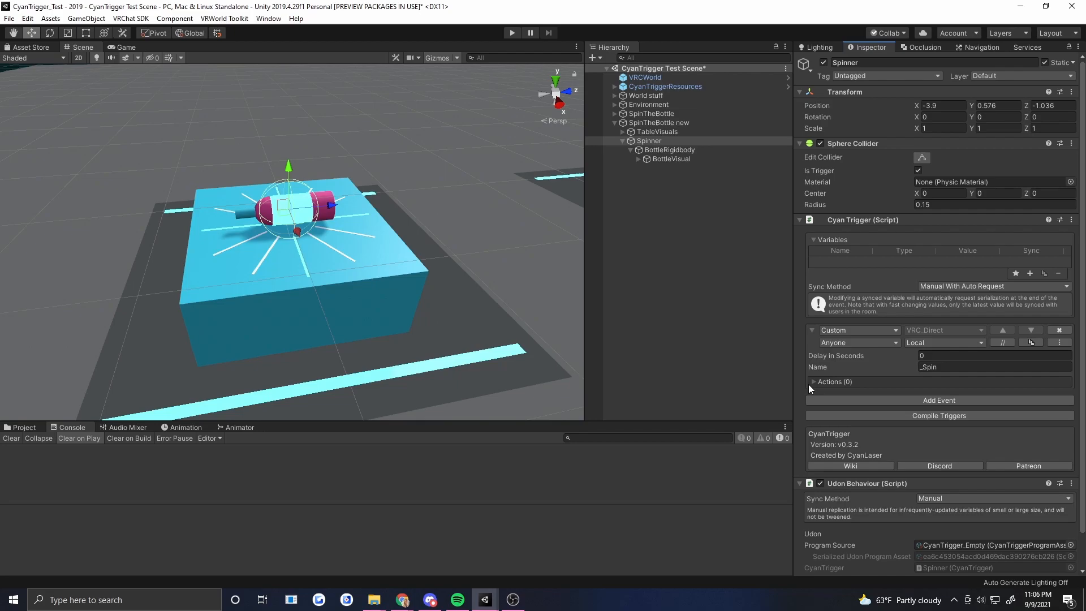
pyautogui.moveTo(812, 386)
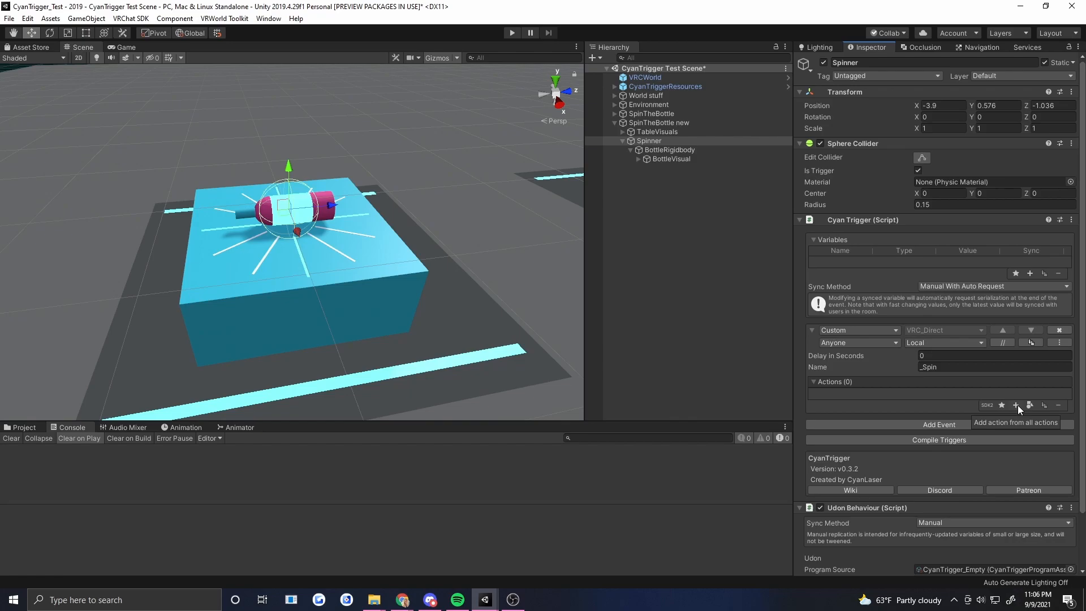
# Add a Rigidbody.AddRelativeTorque action to the _Spin event.
pyautogui.click(1017, 405)
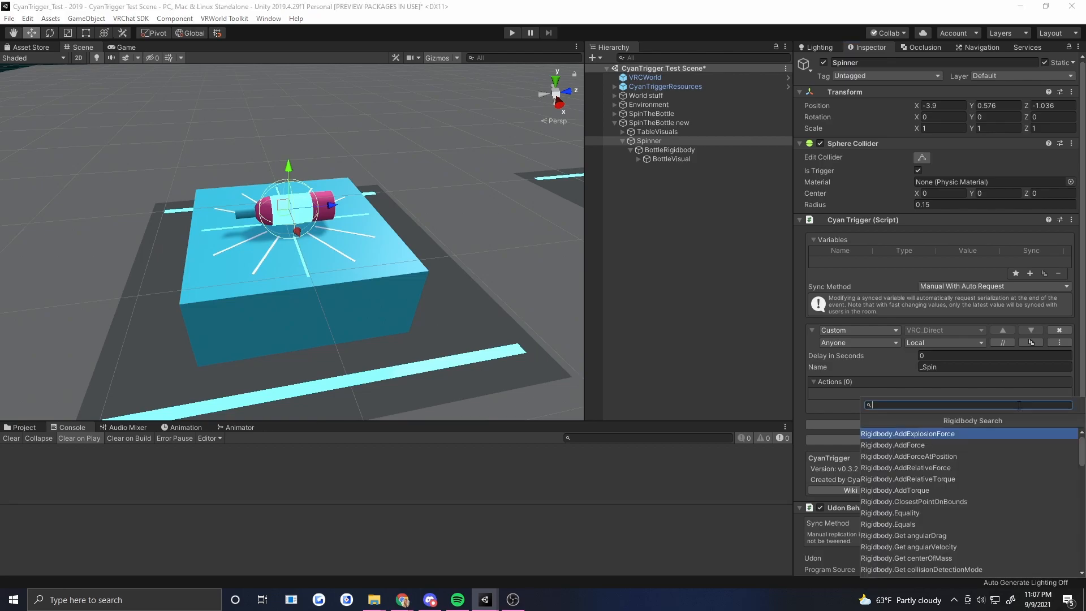
pyautogui.write('add')
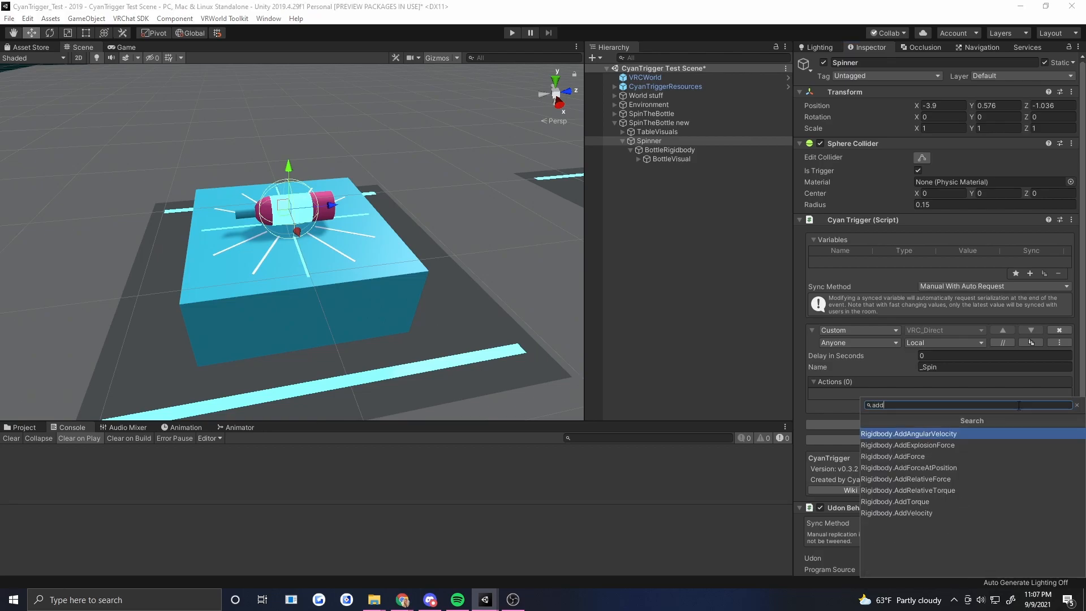
pyautogui.click(907, 490)
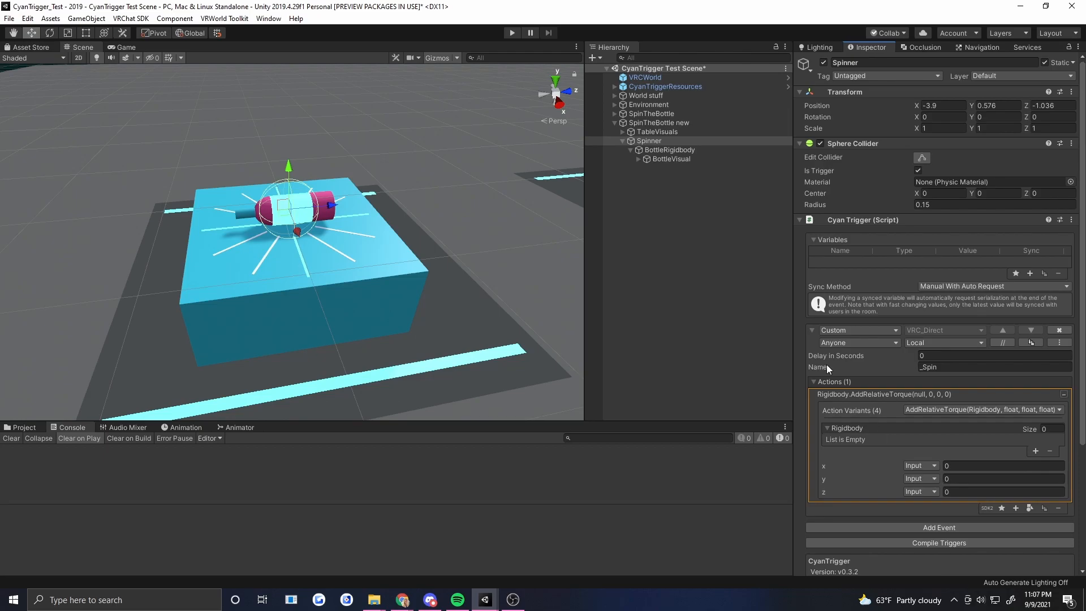
pyautogui.moveTo(1029, 273)
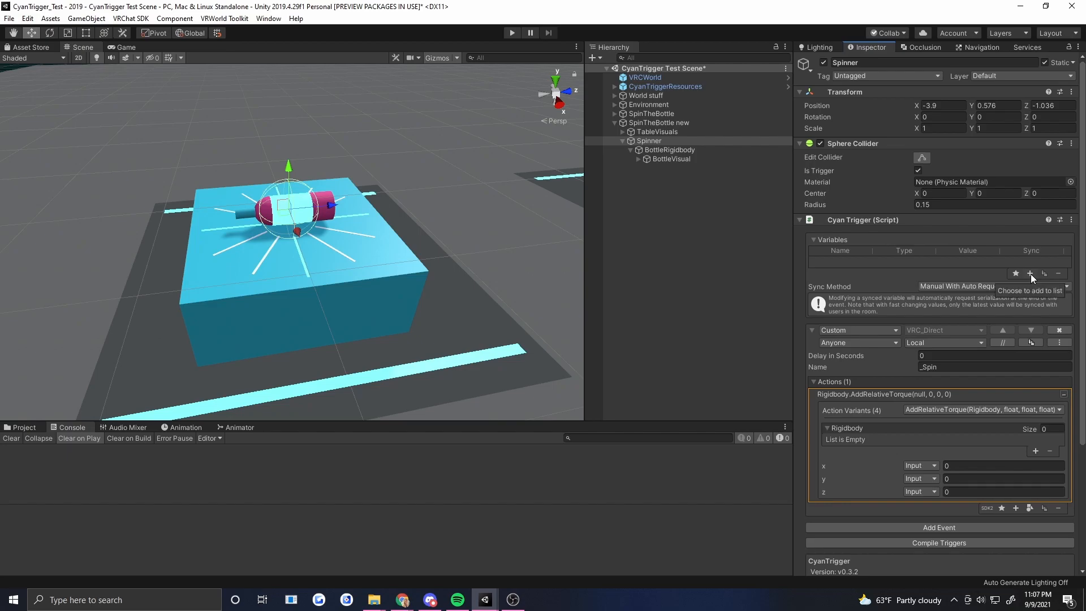
# Create a float trigger variable named spinAmount.
pyautogui.click(1029, 272)
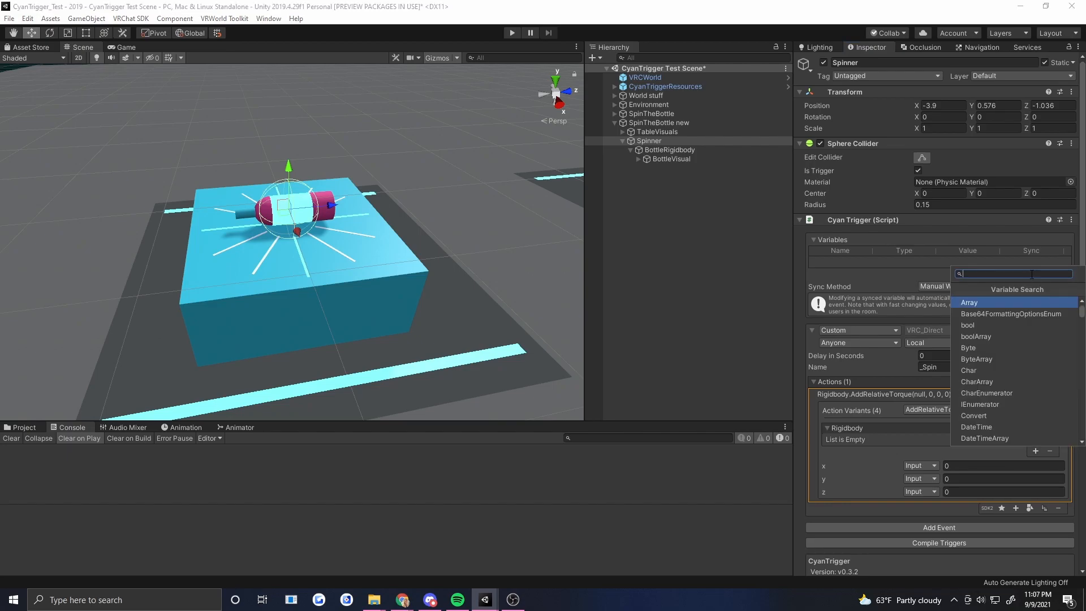
pyautogui.click(969, 302)
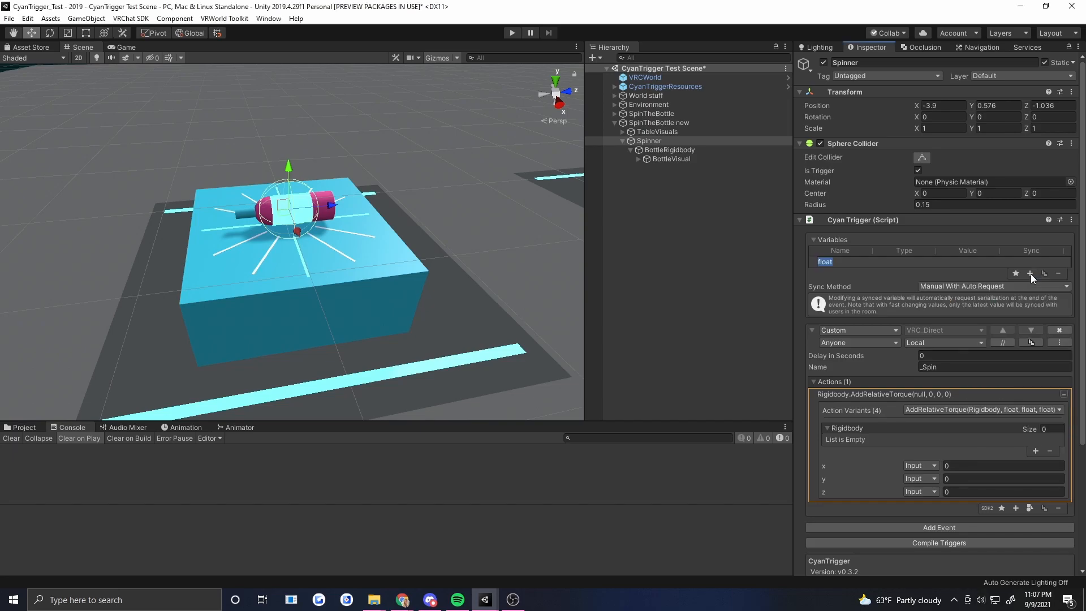
pyautogui.write('spinAmount')
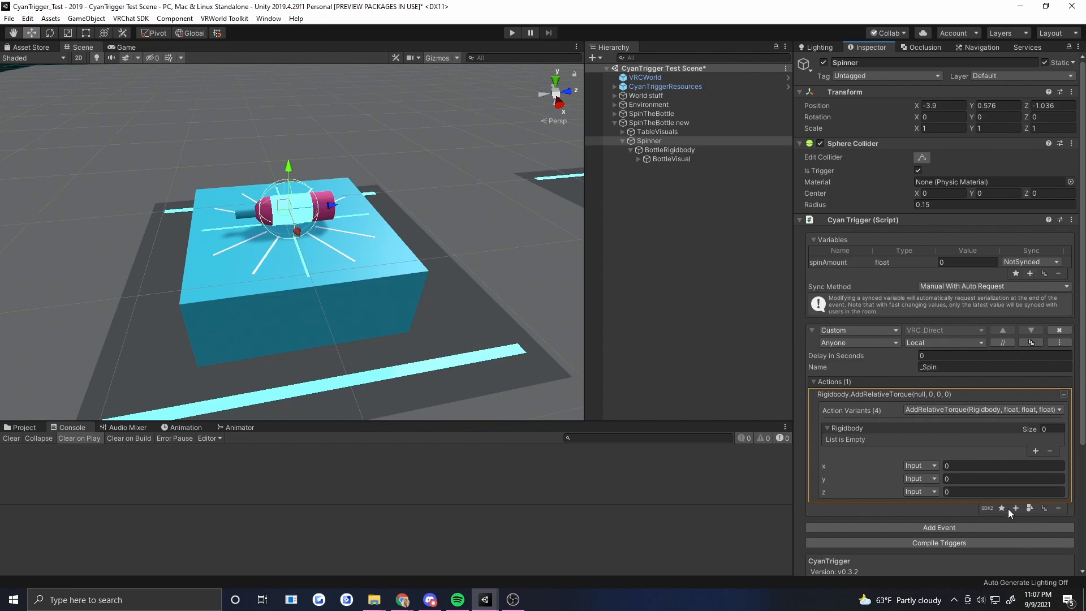
# Drive the y torque from the spinAmount variable and target BottleRigidbody.
pyautogui.click(919, 491)
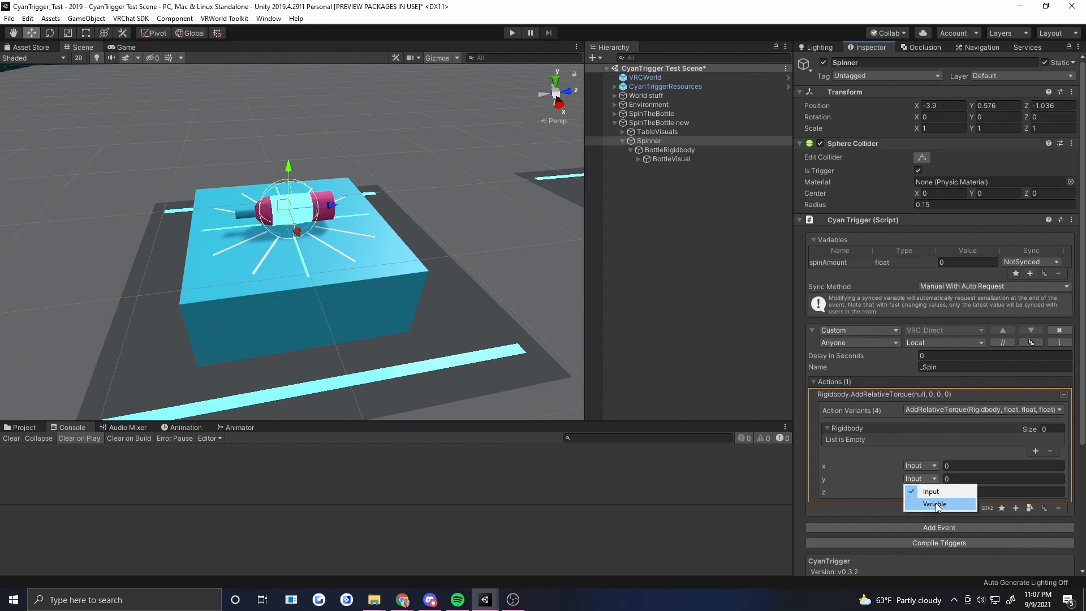
pyautogui.click(934, 503)
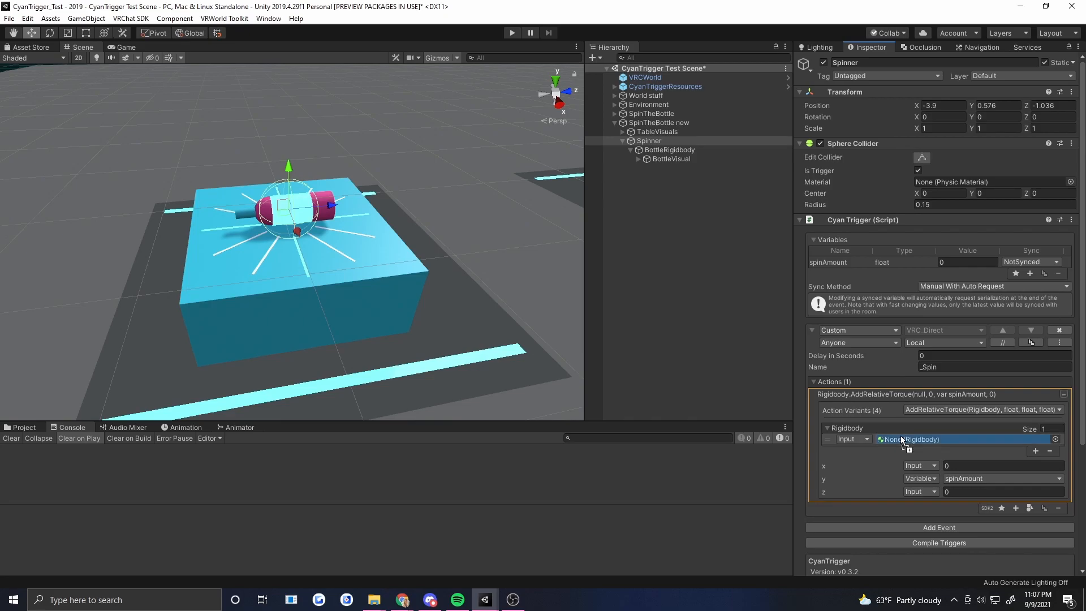
pyautogui.click(907, 448)
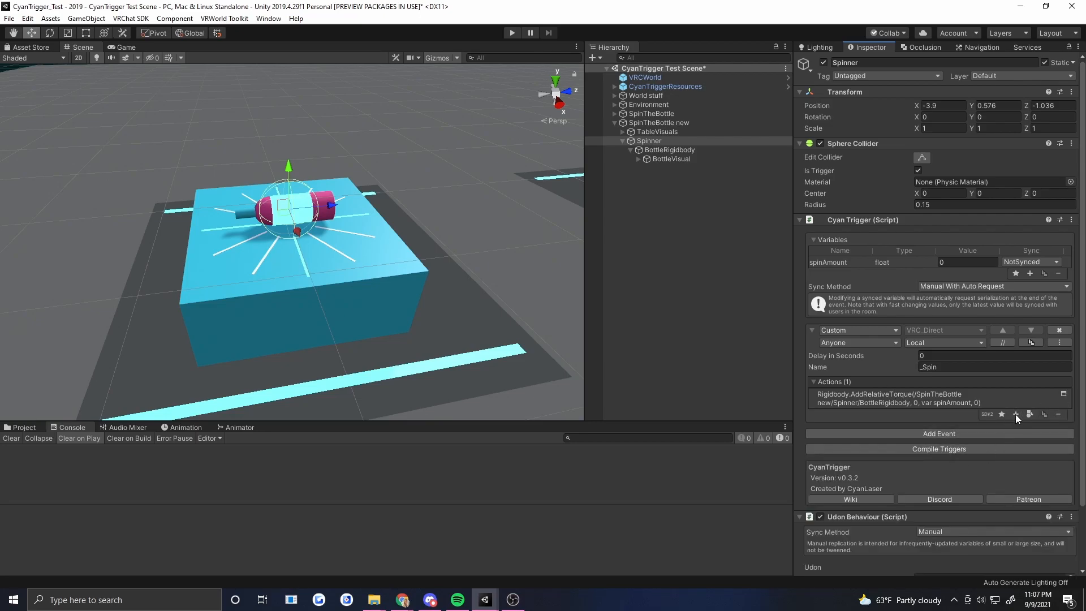
# Add a Random.Range action to _Spin with min 1000 and max 2000.
pyautogui.click(1016, 414)
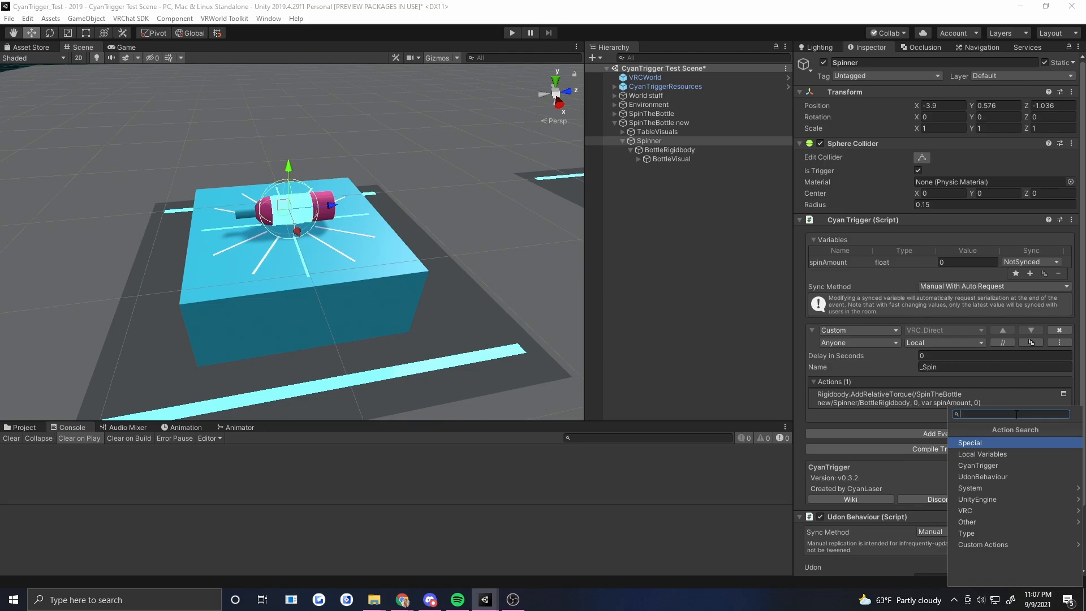
pyautogui.write('rand')
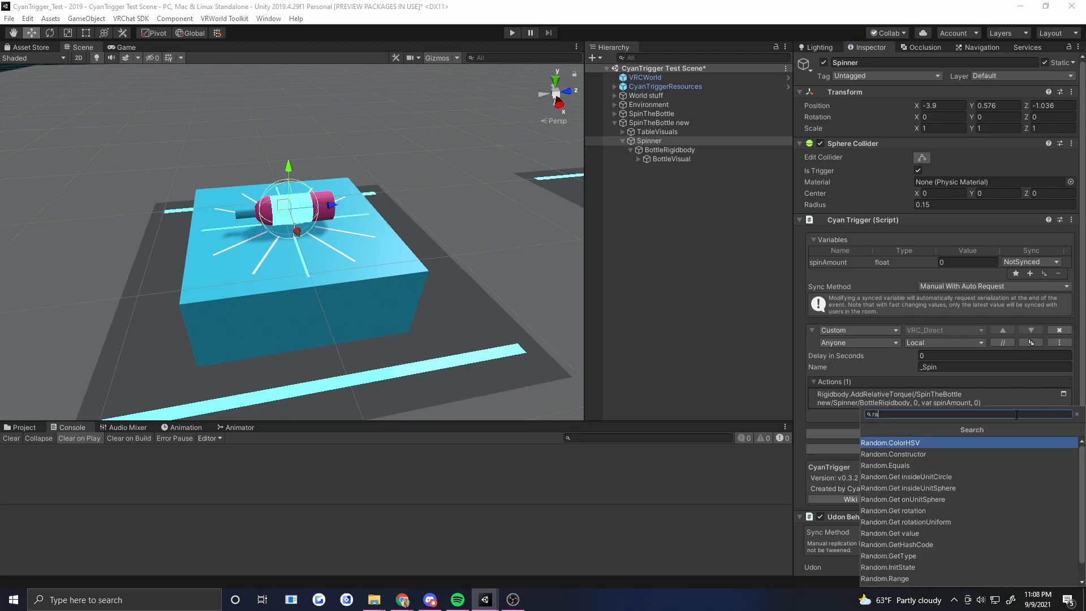
pyautogui.click(884, 578)
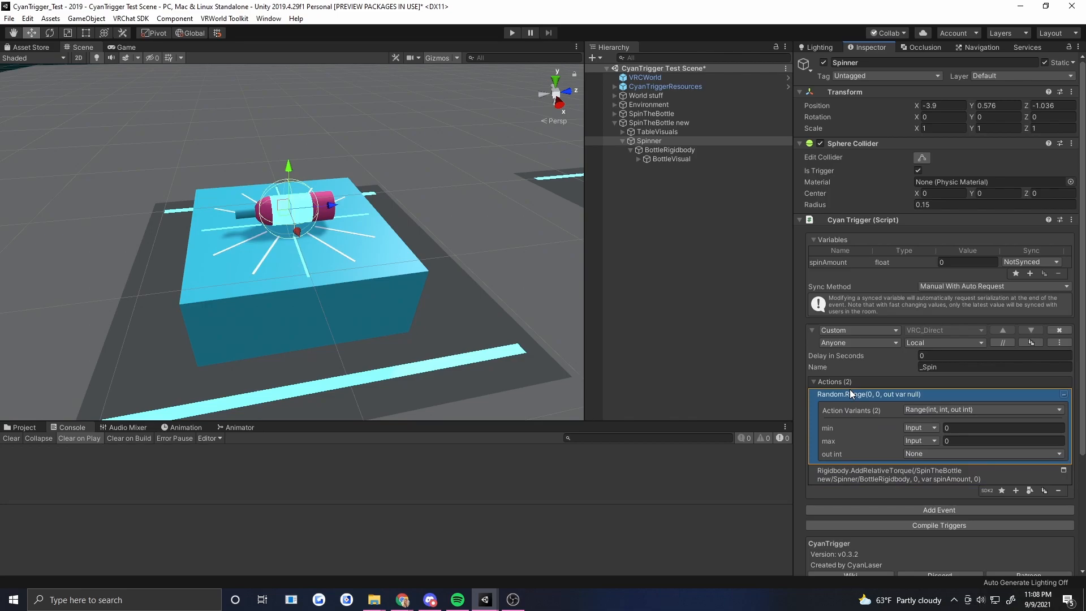
pyautogui.click(1002, 428)
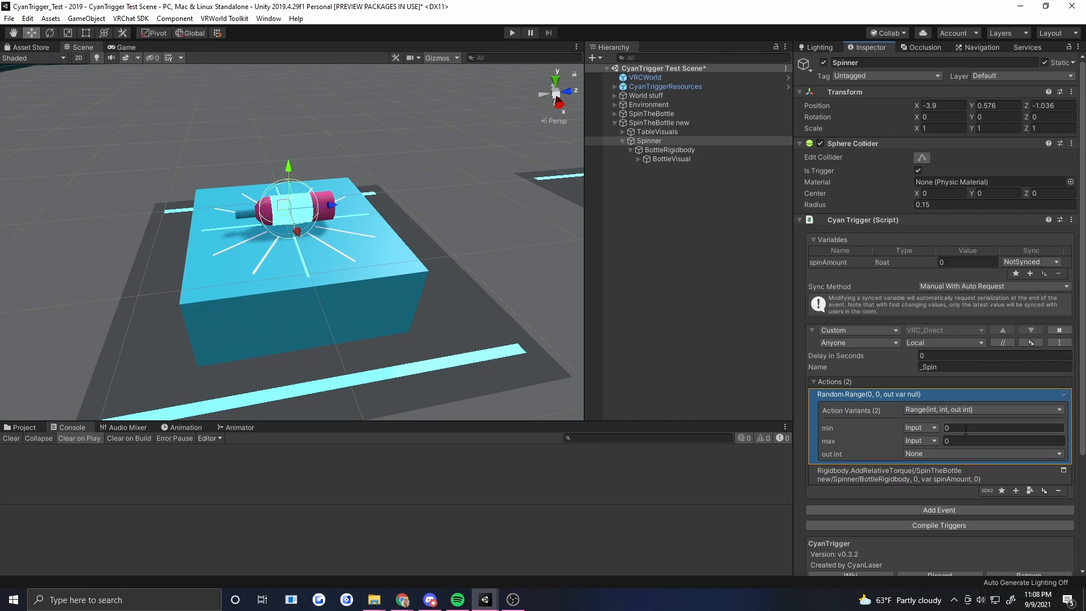
pyautogui.click(1001, 428)
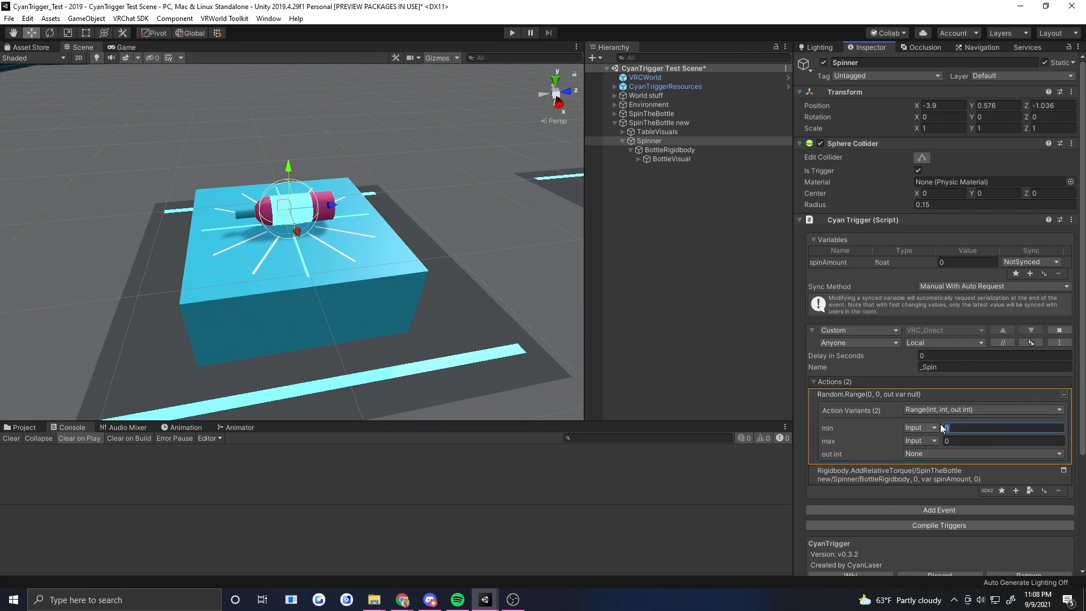
pyautogui.write('1000')
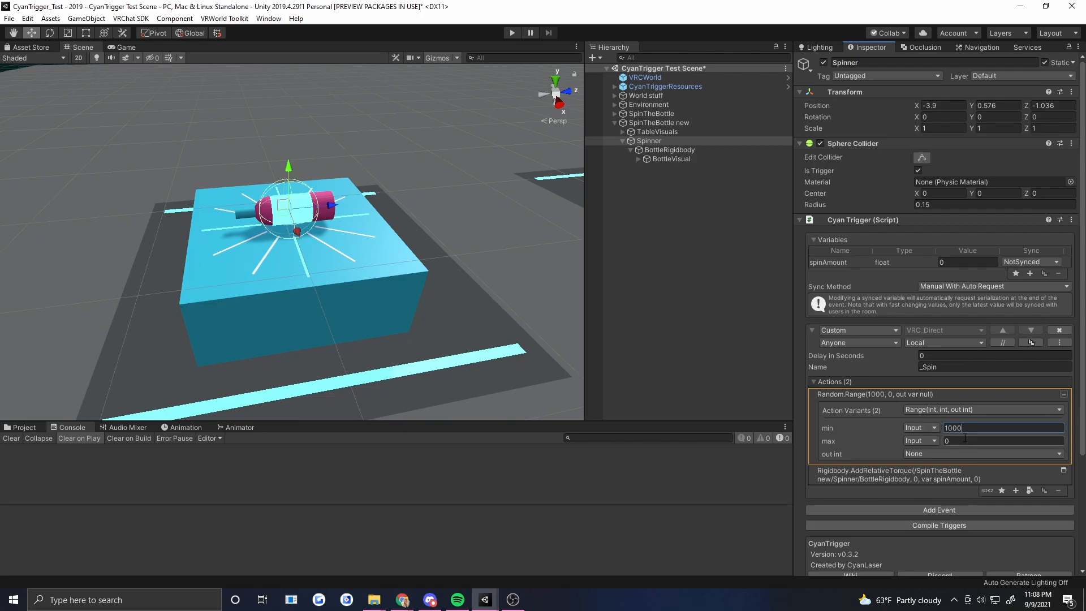
pyautogui.write('2000')
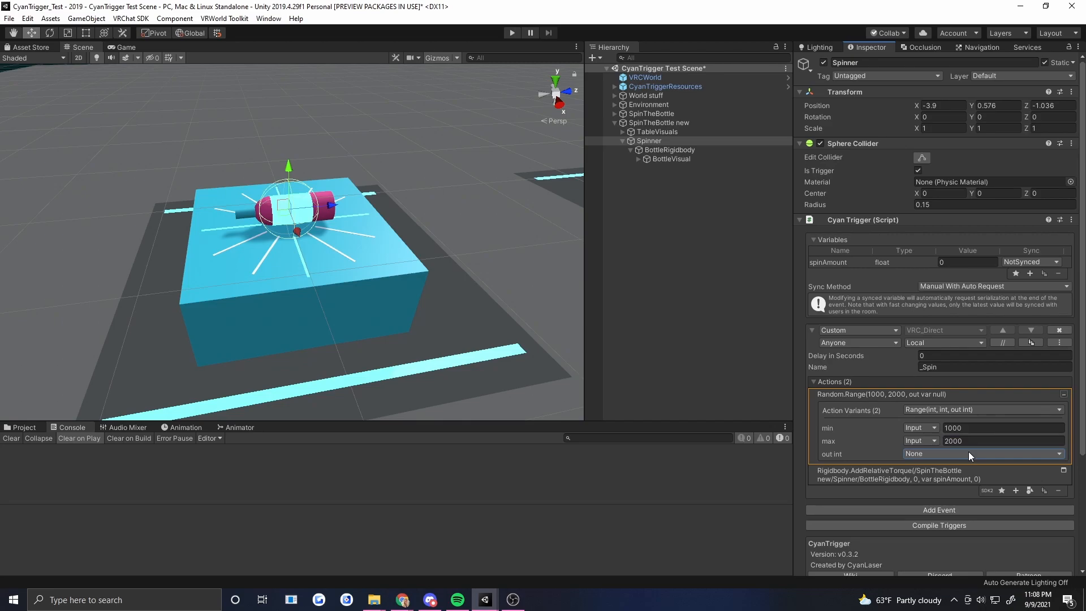
# Switch Random.Range to the float variant, re-enter the range and output into spinAmount.
pyautogui.click(982, 409)
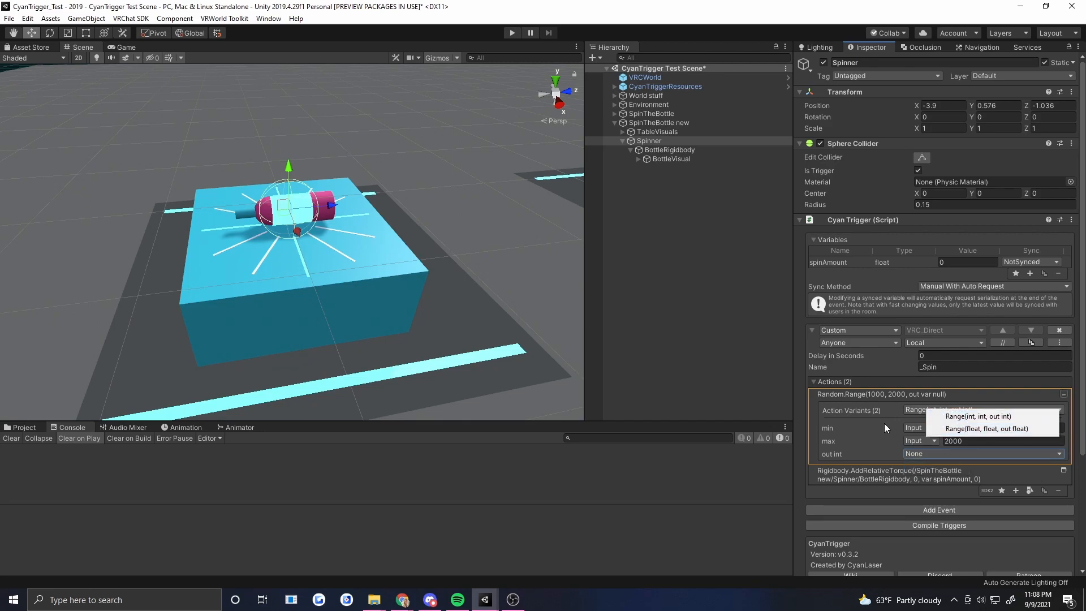
pyautogui.click(976, 416)
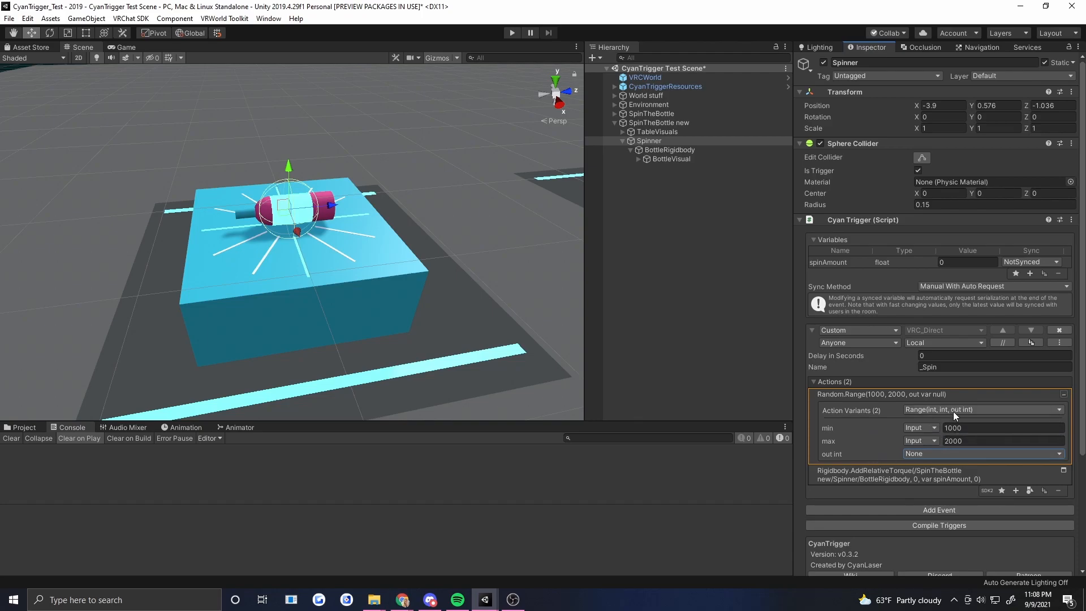
pyautogui.click(982, 452)
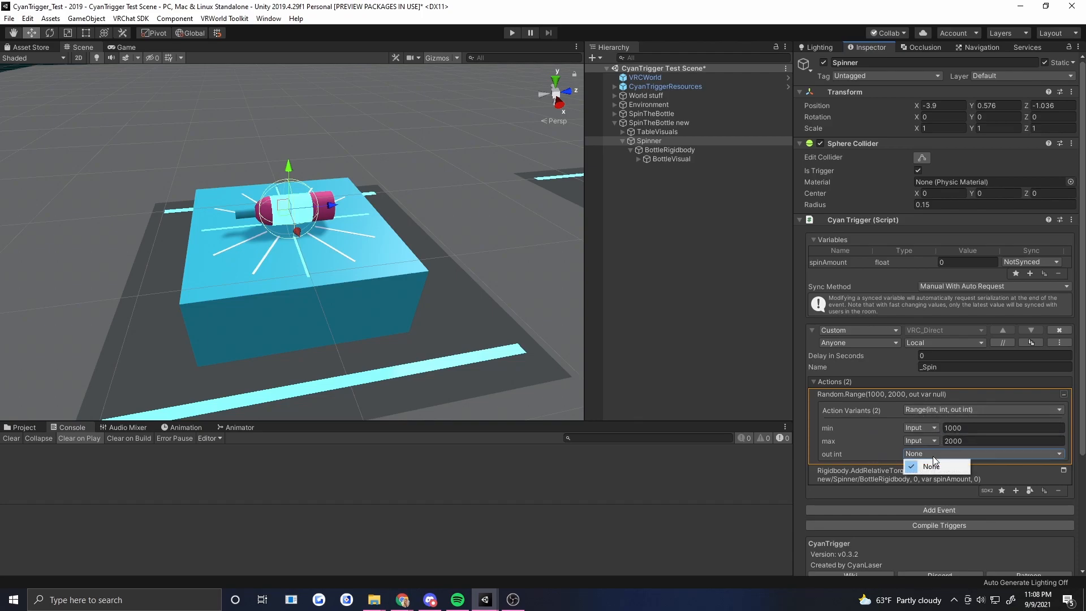
pyautogui.click(931, 466)
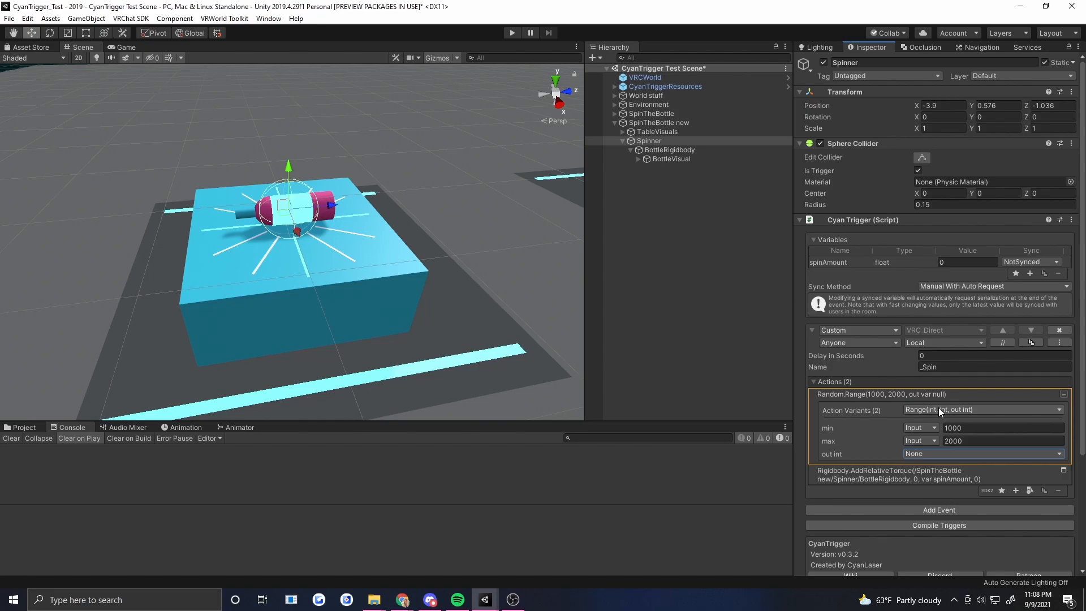
pyautogui.click(979, 409)
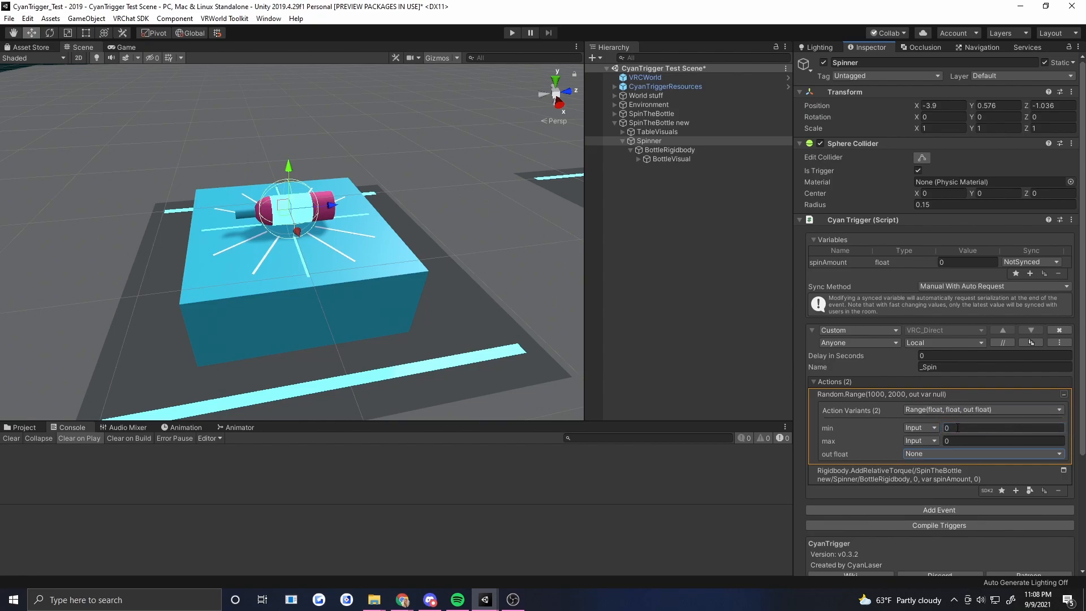
pyautogui.click(1001, 427)
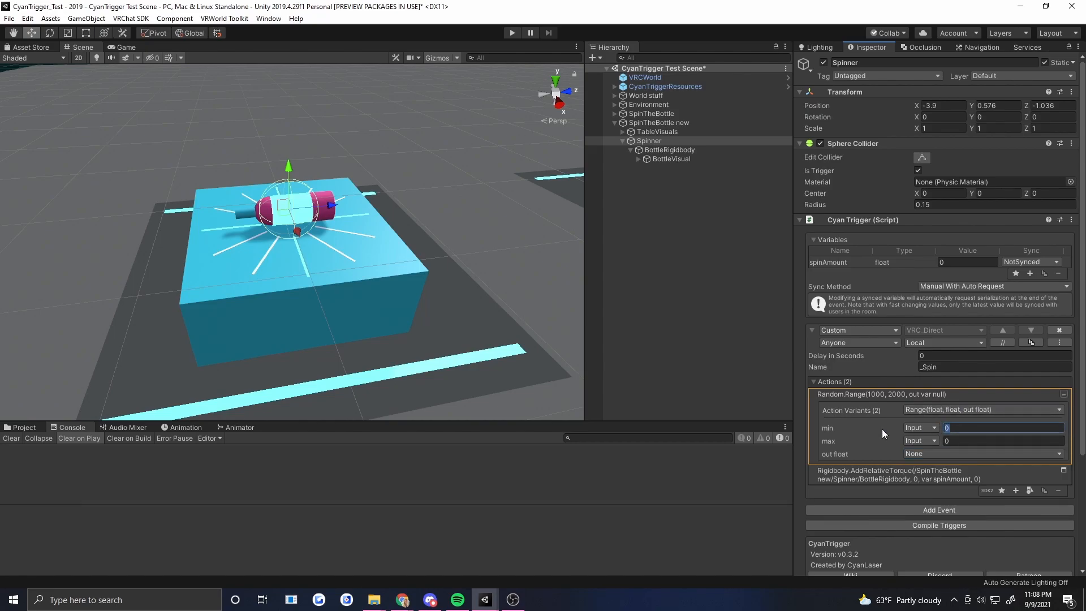
pyautogui.write('2000')
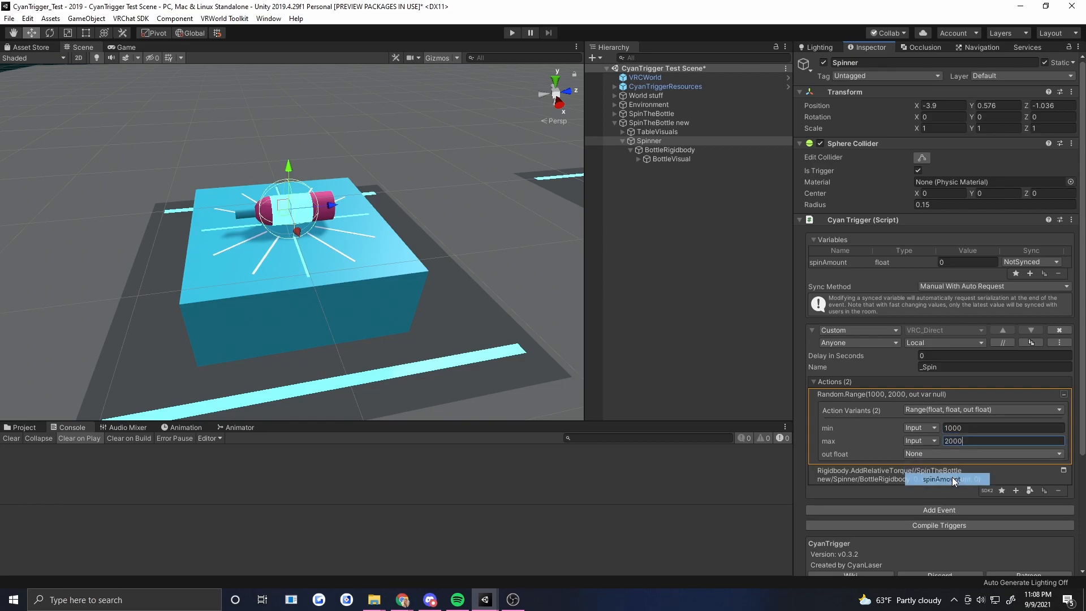
pyautogui.click(981, 453)
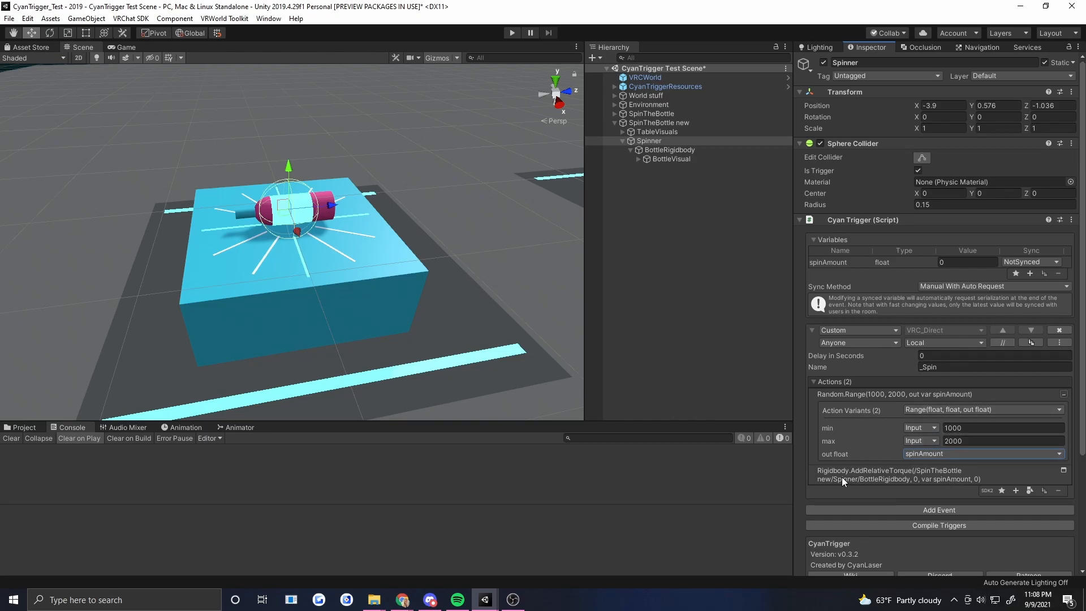
pyautogui.moveTo(881, 485)
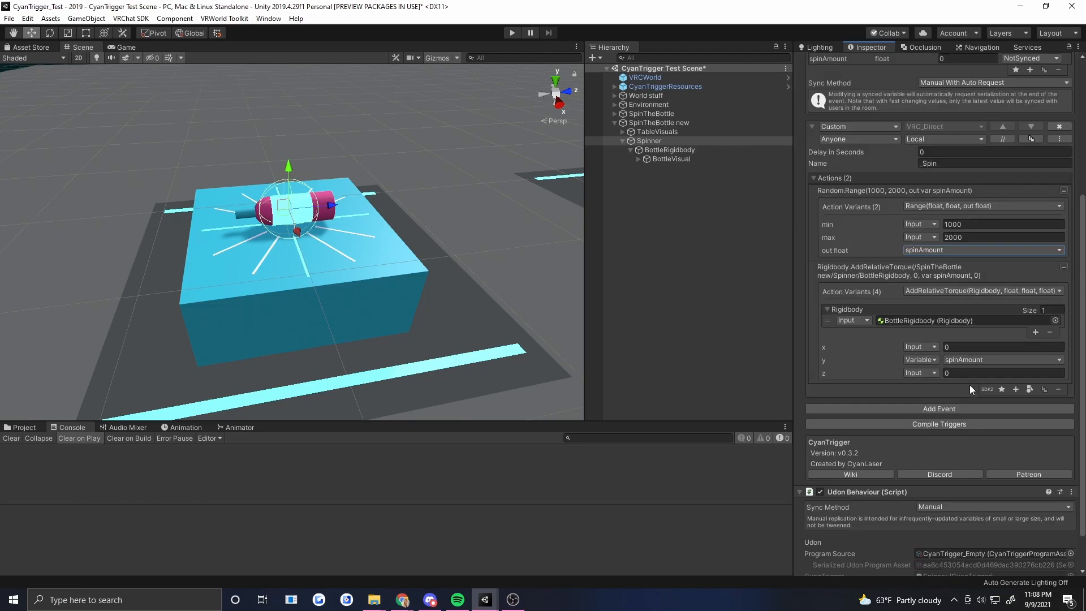
pyautogui.moveTo(921, 345)
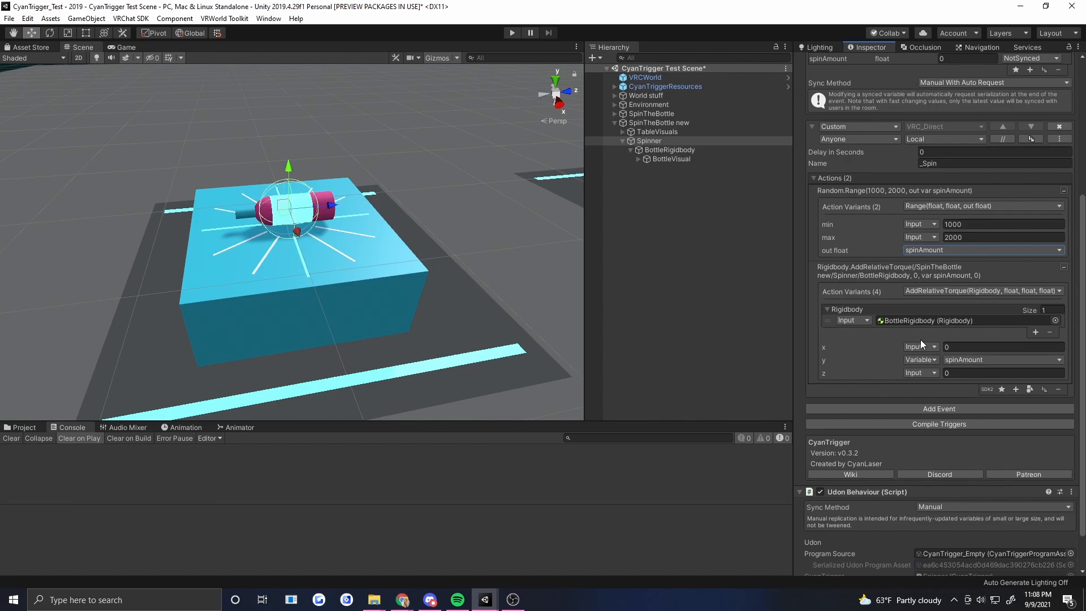
# Add a VRC Object Sync component to BottleRigidbody.
pyautogui.click(1001, 346)
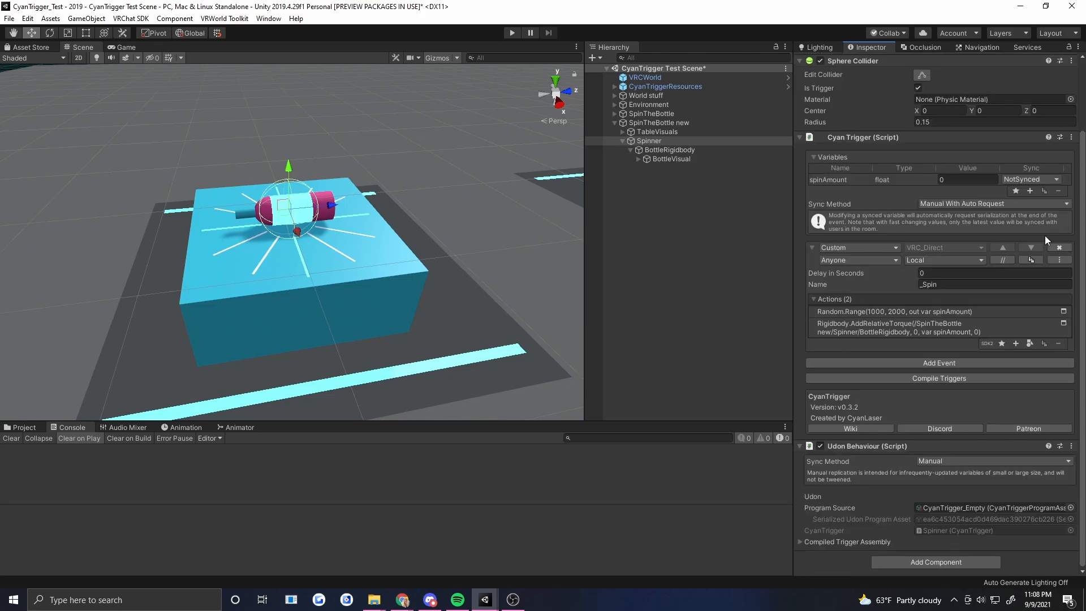
pyautogui.moveTo(955, 315)
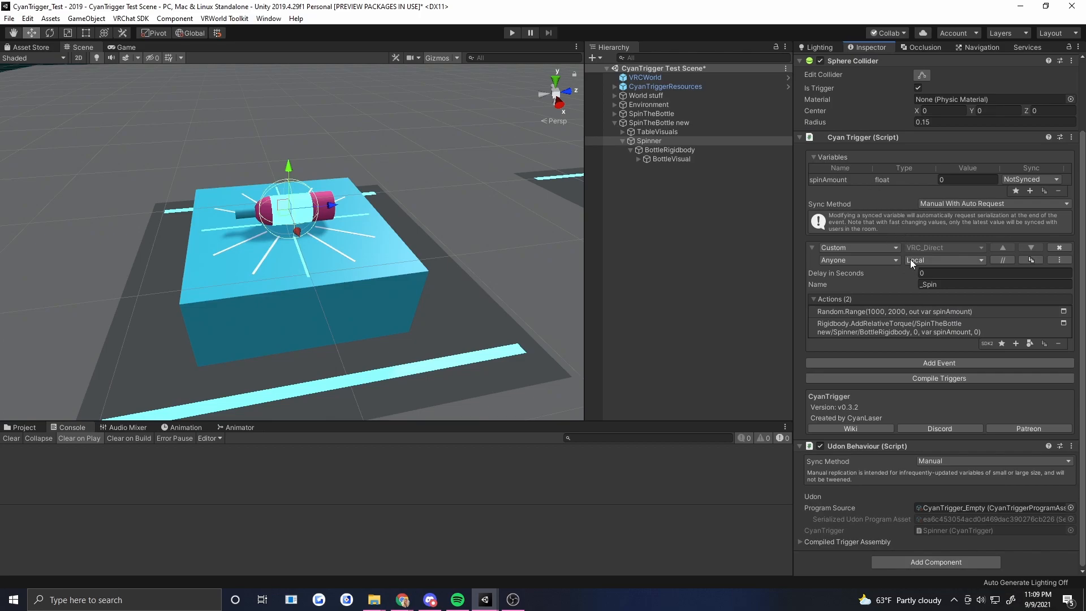
pyautogui.moveTo(900, 347)
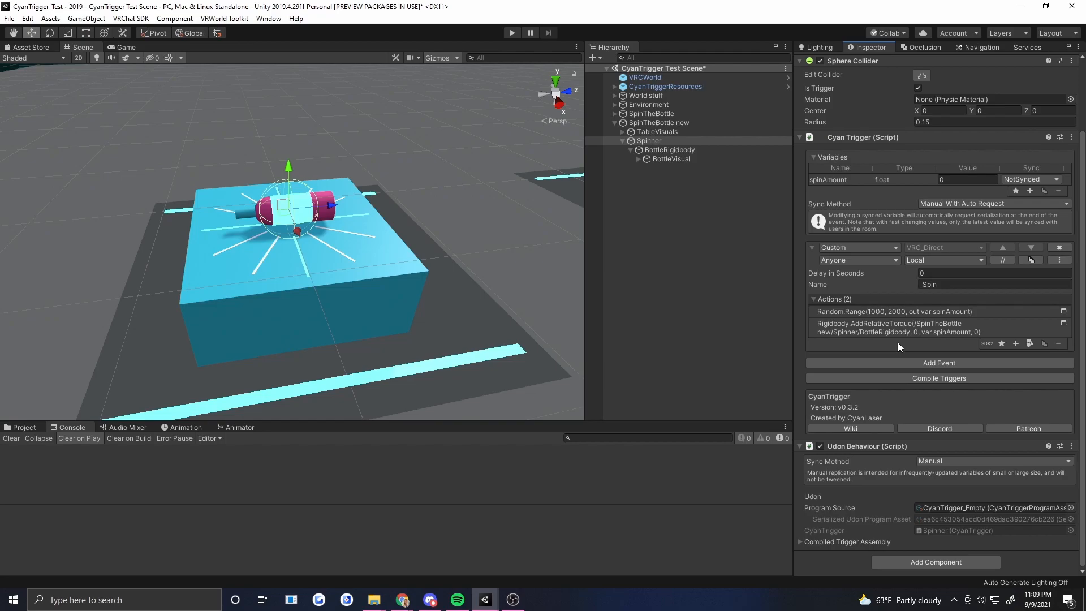
pyautogui.click(669, 149)
pyautogui.write('object')
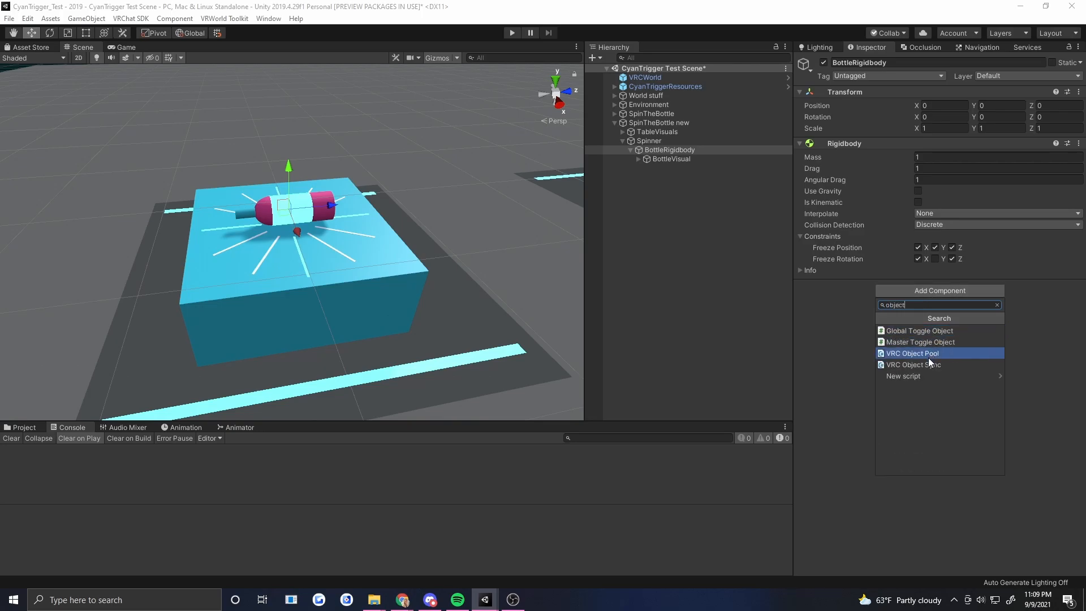
pyautogui.click(914, 364)
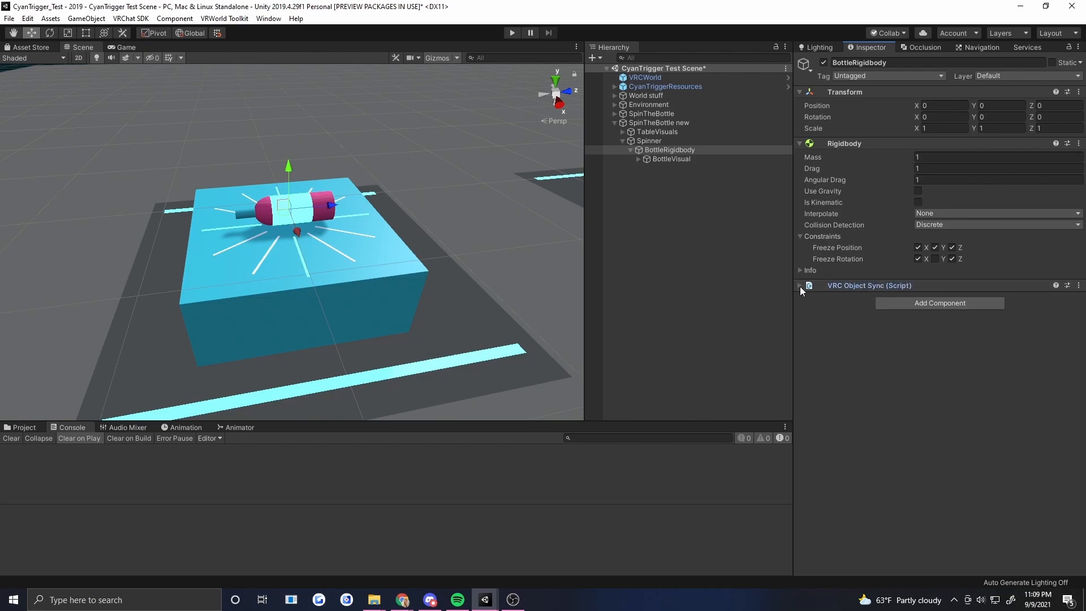
pyautogui.click(649, 140)
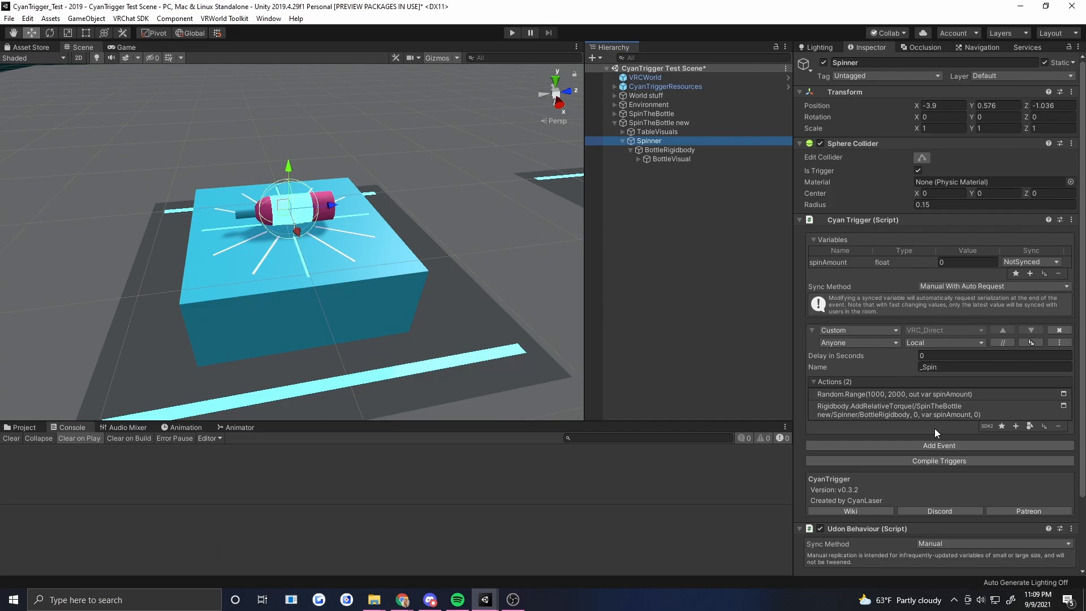
pyautogui.moveTo(850, 381)
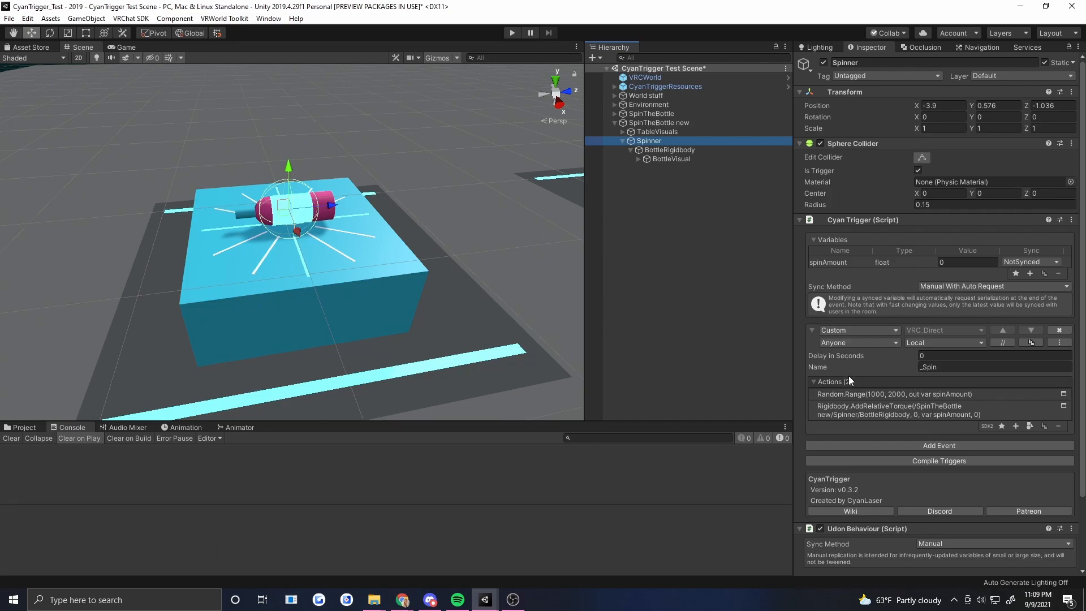
# Add a Networking.SetOwner action making the local player own BottleRigidbody.
pyautogui.click(1015, 426)
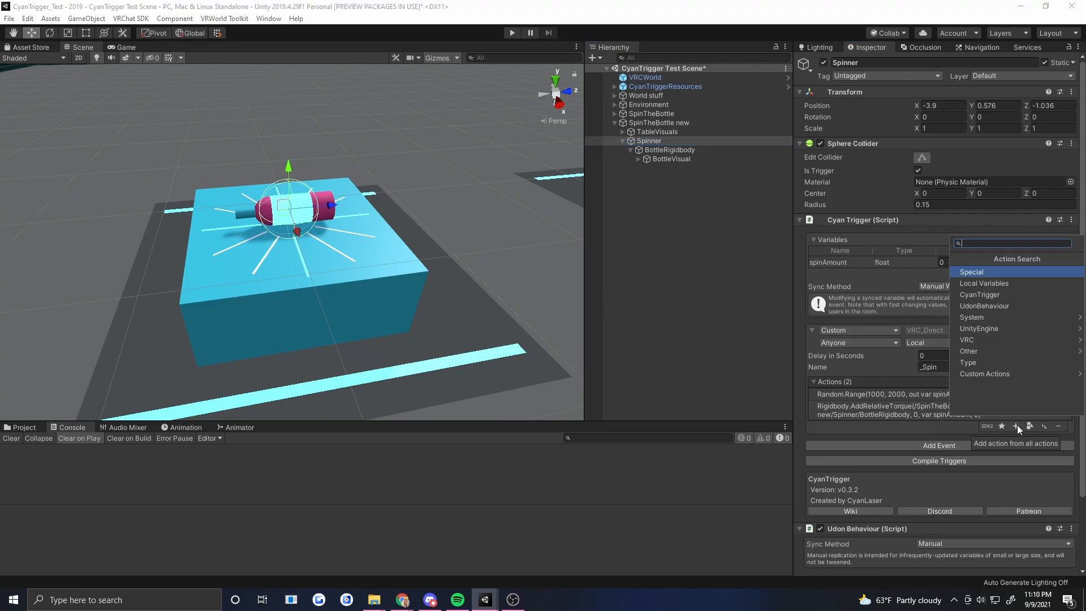
pyautogui.write('netwo')
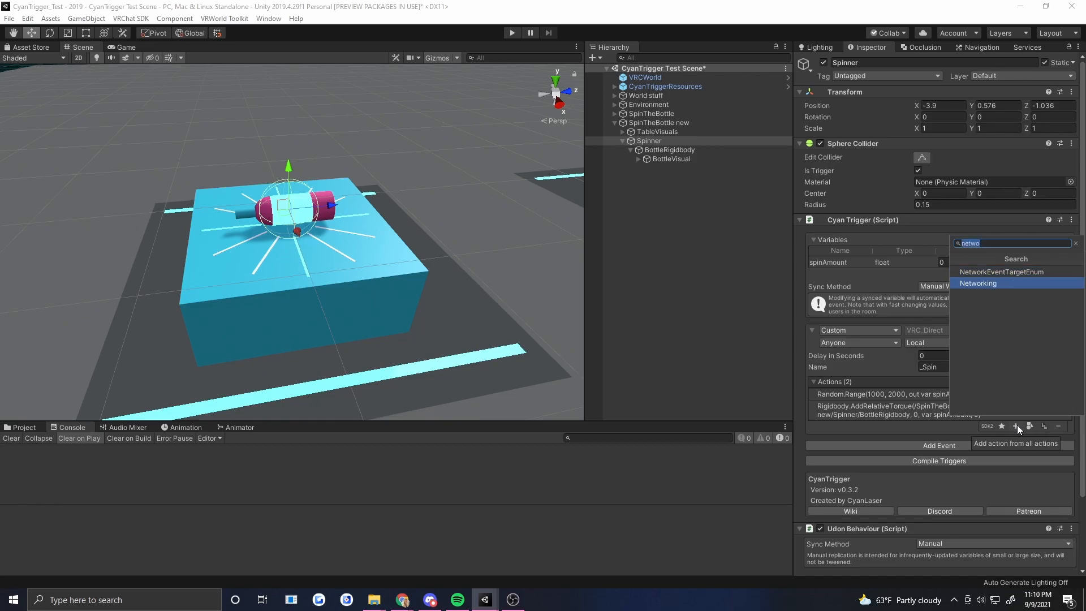
pyautogui.click(977, 283)
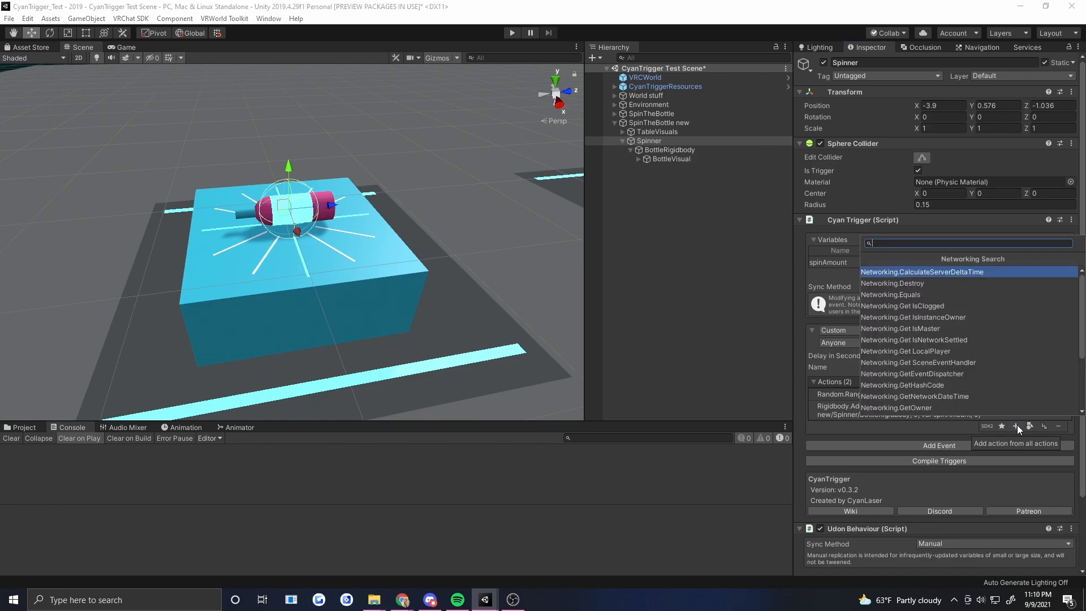
pyautogui.write('set')
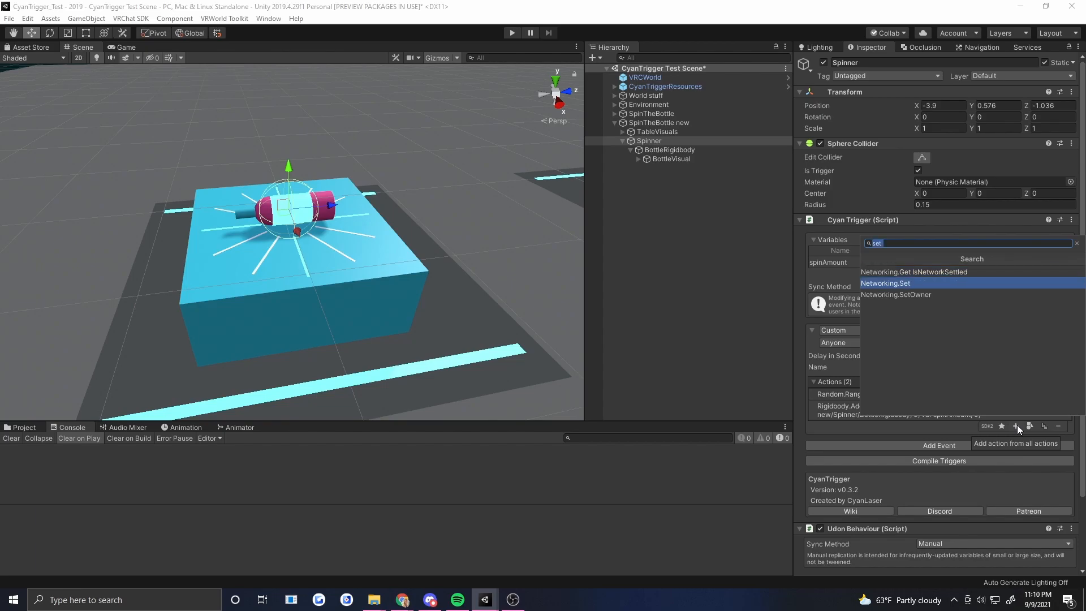
pyautogui.click(896, 294)
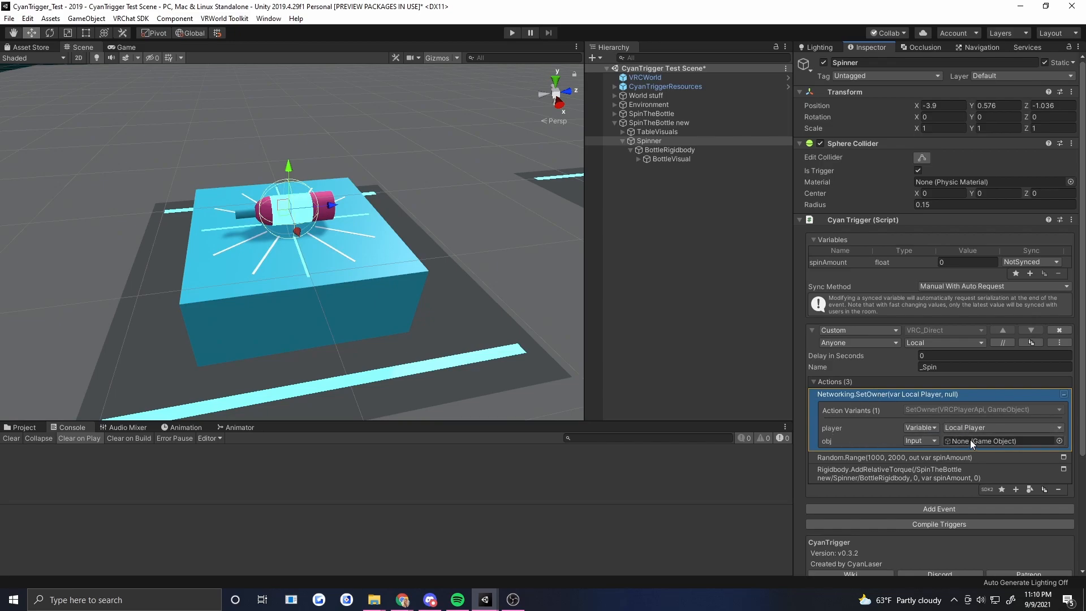
pyautogui.click(647, 140)
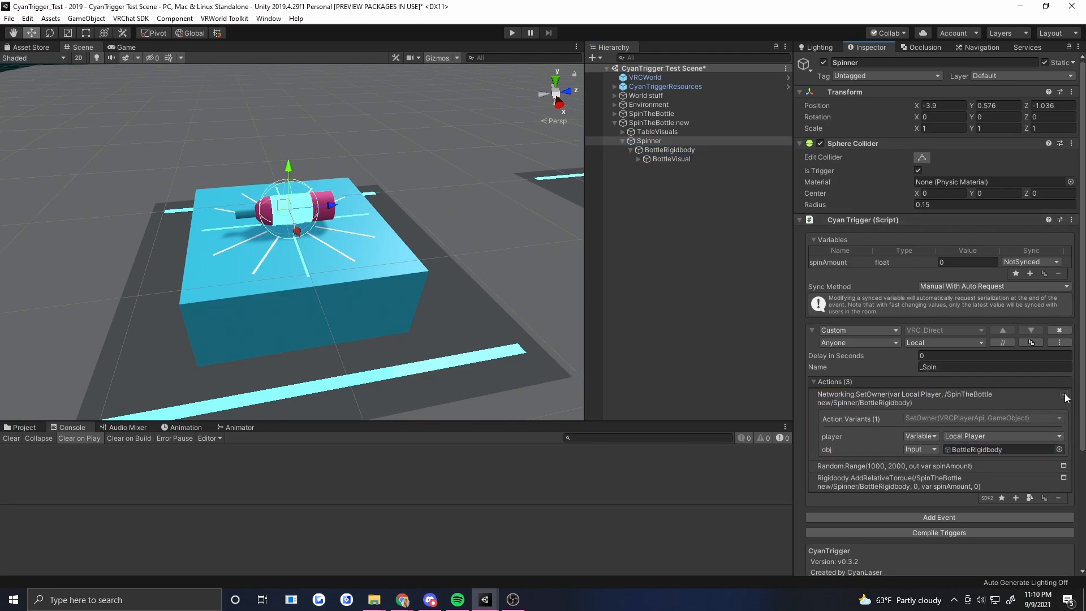
pyautogui.click(1064, 394)
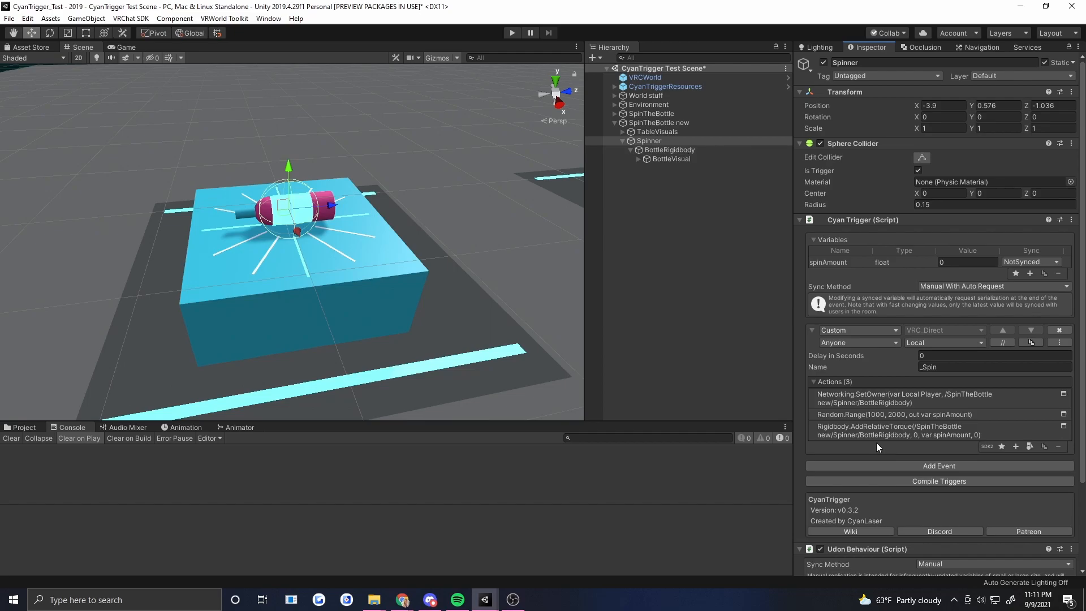
pyautogui.moveTo(875, 449)
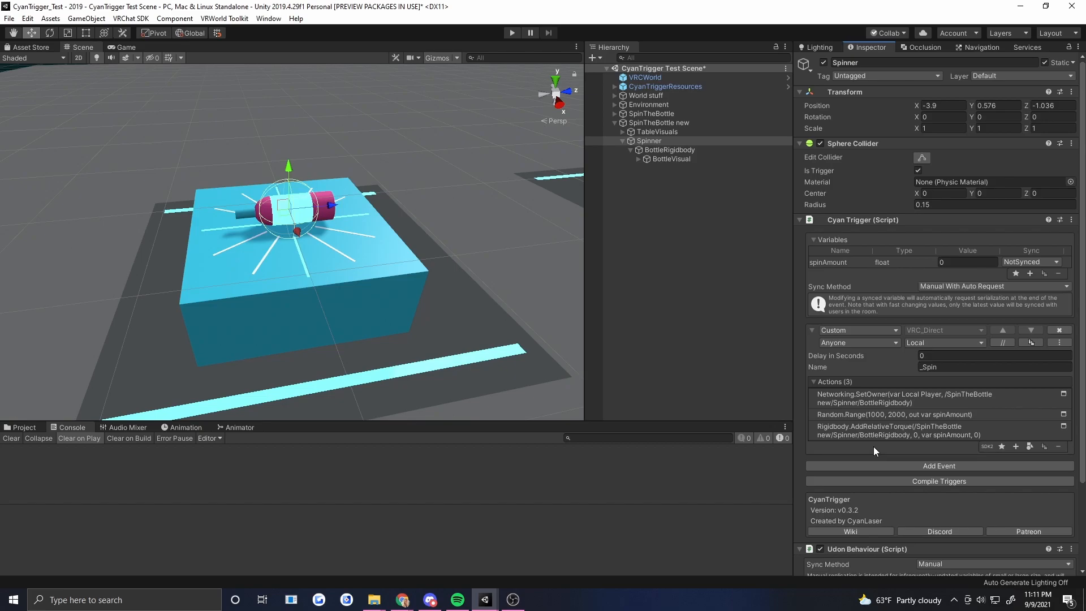
pyautogui.moveTo(939, 465)
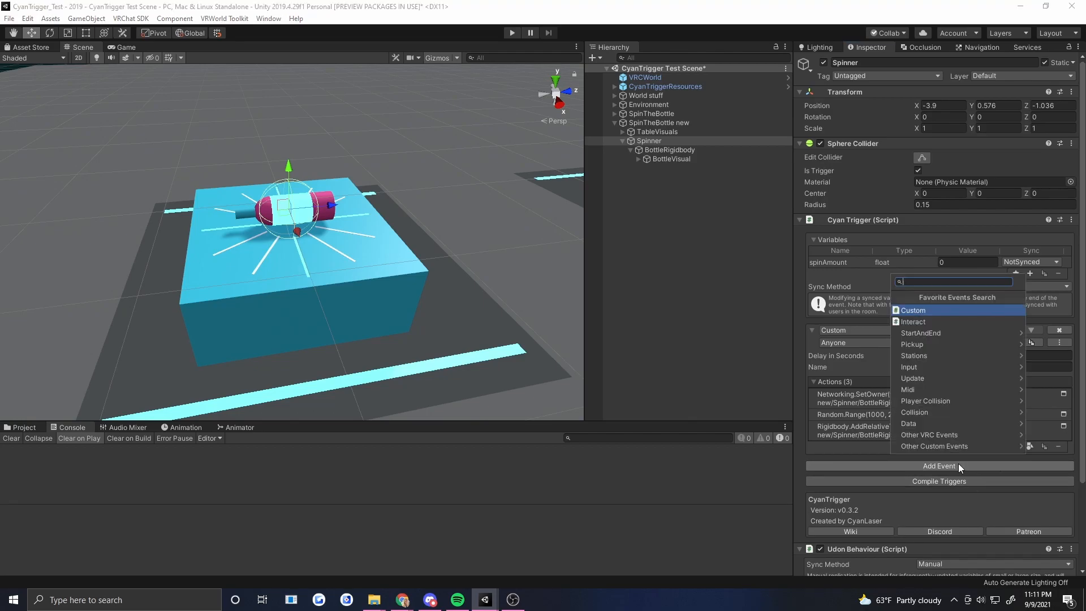
# Add a custom event named _Reset with a 3-second delay.
pyautogui.click(913, 310)
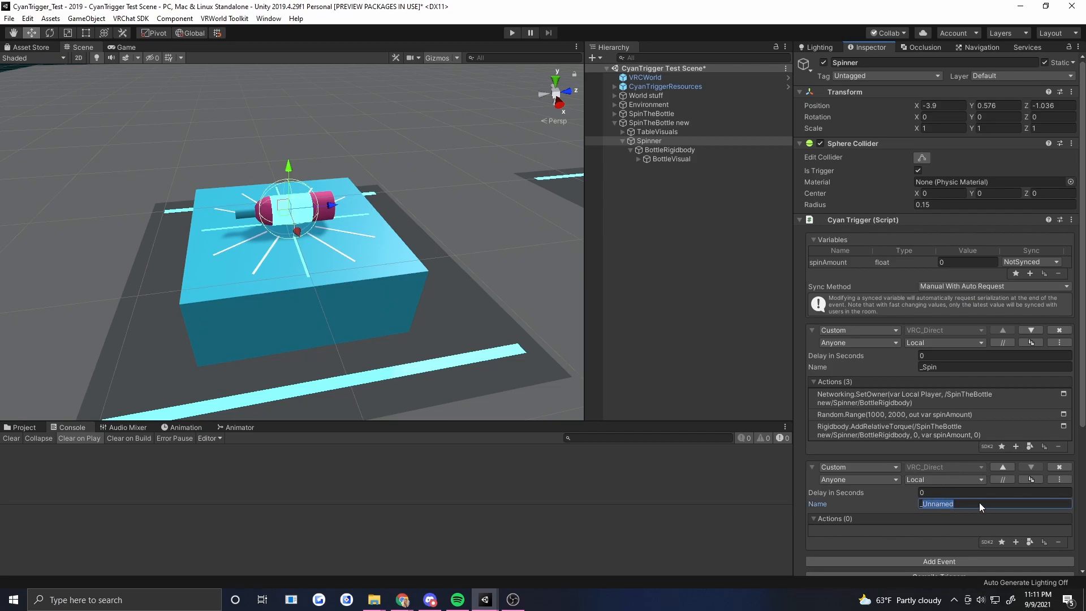
pyautogui.write('_Reset')
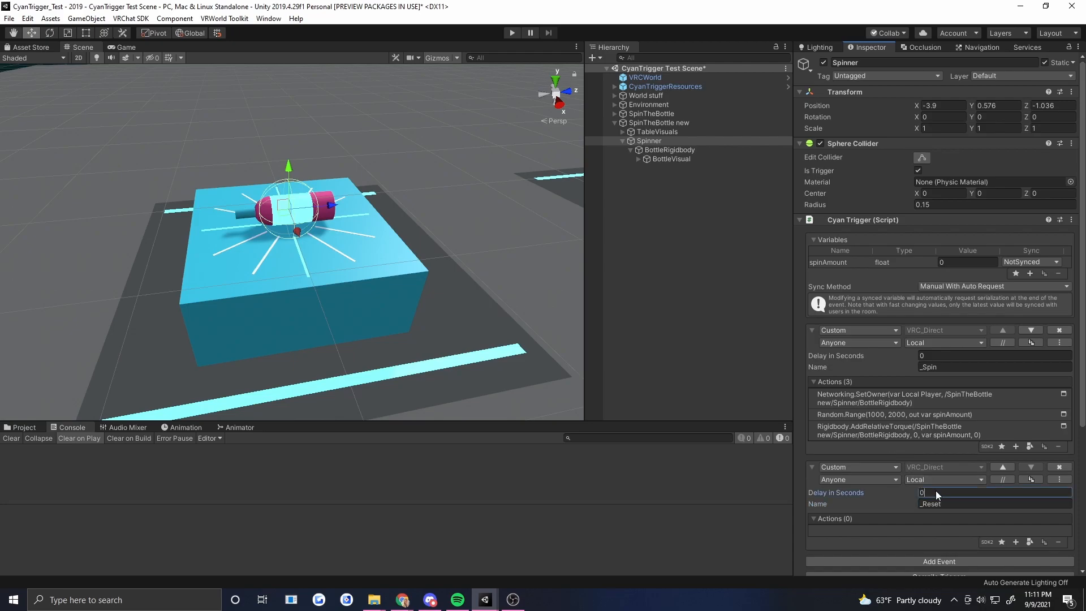
pyautogui.write('3')
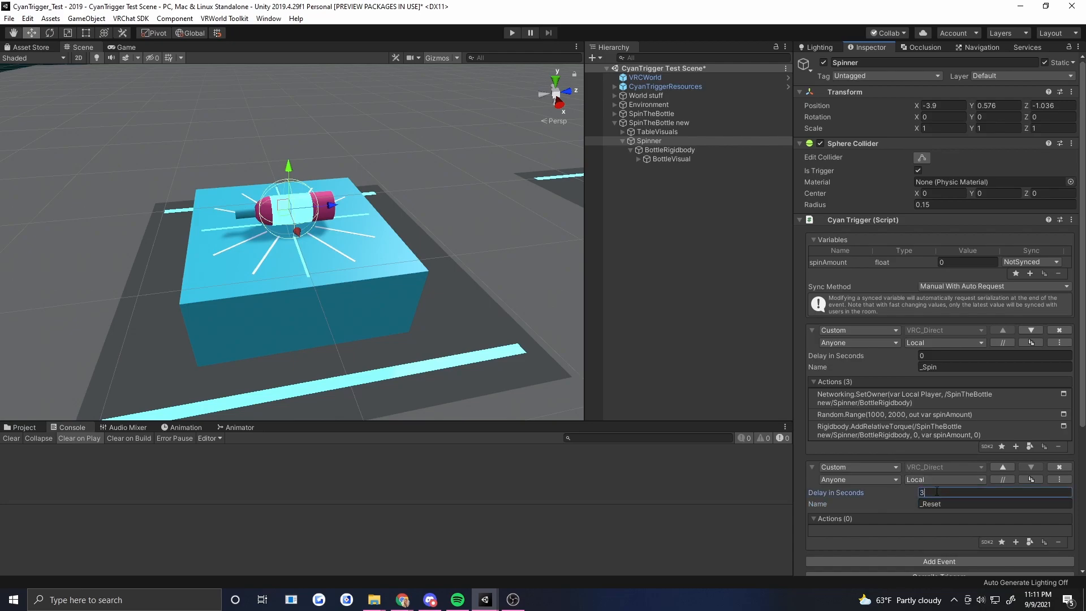
pyautogui.moveTo(930, 524)
pyautogui.write('set')
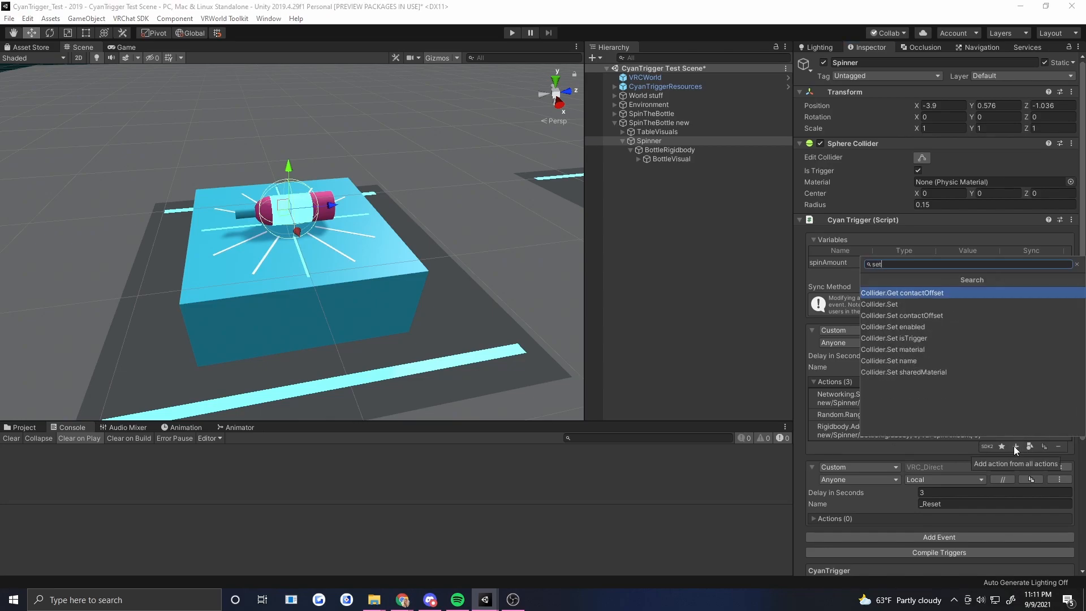
# End _Spin with Collider.Set enabled targeting Spinner's sphere collider, value false.
pyautogui.click(892, 326)
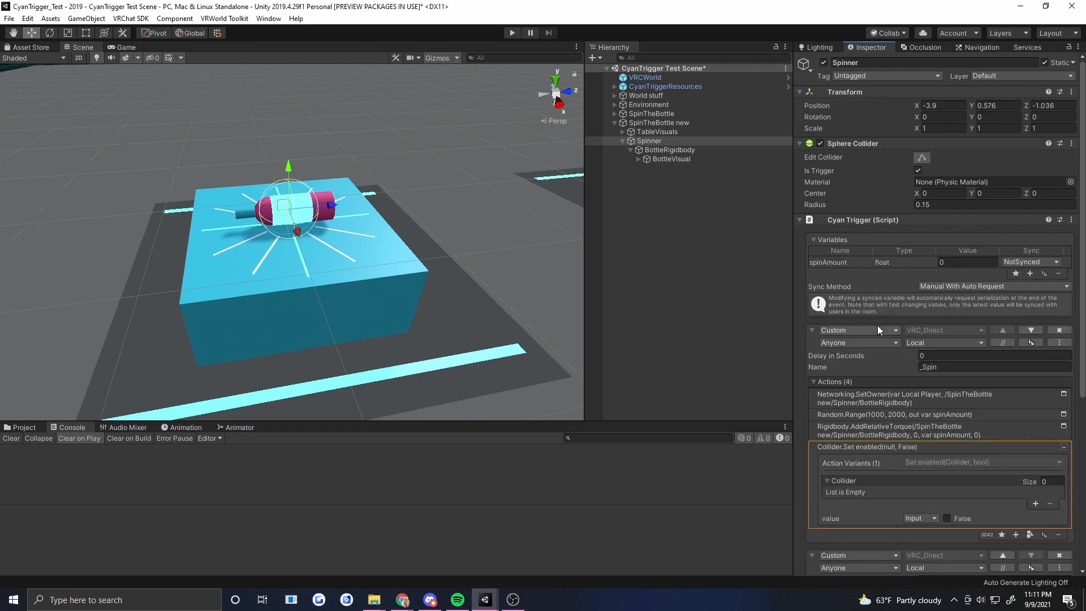
pyautogui.click(1035, 503)
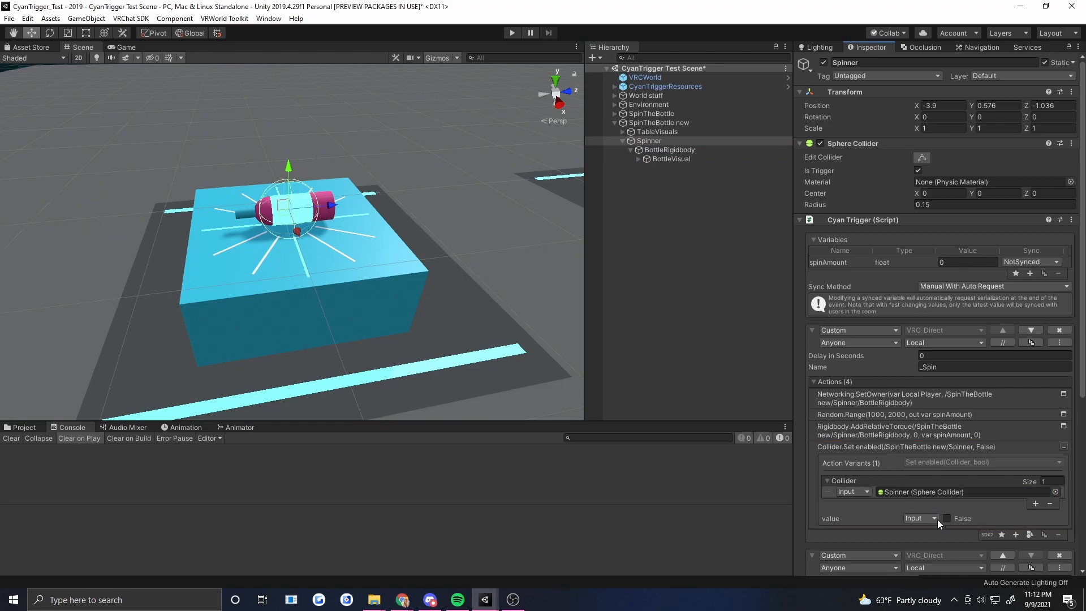
pyautogui.scroll(-3)
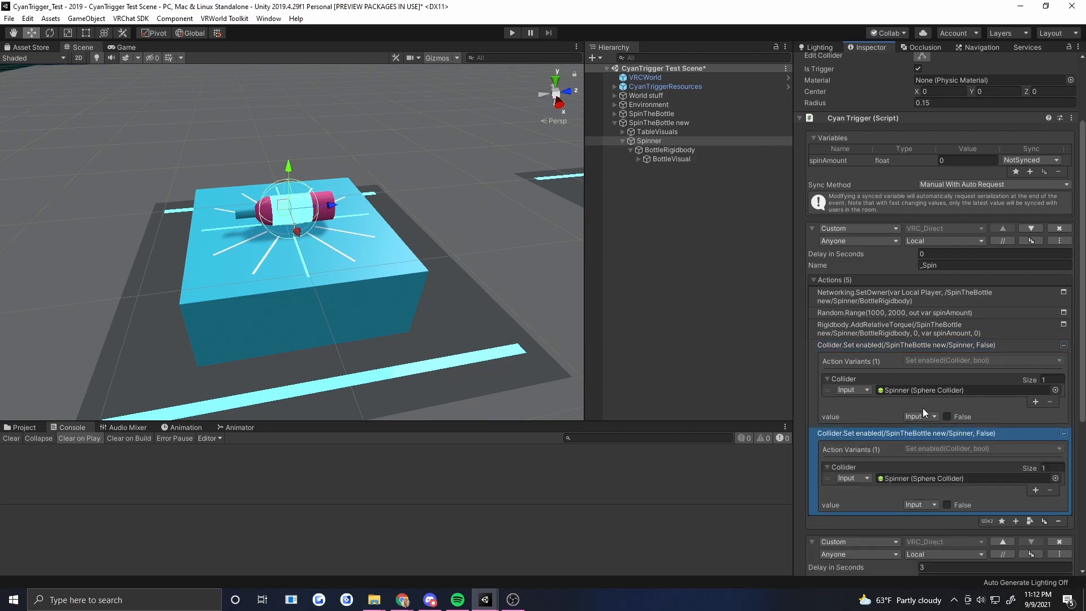
pyautogui.scroll(-3)
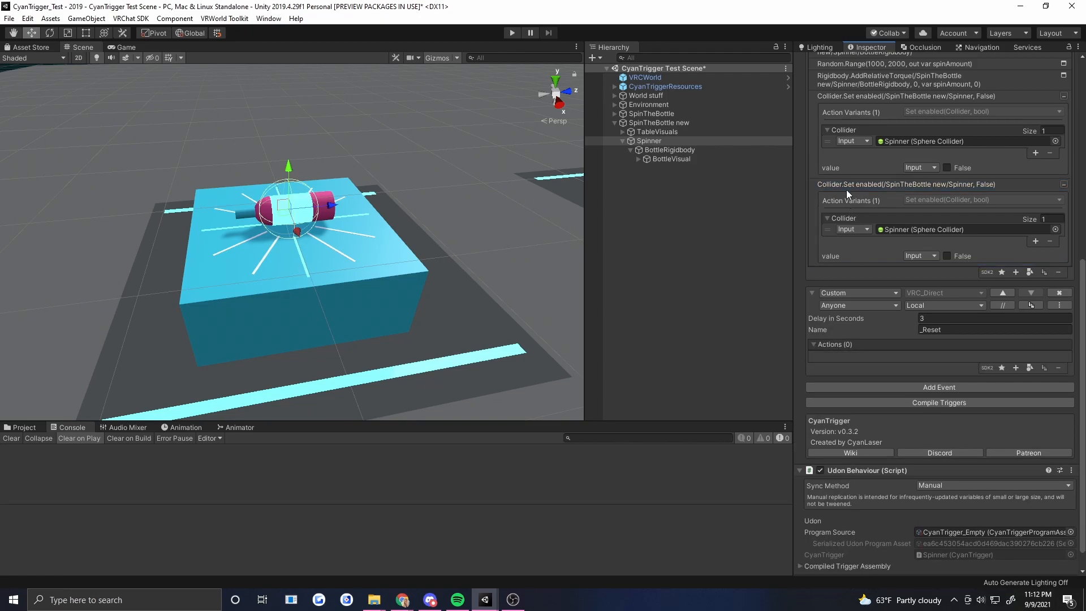
# Duplicate the collider action into _Reset and tick its value to true.
pyautogui.click(905, 184)
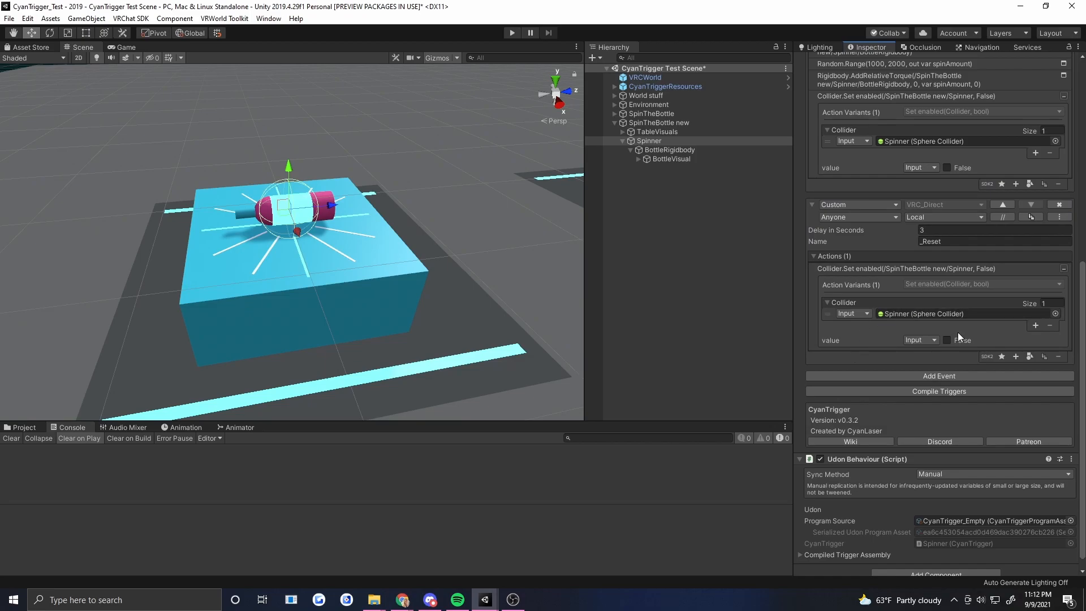
pyautogui.click(947, 340)
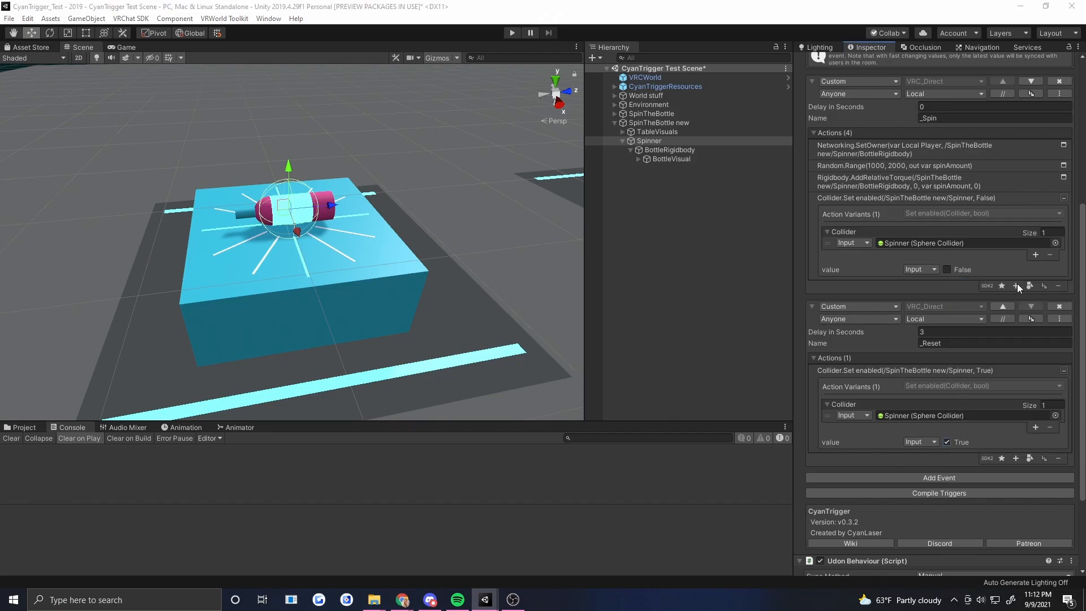
# End _Spin with a SendCustomEvent on This CyanTrigger calling "_Reset".
pyautogui.click(1016, 285)
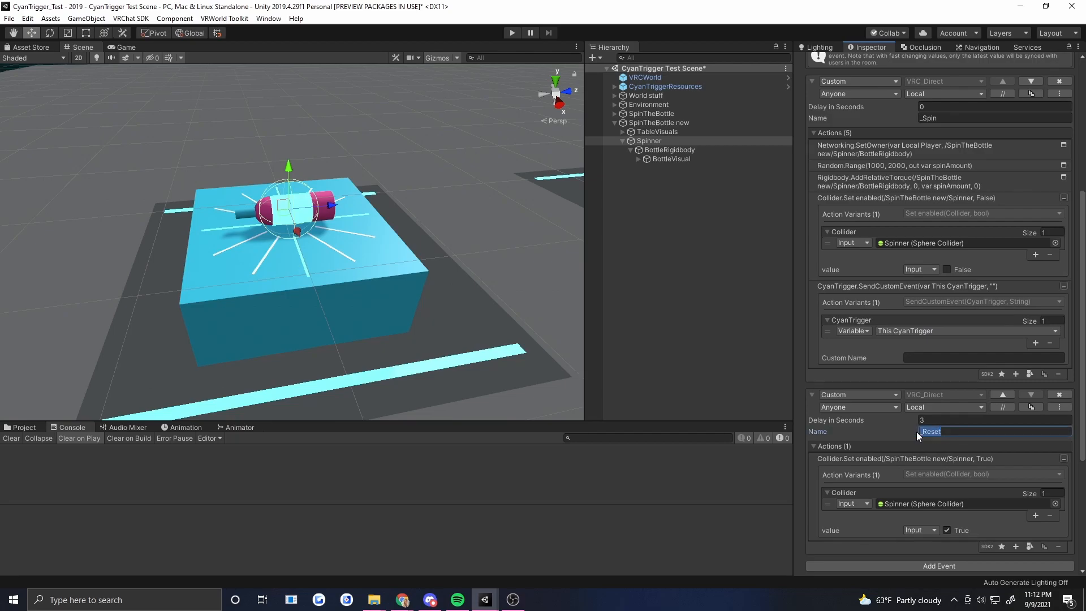
pyautogui.write('_Reset')
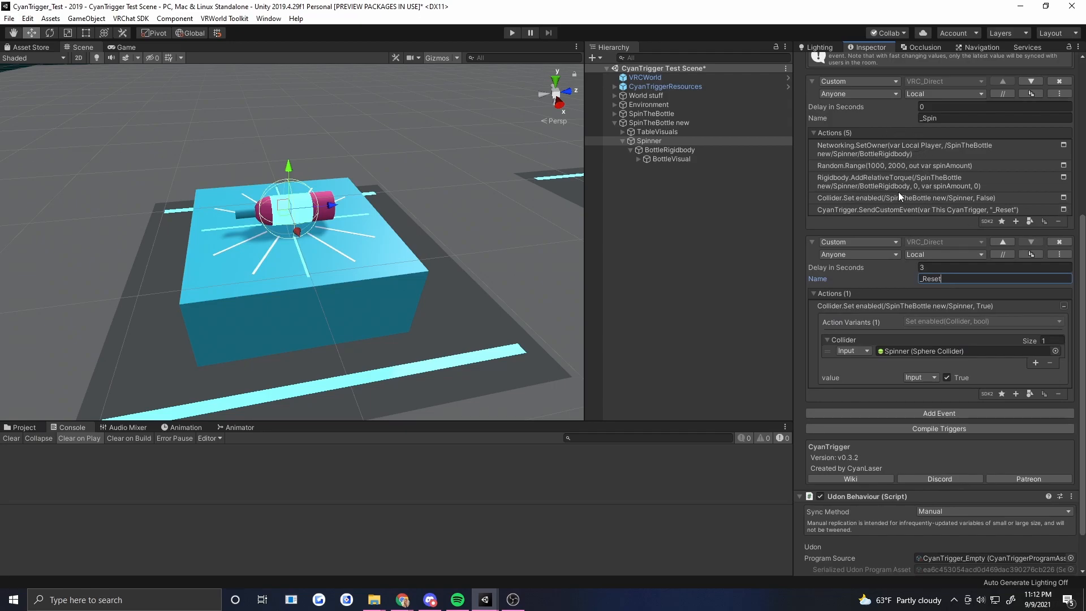
pyautogui.moveTo(969, 206)
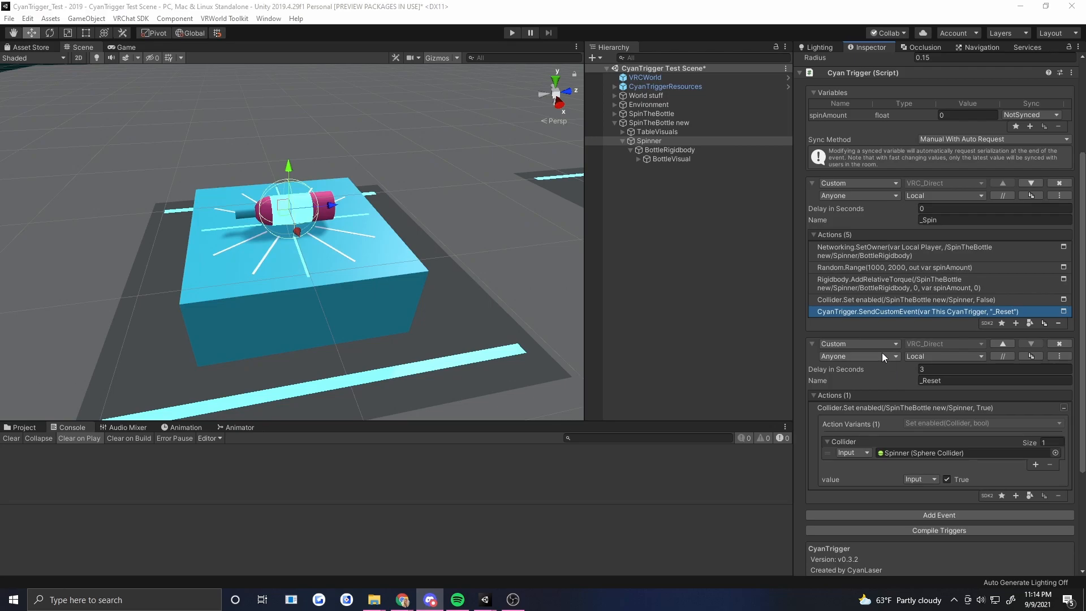
pyautogui.moveTo(875, 299)
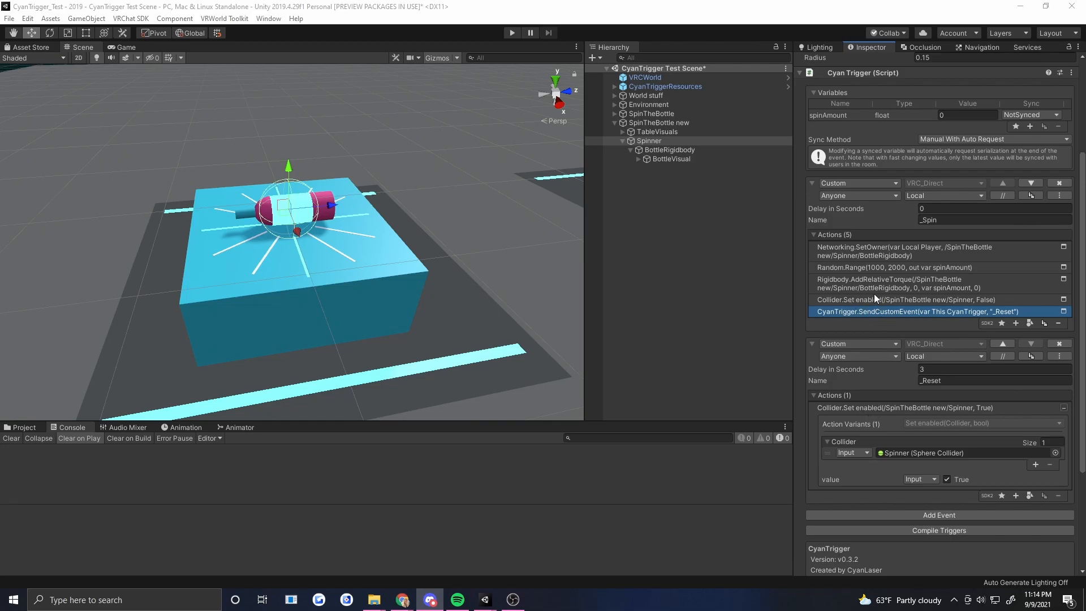
pyautogui.moveTo(862, 396)
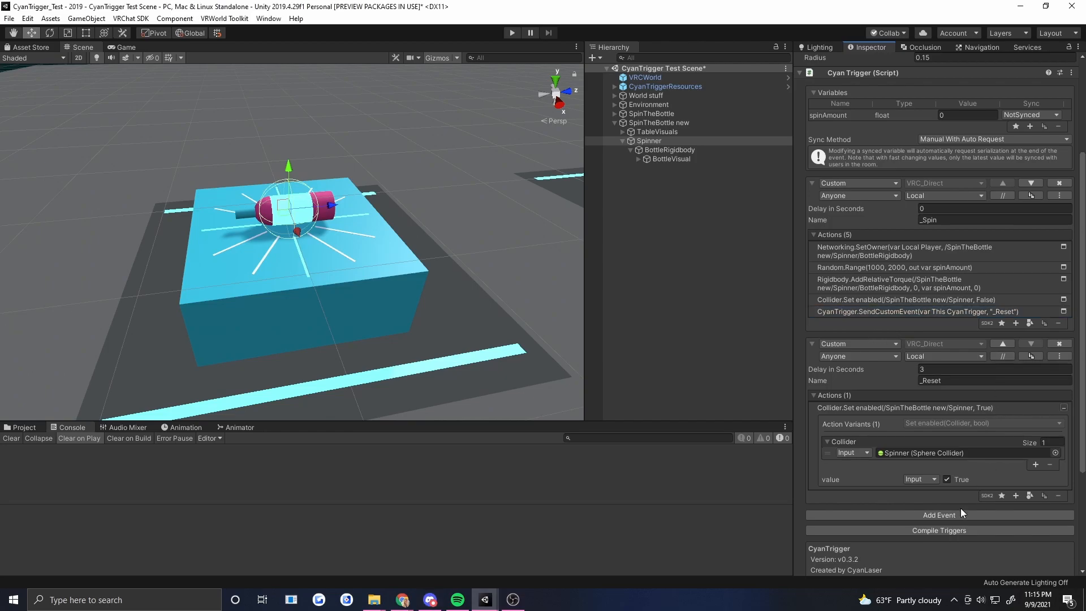
# Add a custom event named _DisableCollider and move the Collider.Set enabled (false) action into it.
pyautogui.click(938, 515)
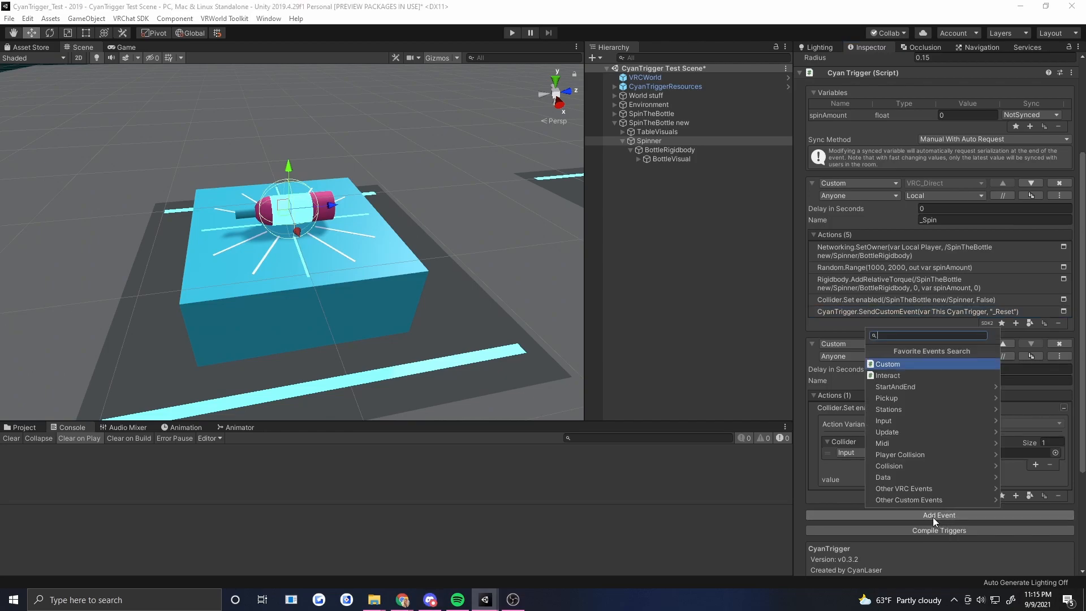
pyautogui.write('di')
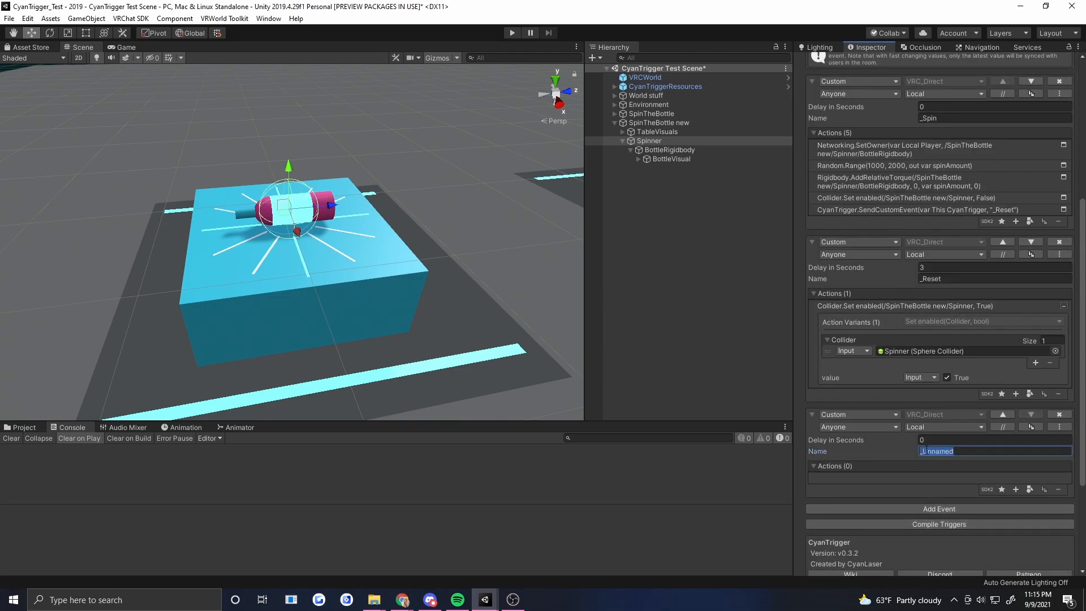
pyautogui.write('_DisableCollider')
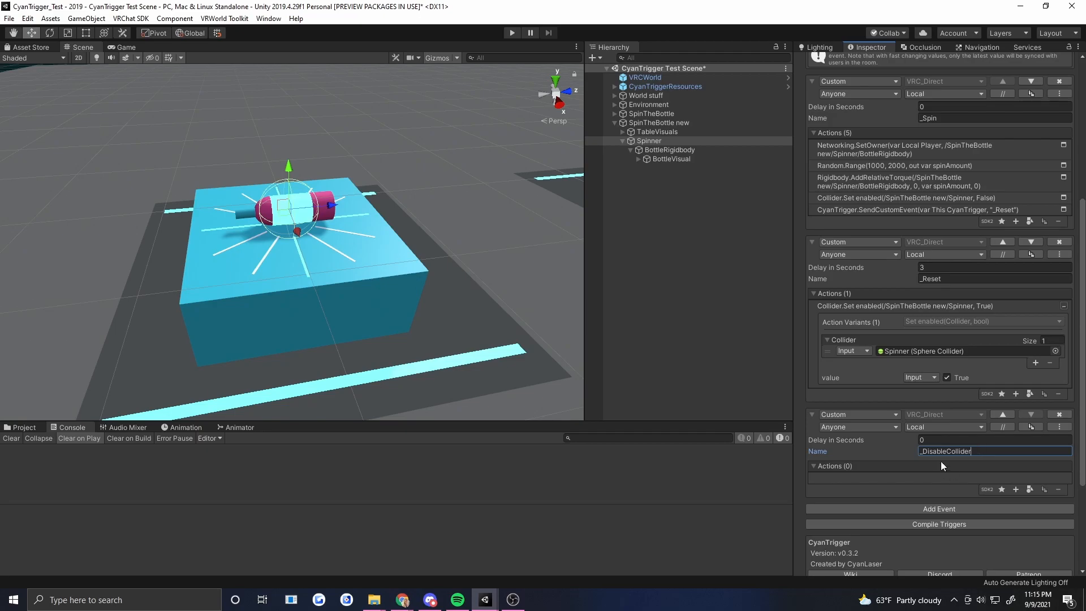
pyautogui.moveTo(945, 394)
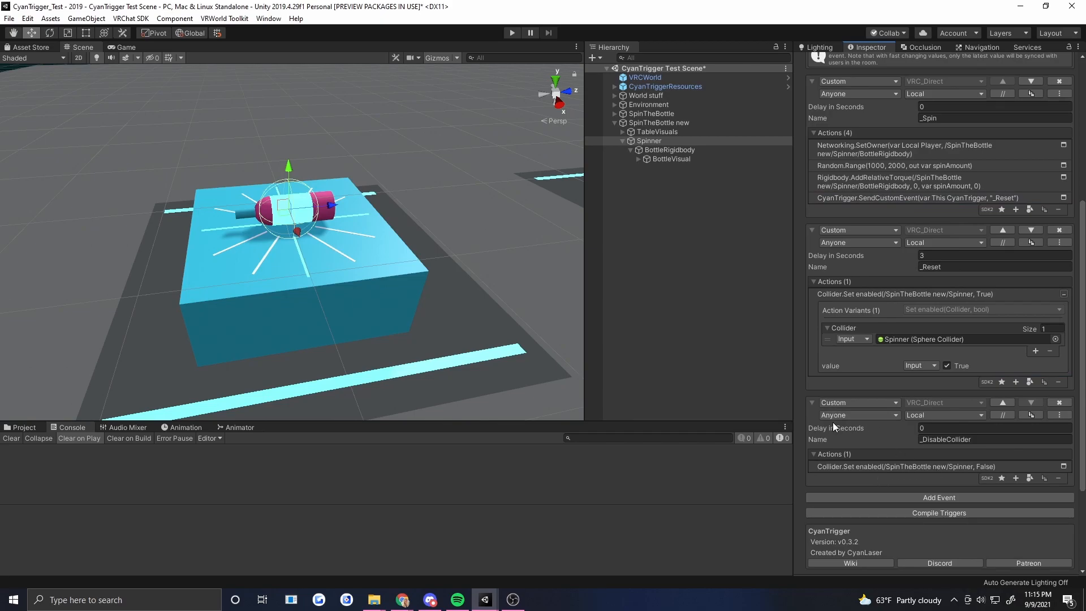
# Set the _DisableCollider event's broadcast to Send To All.
pyautogui.click(944, 414)
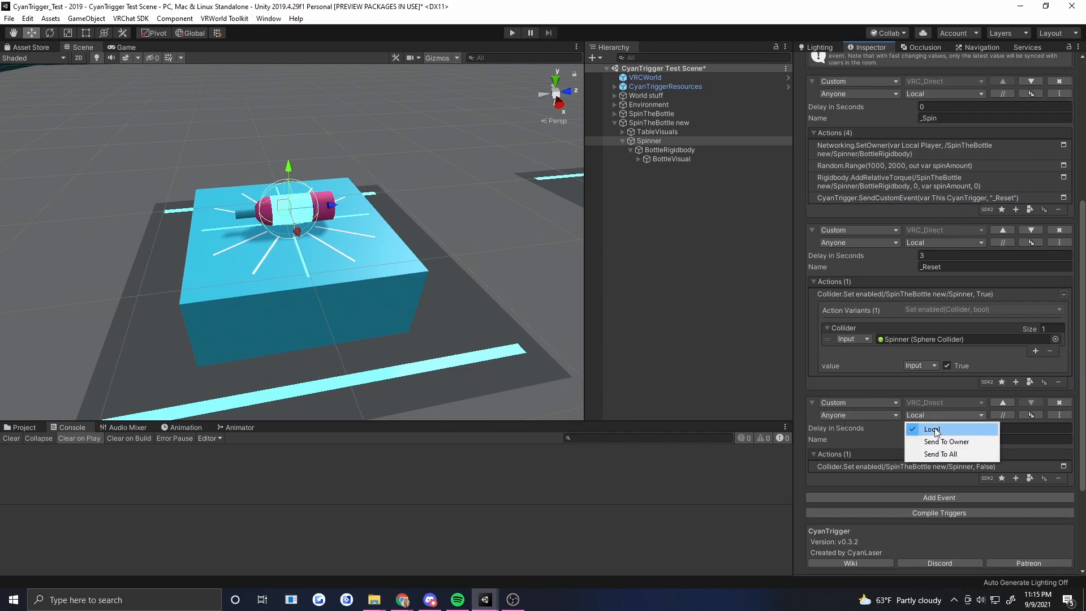
pyautogui.click(940, 454)
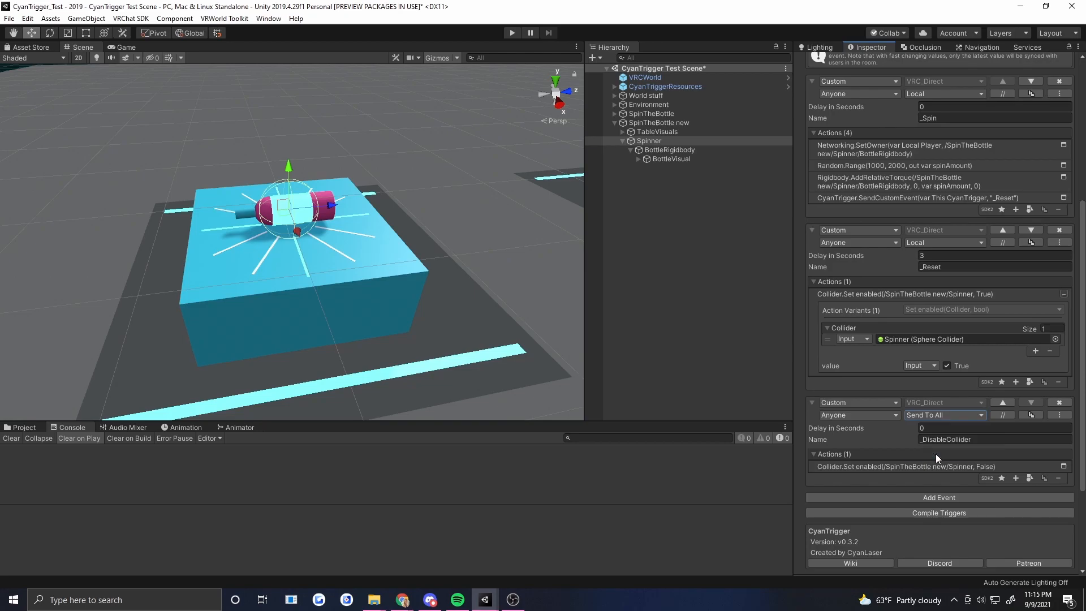
pyautogui.moveTo(838, 190)
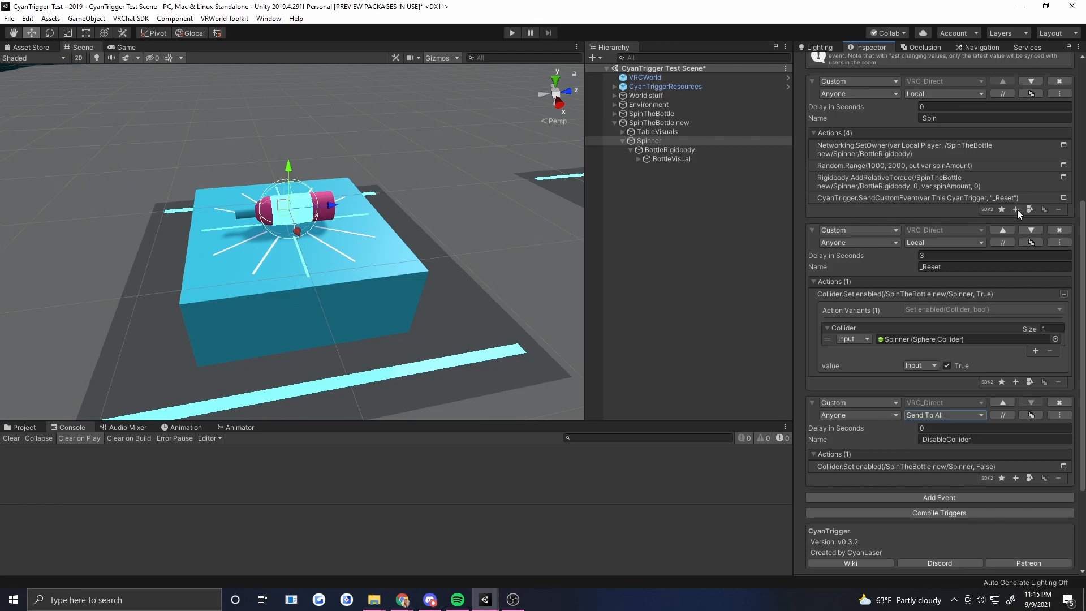
# Have _Spin call _DisableCollider, and move the "_Reset" SendCustomEvent from _Spin into _DisableCollider.
pyautogui.click(1014, 210)
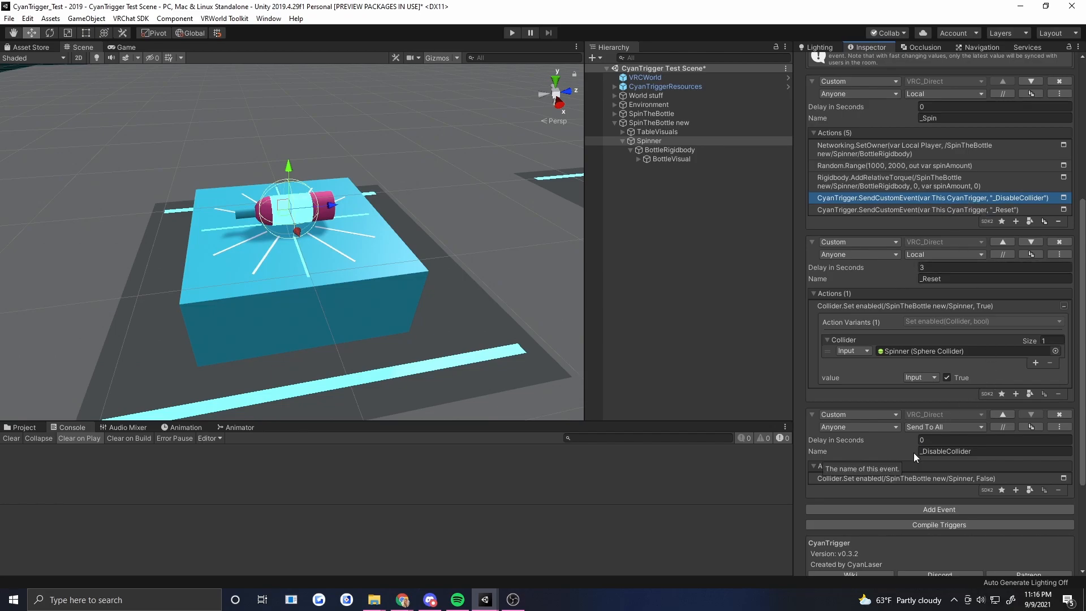
pyautogui.scroll(-3)
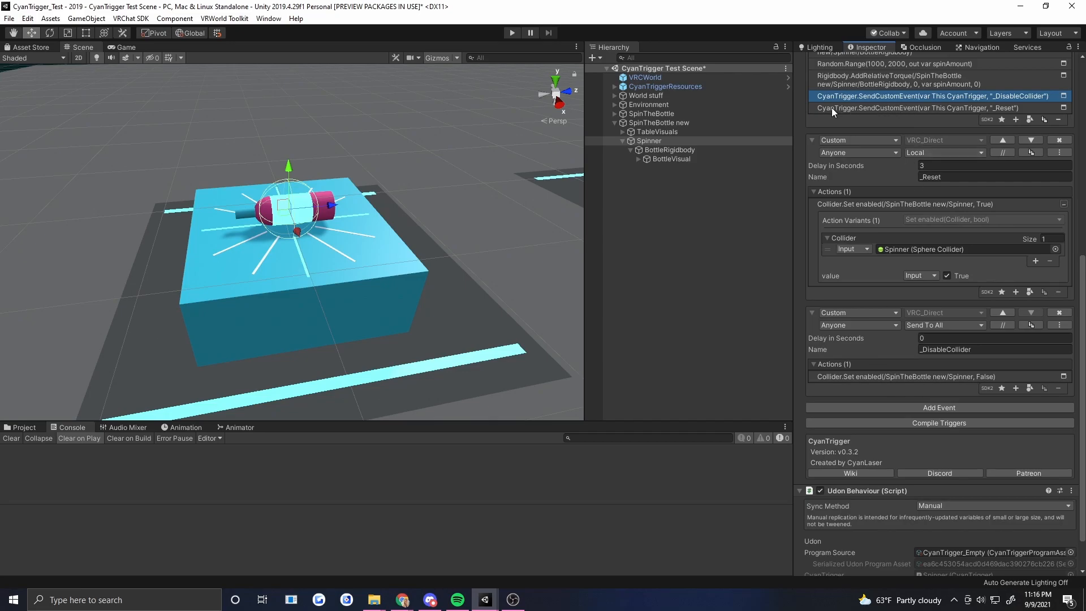
pyautogui.click(935, 107)
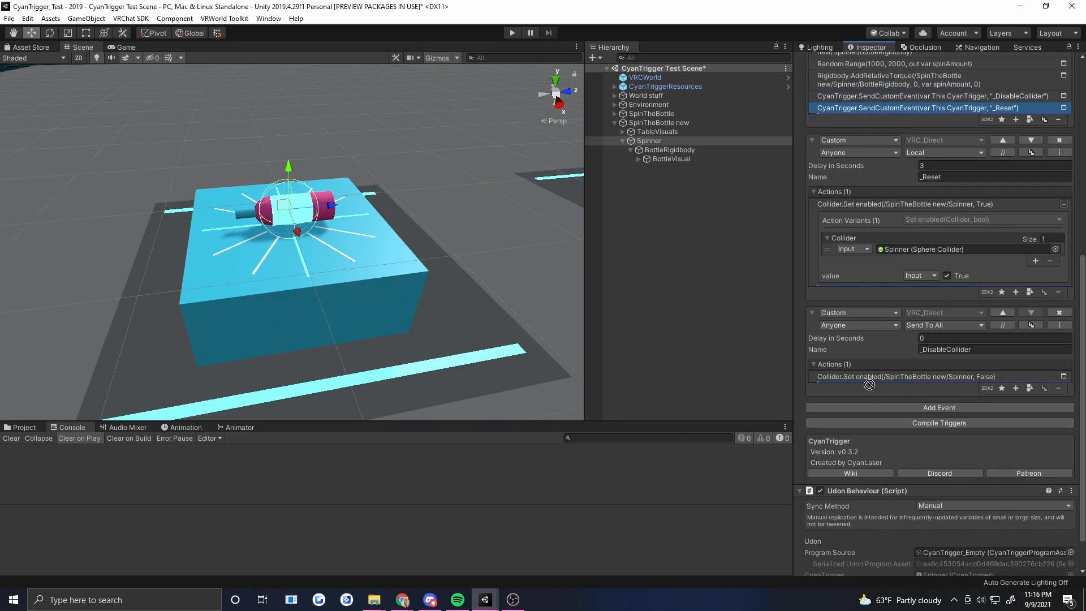
pyautogui.click(935, 95)
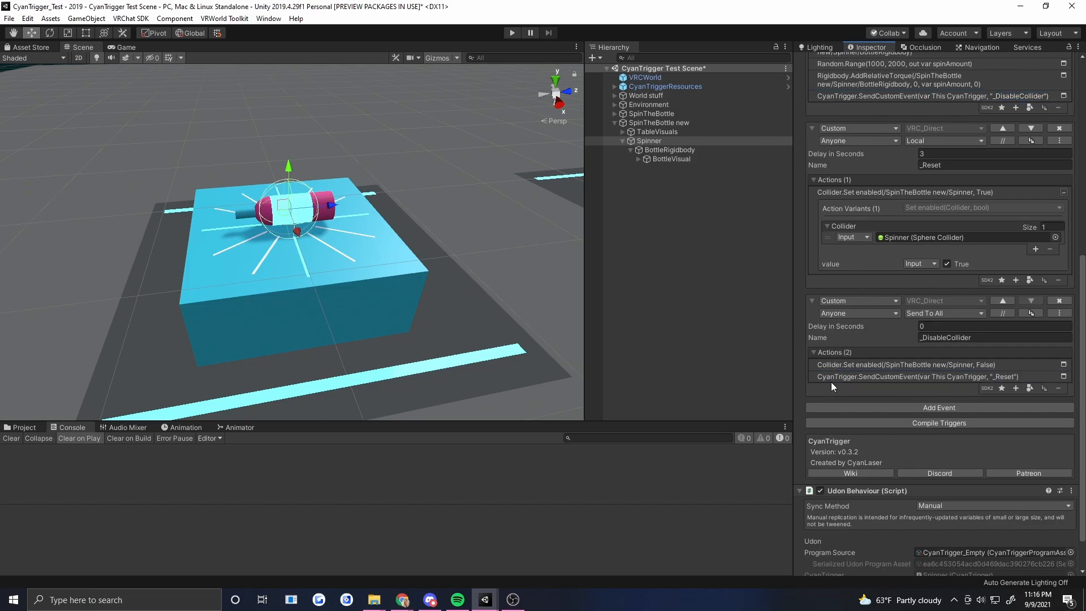
pyautogui.moveTo(928, 371)
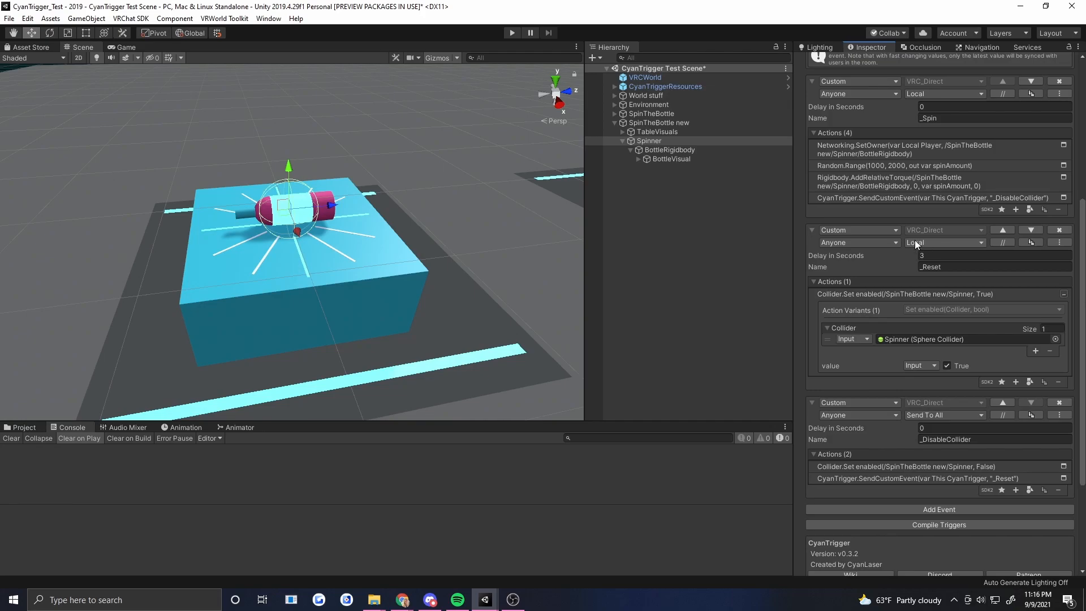
pyautogui.moveTo(938, 304)
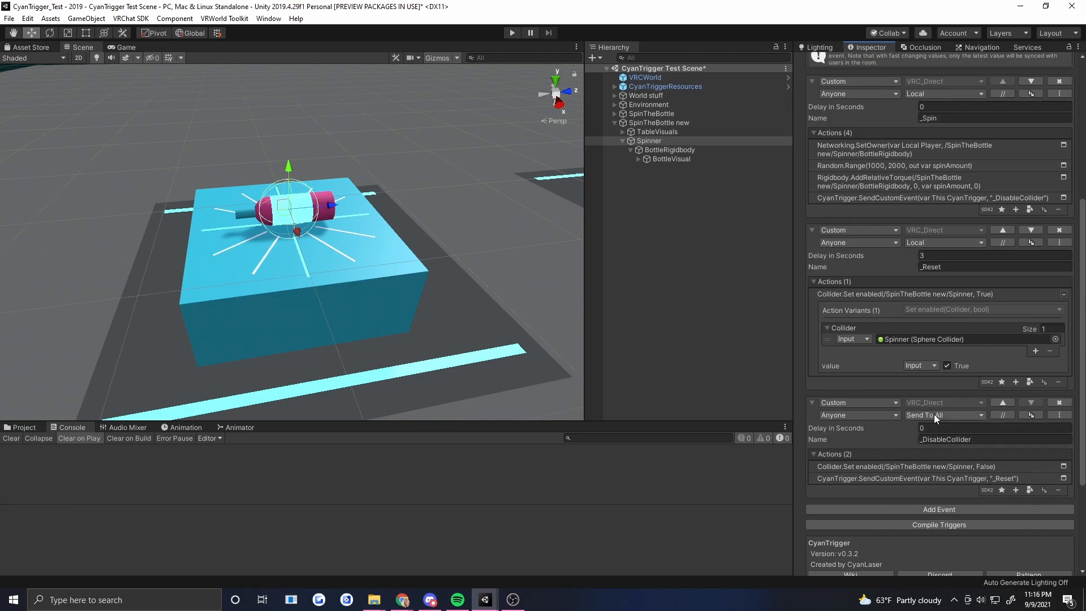
pyautogui.moveTo(936, 461)
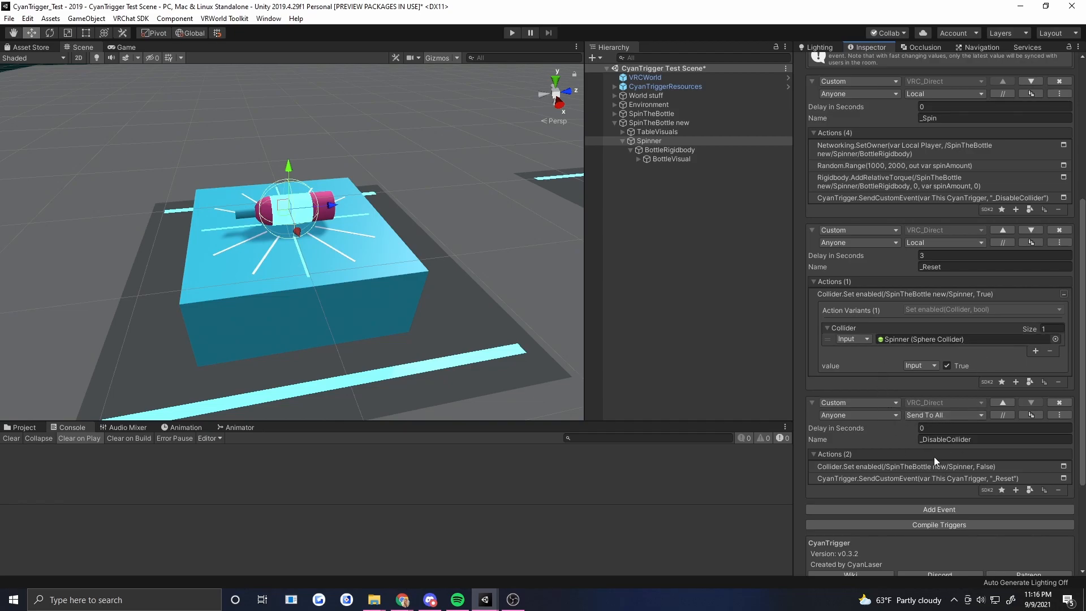
pyautogui.moveTo(931, 467)
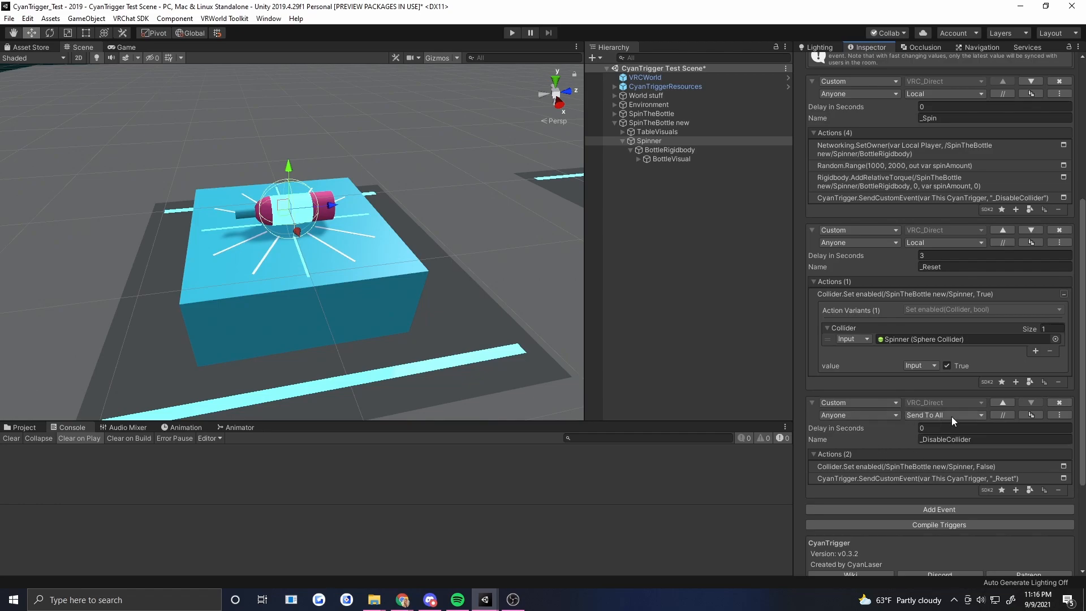
pyautogui.moveTo(961, 447)
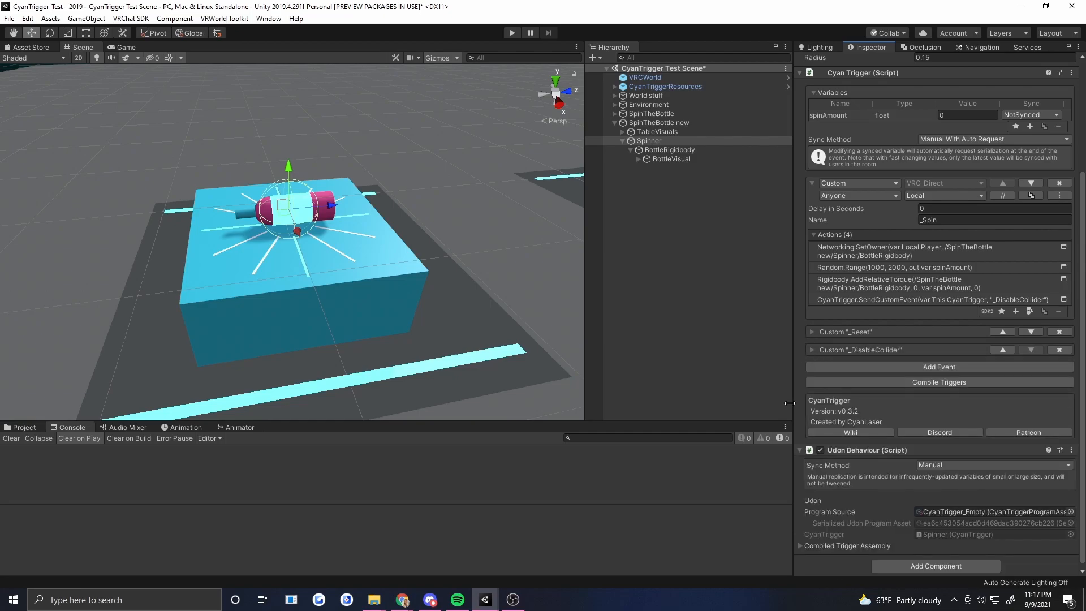
pyautogui.moveTo(890, 338)
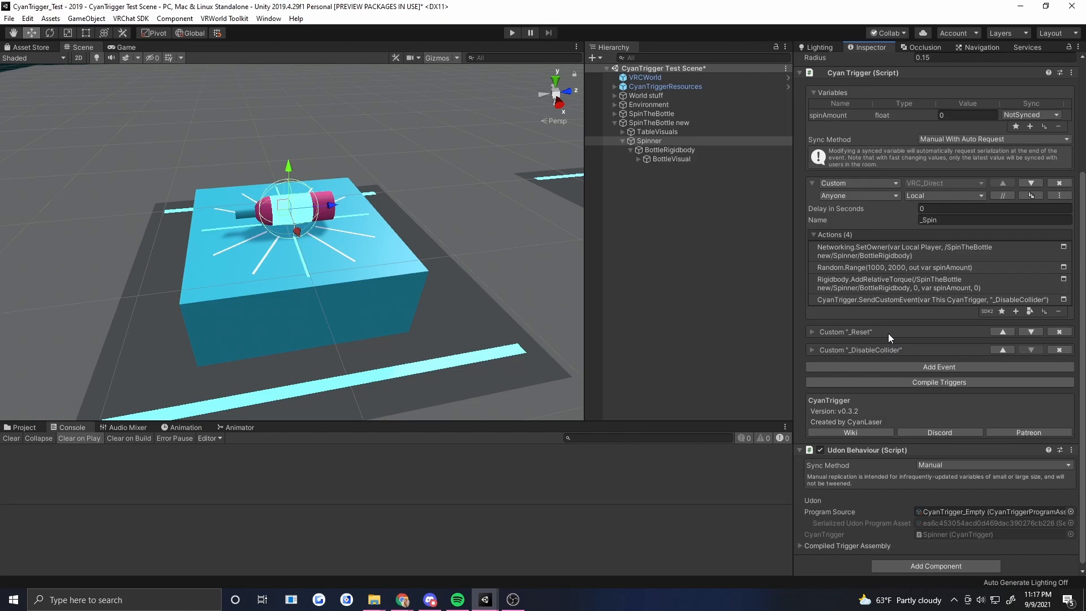
pyautogui.moveTo(939, 366)
pyautogui.write('sta')
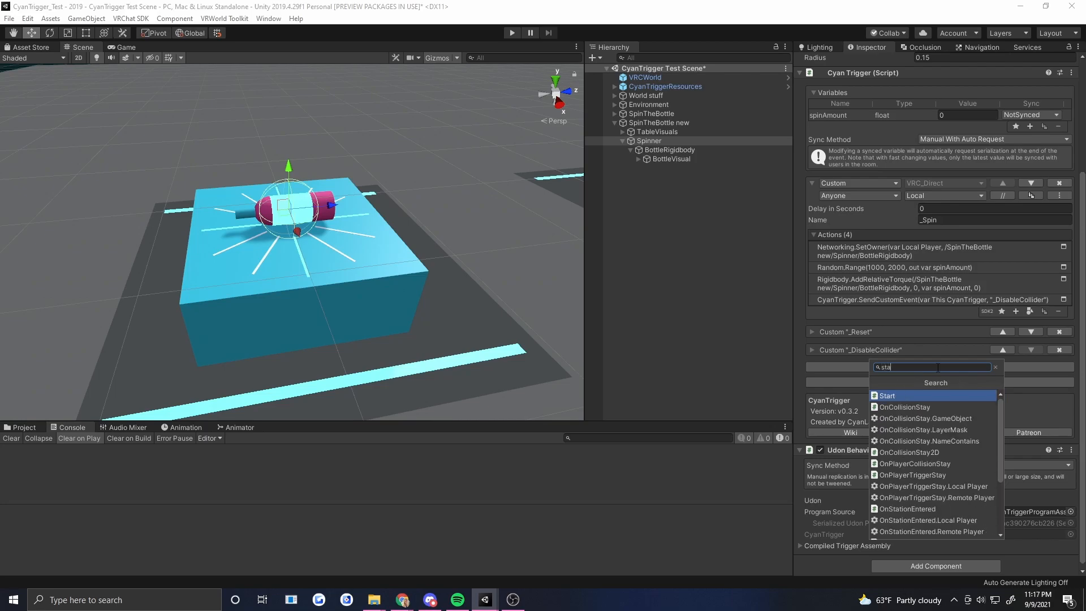
# Add a Start event with Rigidbody.Set maxAngularVelocity on BottleRigidbody set to 500.
pyautogui.click(887, 396)
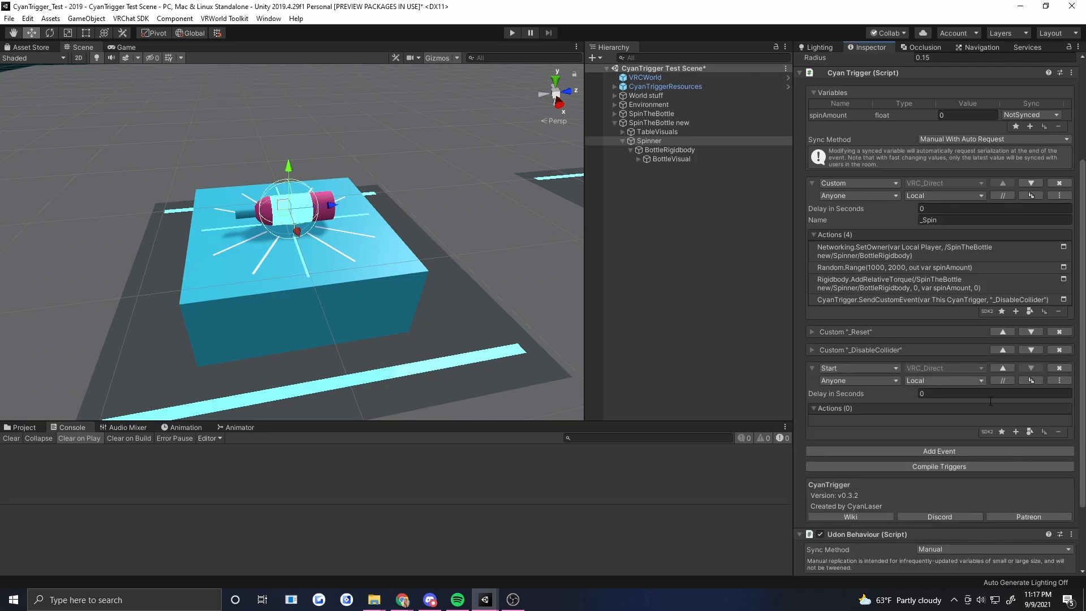
pyautogui.click(1016, 431)
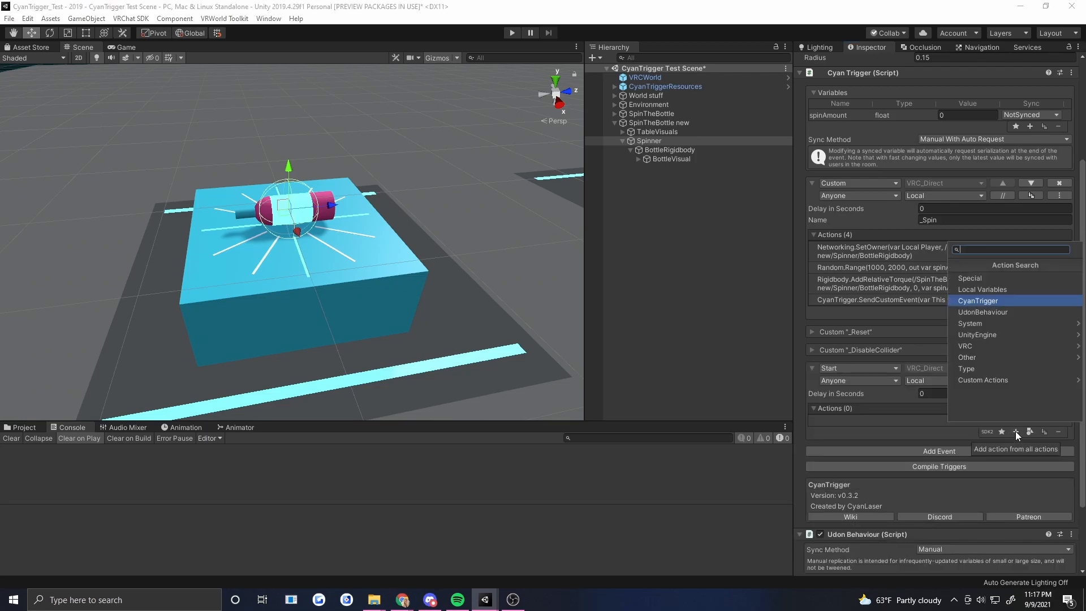
pyautogui.write('setm')
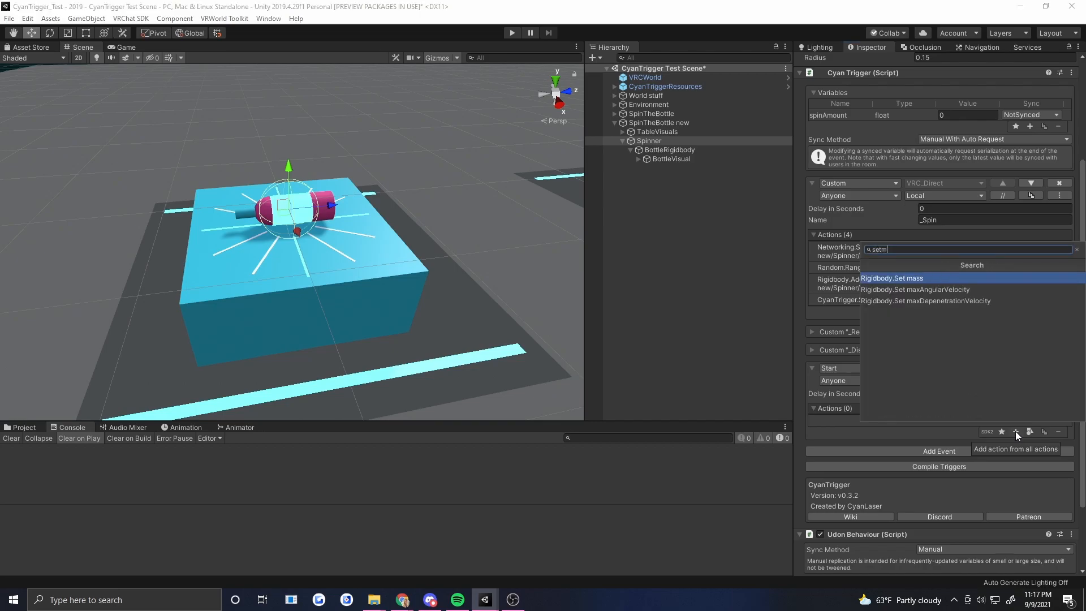
pyautogui.click(914, 288)
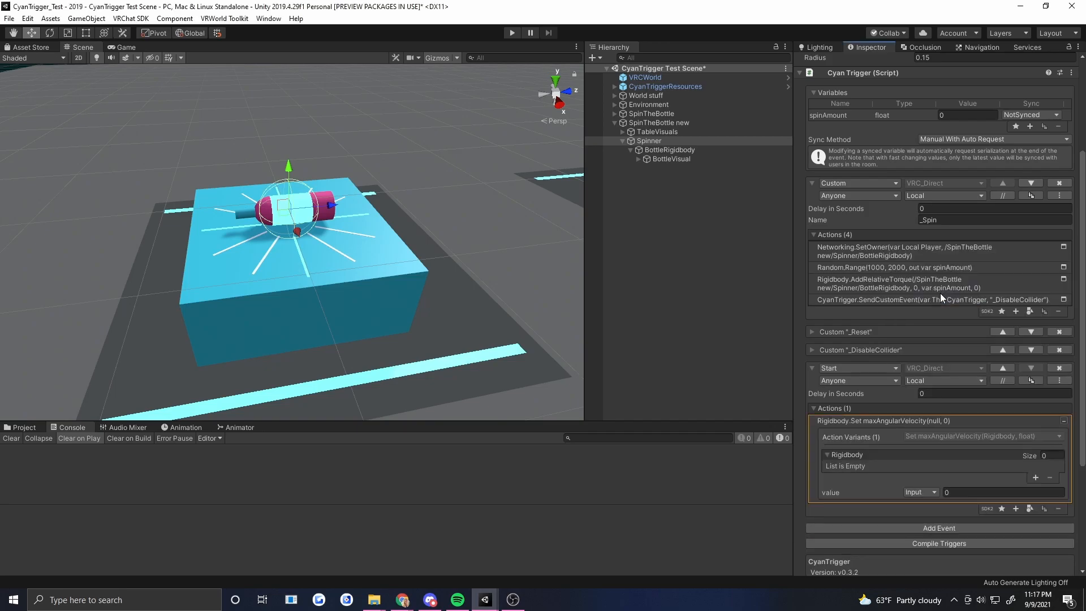
pyautogui.click(1034, 476)
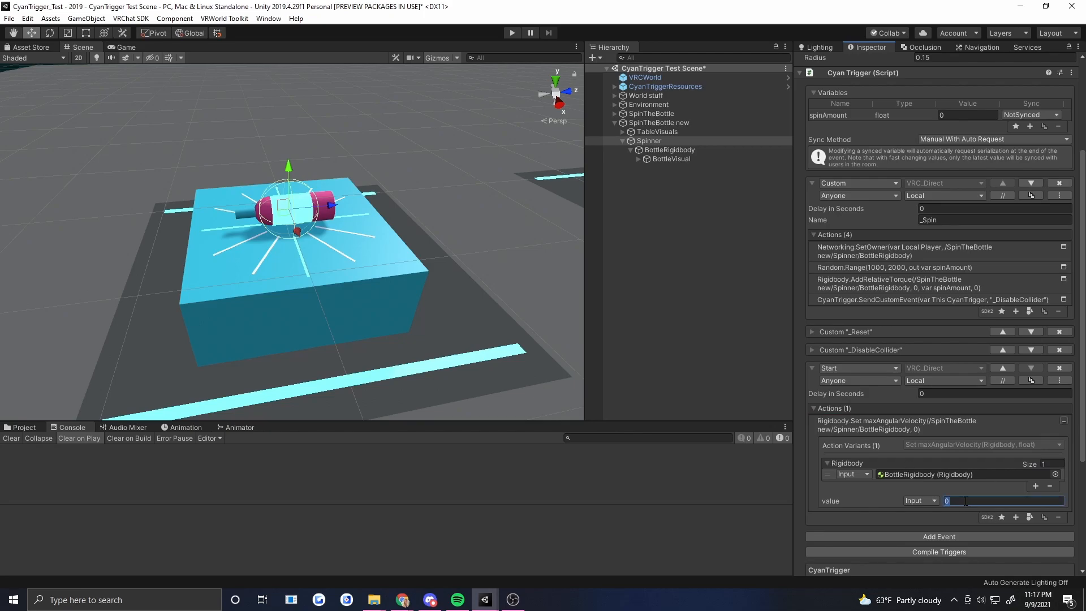
pyautogui.write('500')
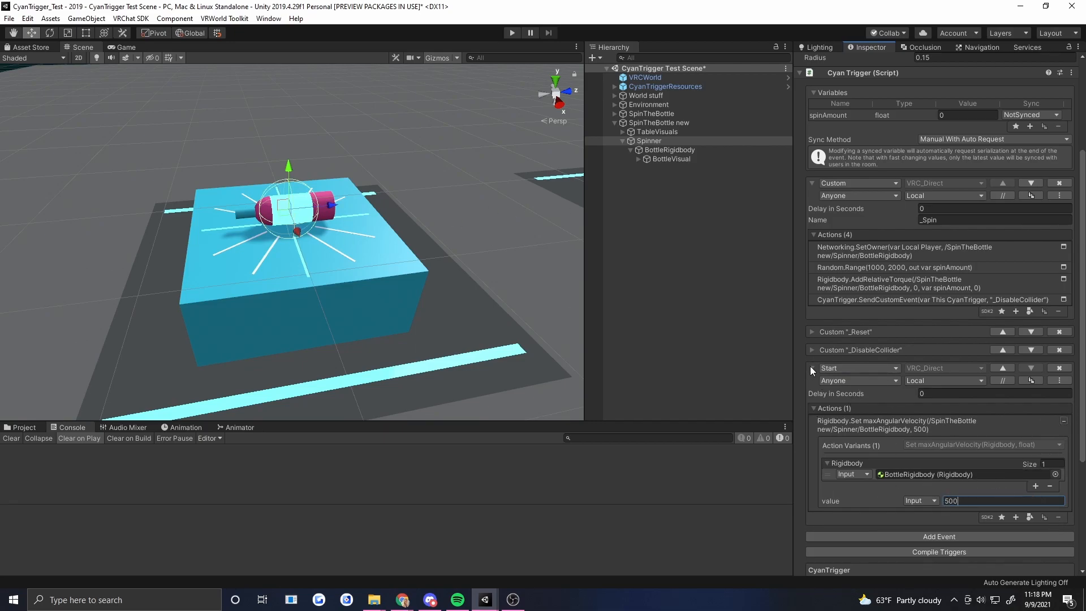
pyautogui.click(812, 368)
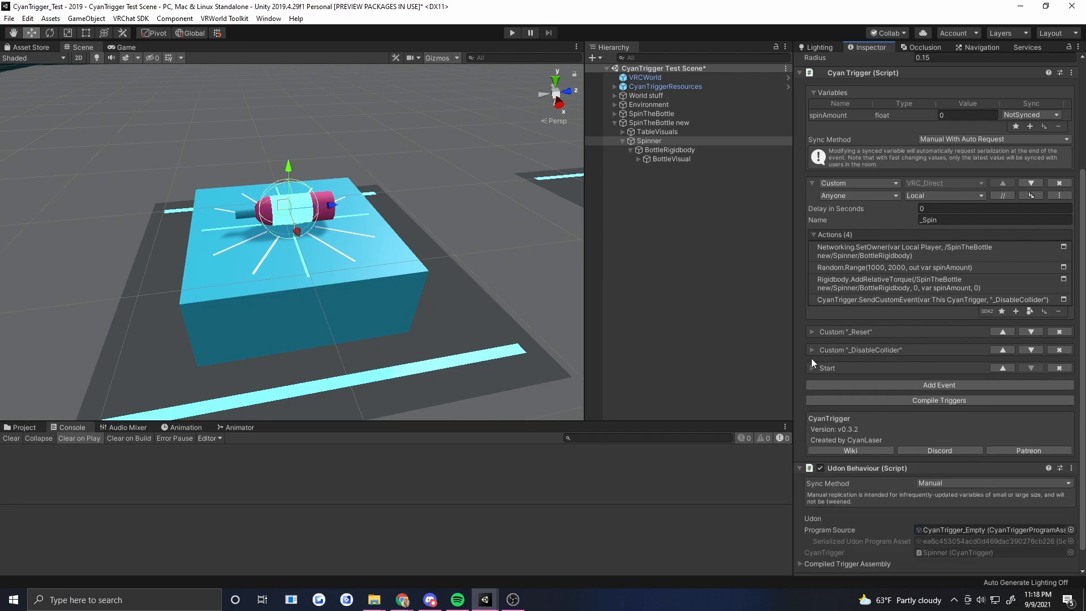
pyautogui.moveTo(852, 331)
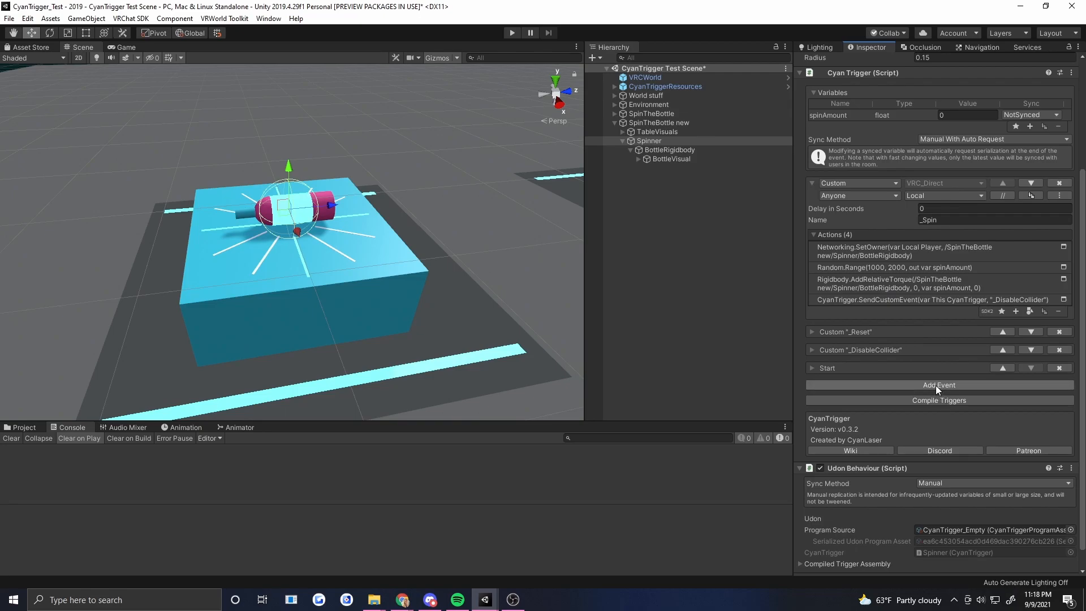
# Add an Interact event with a CyanTrigger.SendCustomEvent calling "_Spin".
pyautogui.click(938, 385)
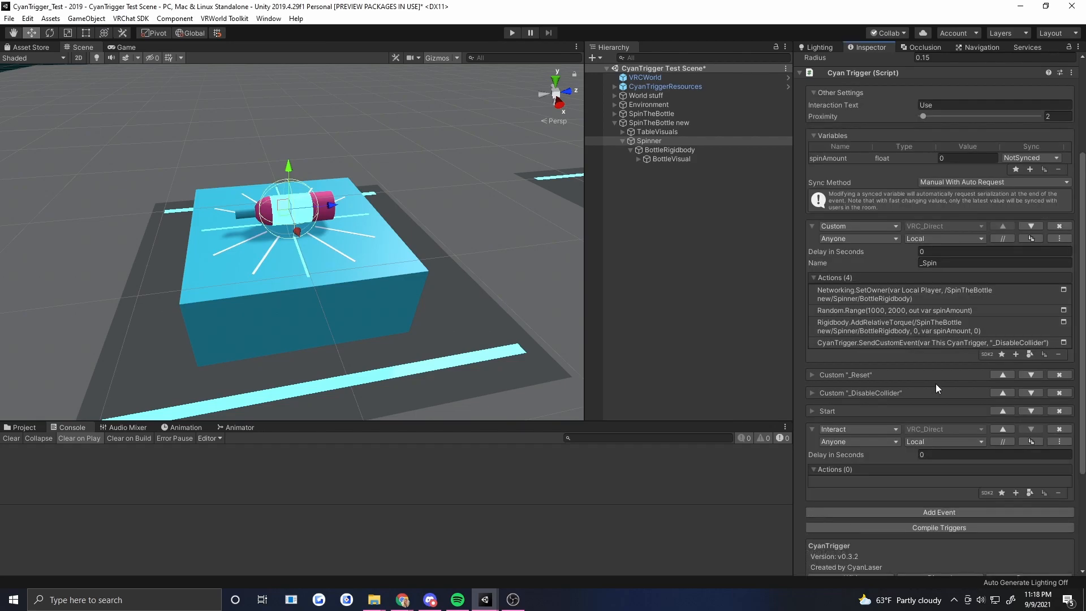
pyautogui.moveTo(846, 166)
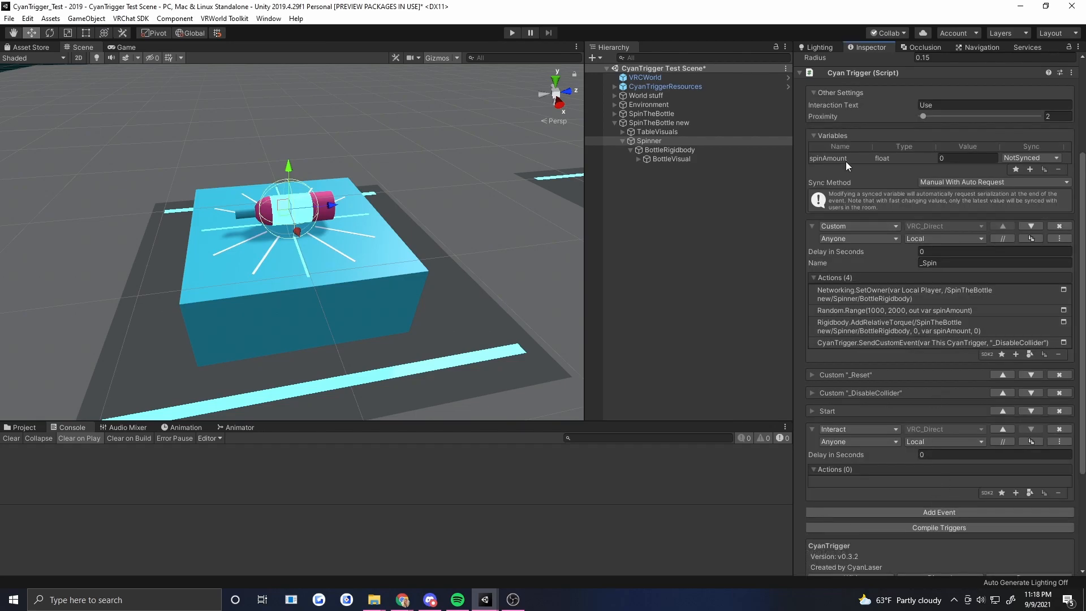
pyautogui.click(1016, 492)
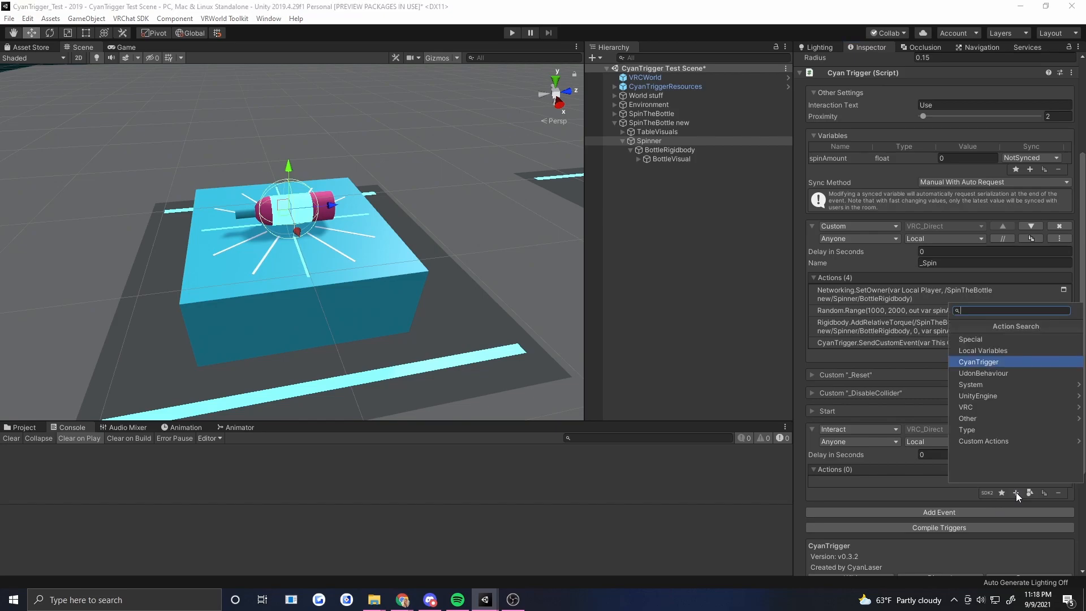
pyautogui.click(978, 361)
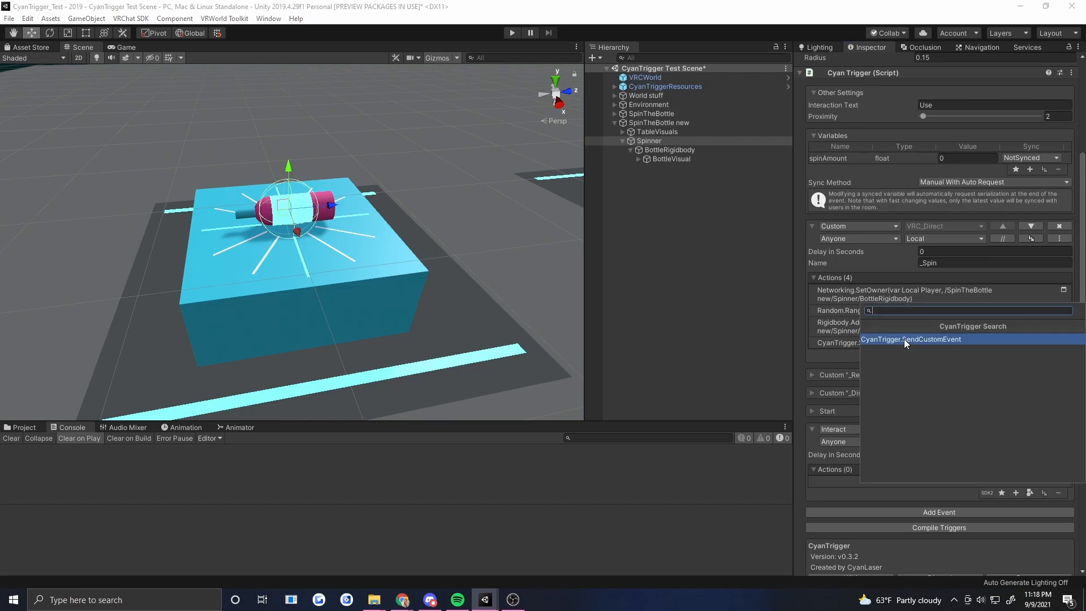
pyautogui.click(911, 338)
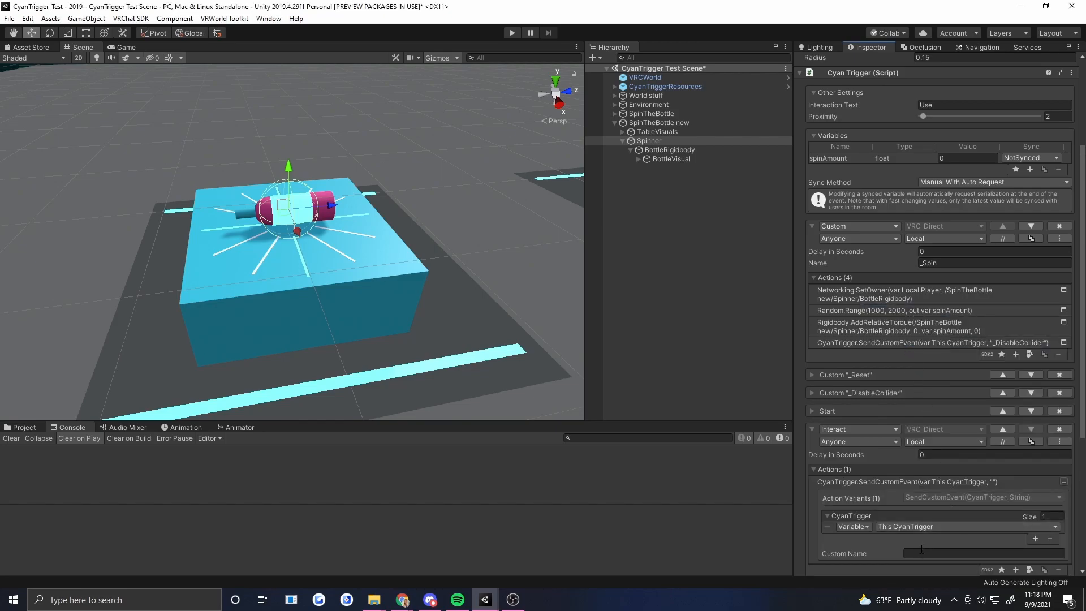
pyautogui.click(994, 263)
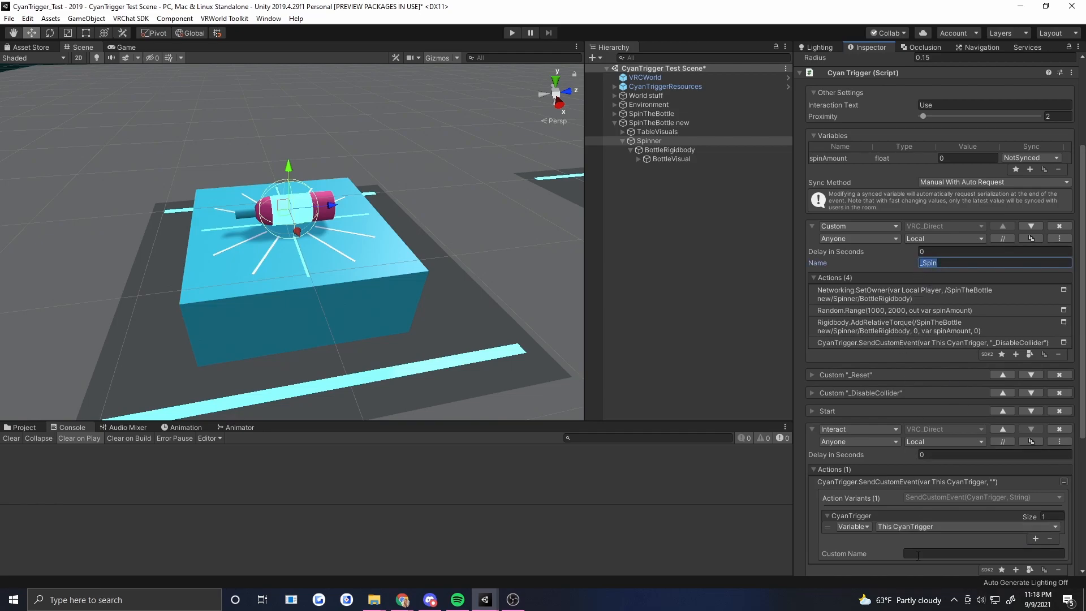
pyautogui.write('_Spin')
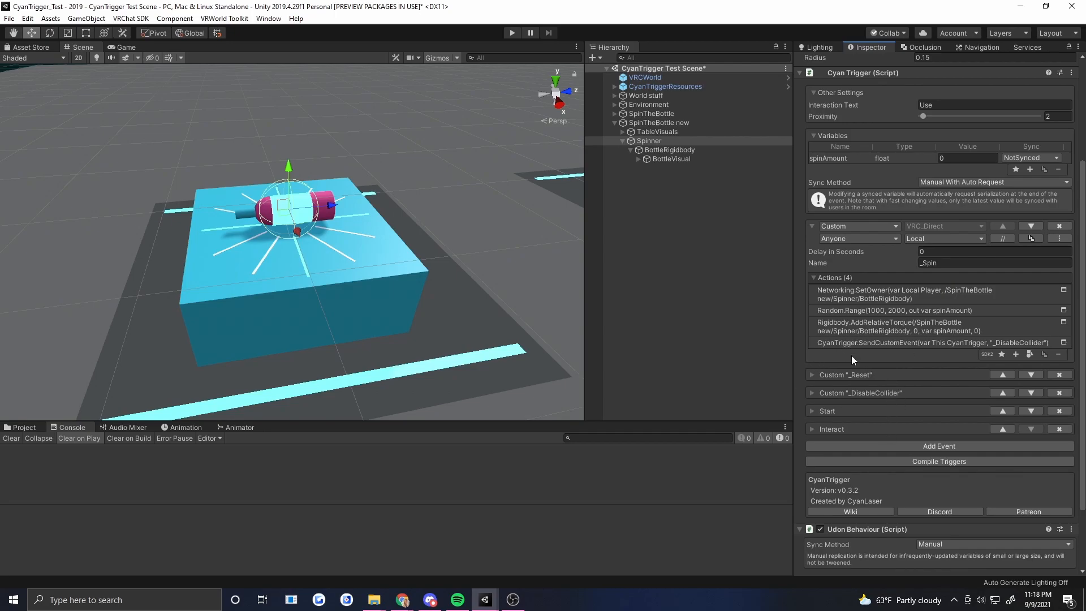
pyautogui.moveTo(884, 400)
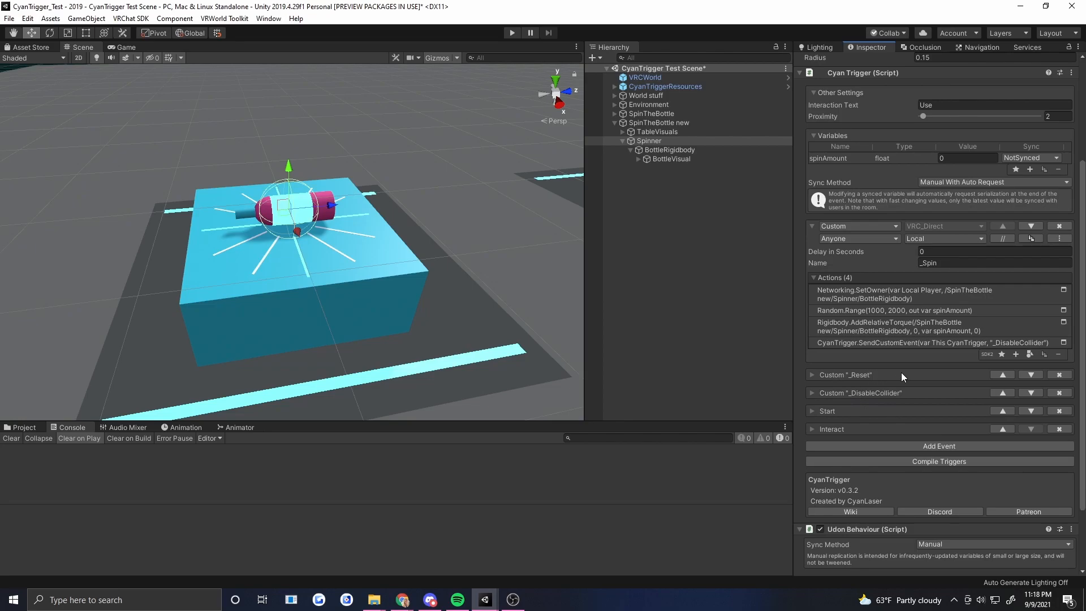
pyautogui.moveTo(919, 401)
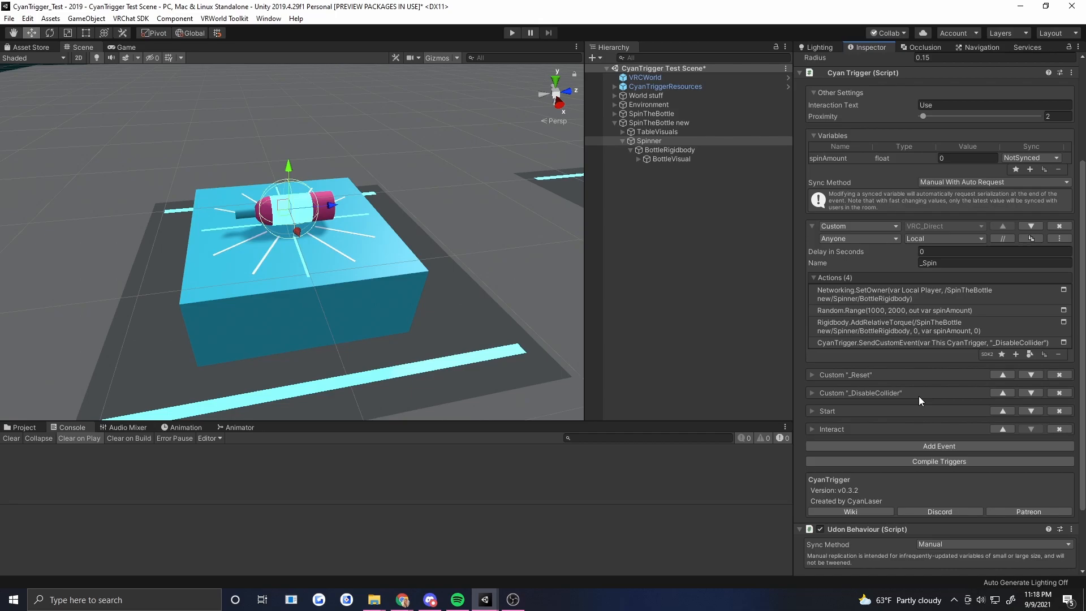
pyautogui.moveTo(905, 372)
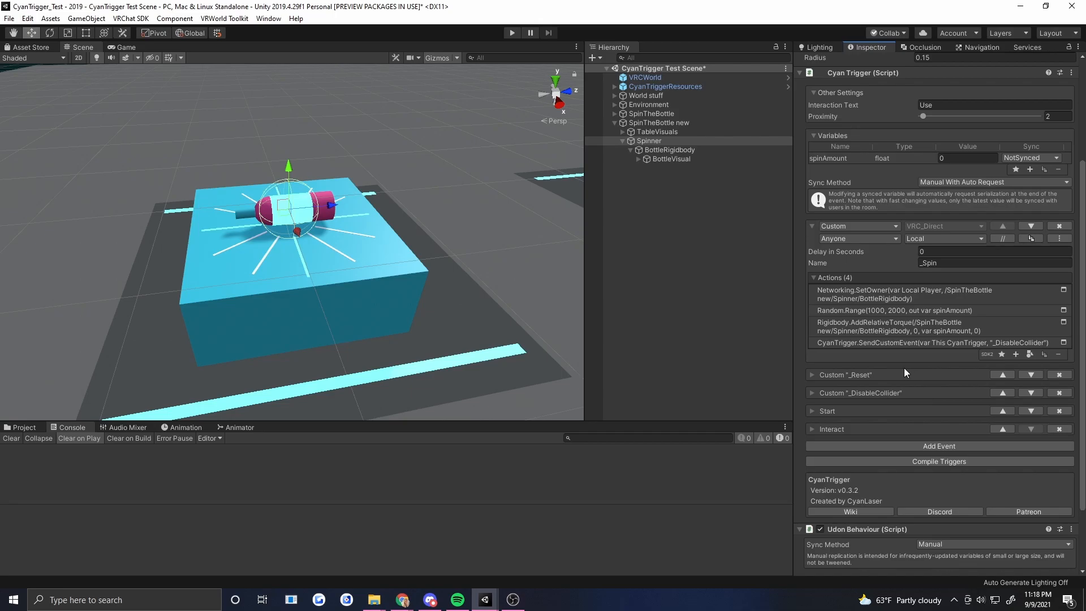
pyautogui.moveTo(918, 293)
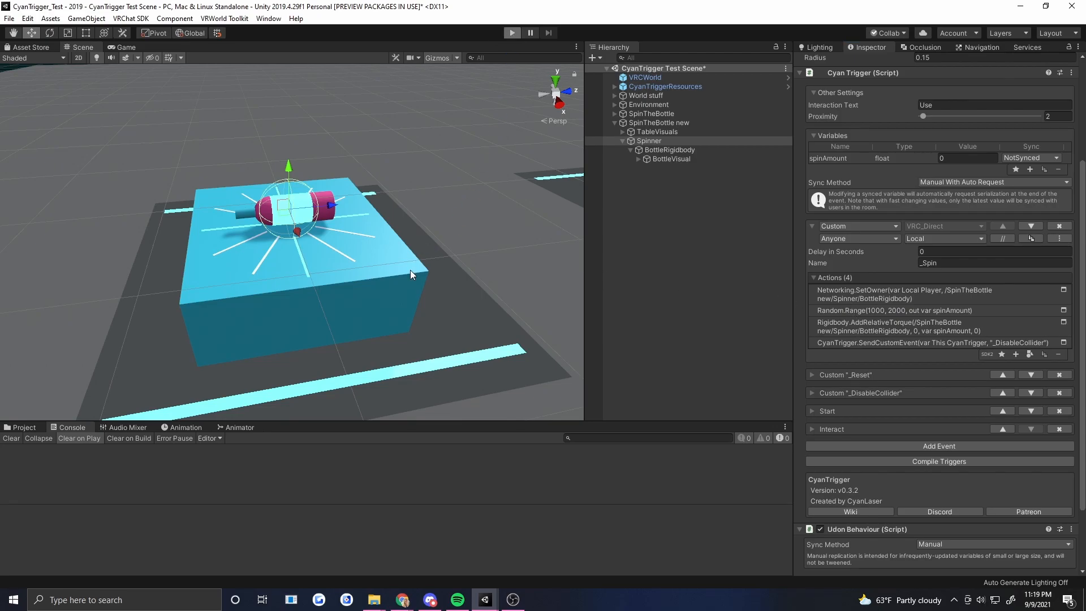
# Enter play mode to test the spinner.
pyautogui.click(511, 33)
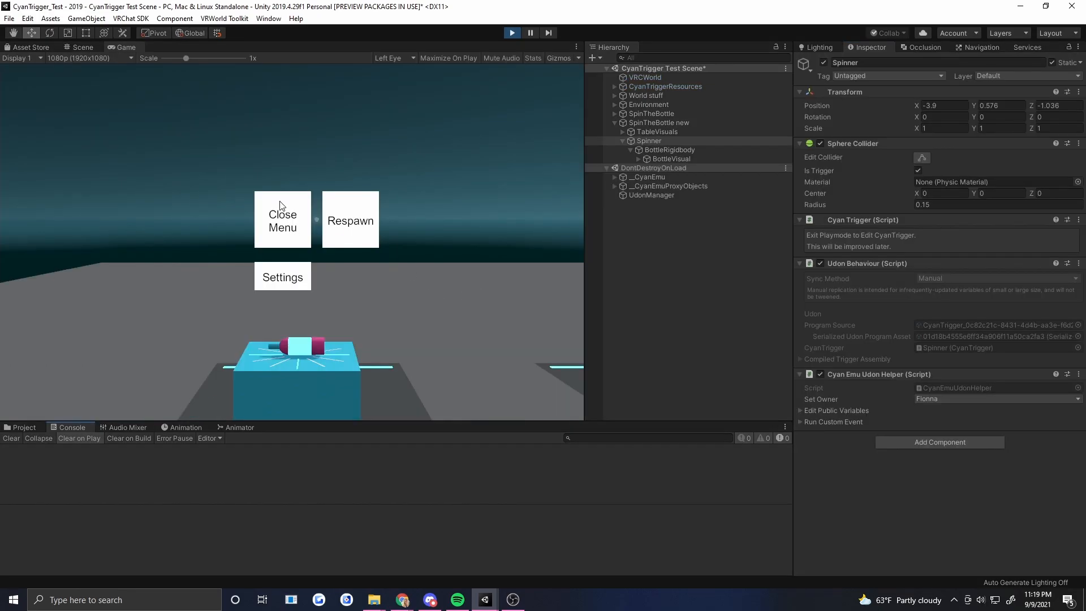